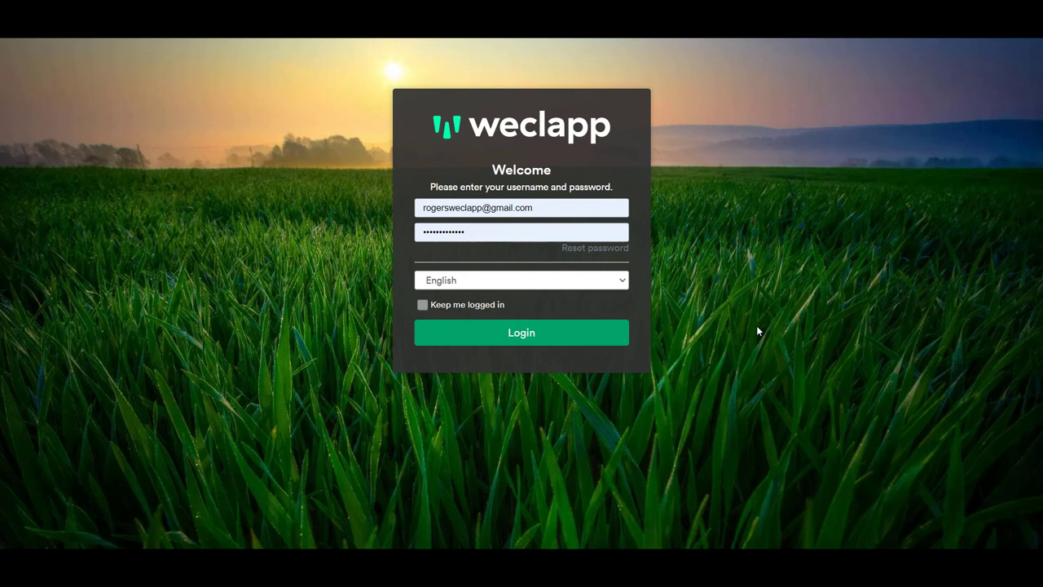
pyautogui.moveTo(685, 312)
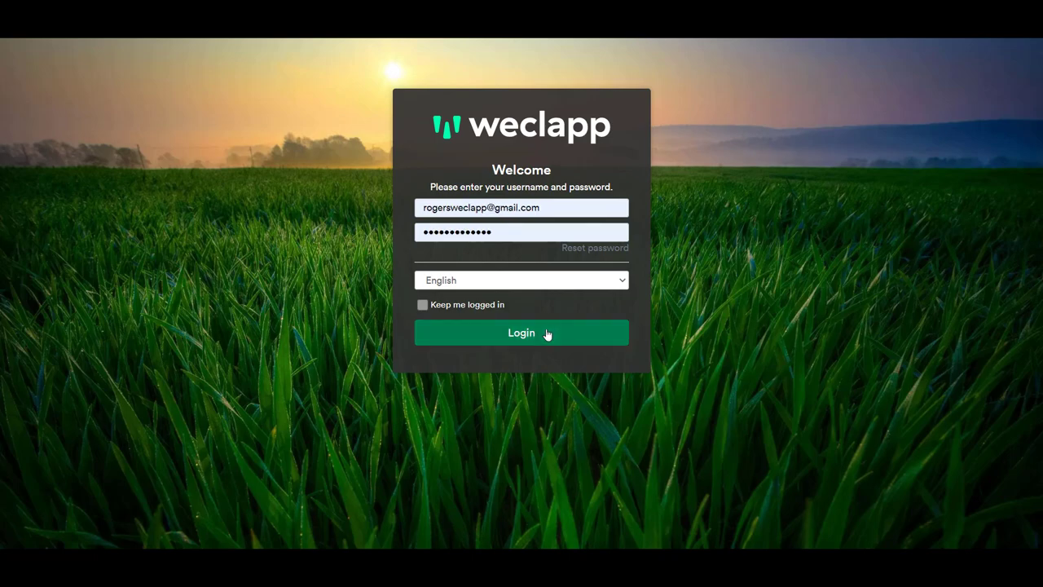
# Step: Log in to the weclapp account and land on the dashboard
pyautogui.click(521, 333)
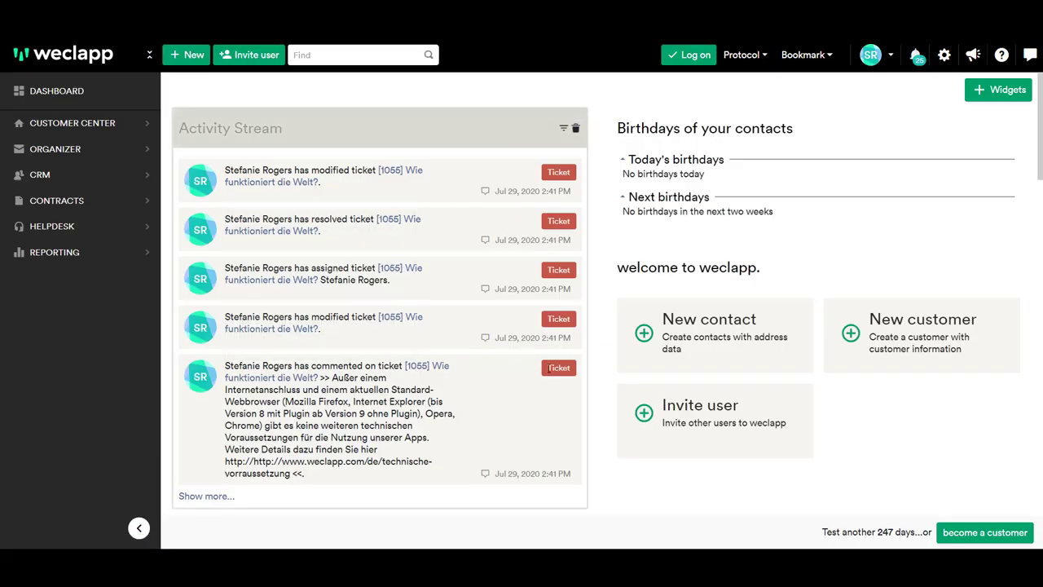
pyautogui.moveTo(530, 496)
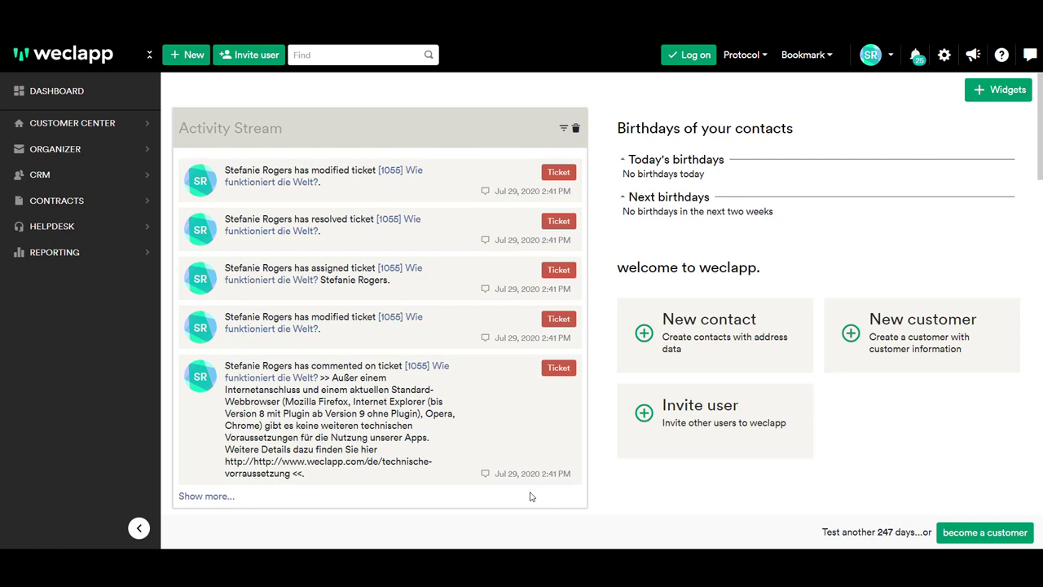
pyautogui.moveTo(119, 252)
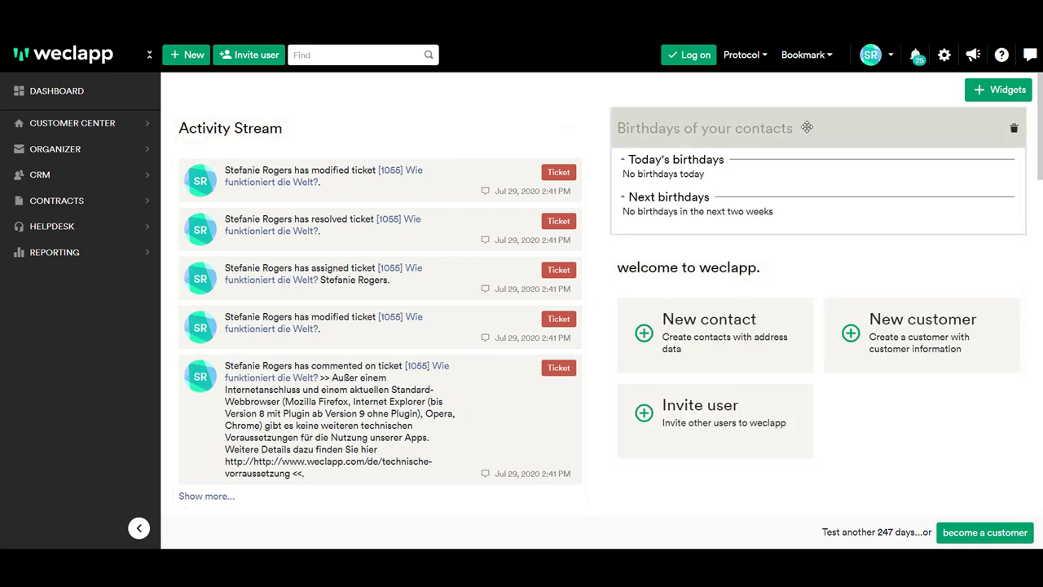
pyautogui.moveTo(722, 101)
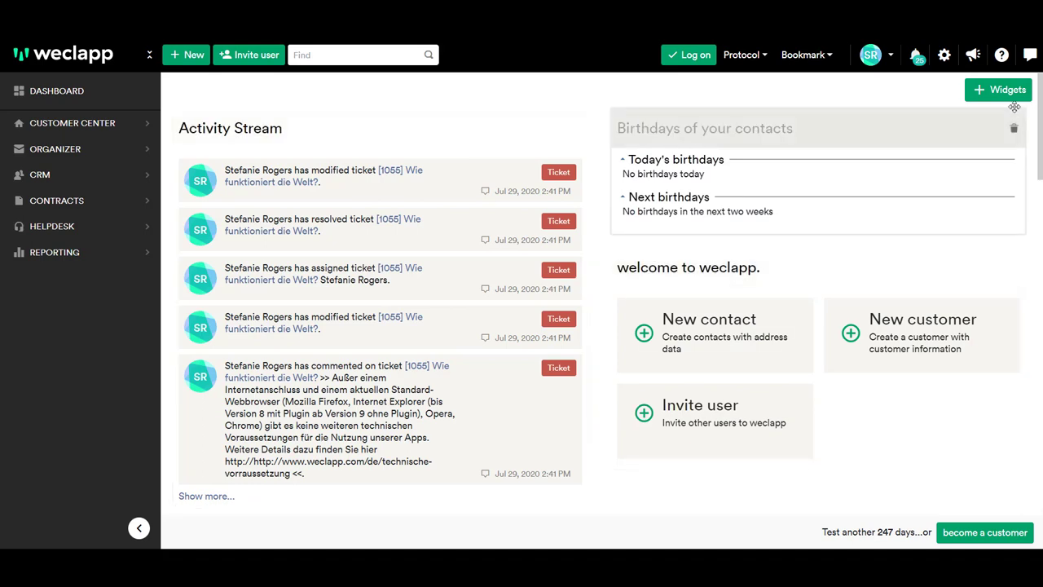
# Step: Browse the widget catalogue's Common and Helpdesk categories, adding Latest customers, then close it
pyautogui.click(998, 90)
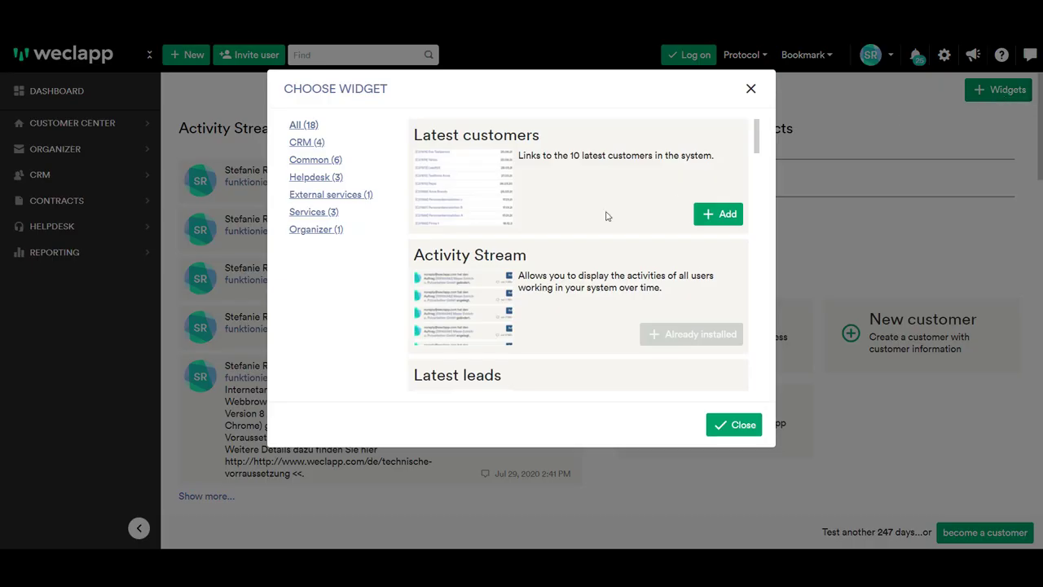
pyautogui.scroll(-3)
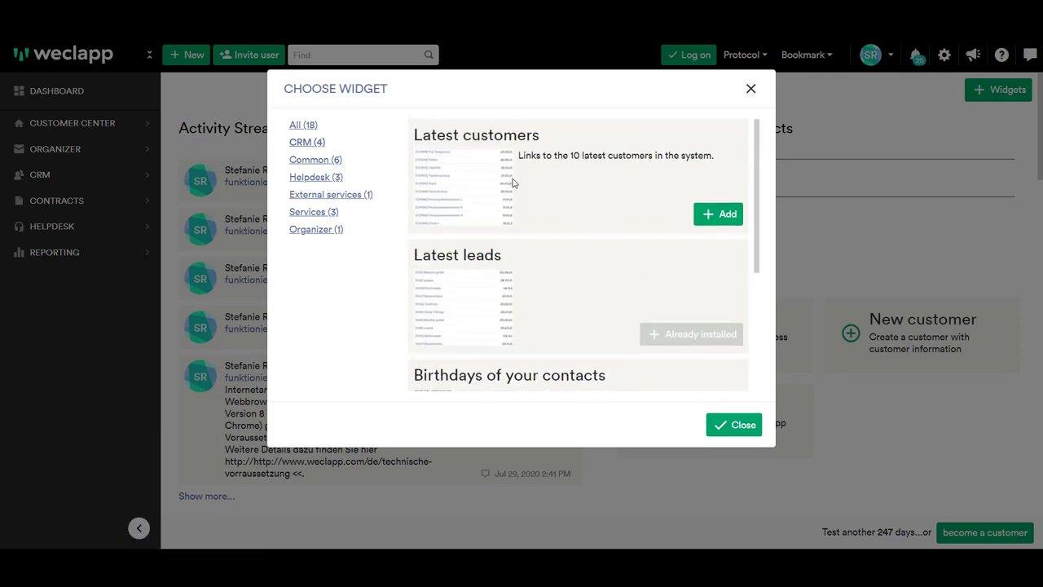
pyautogui.click(718, 213)
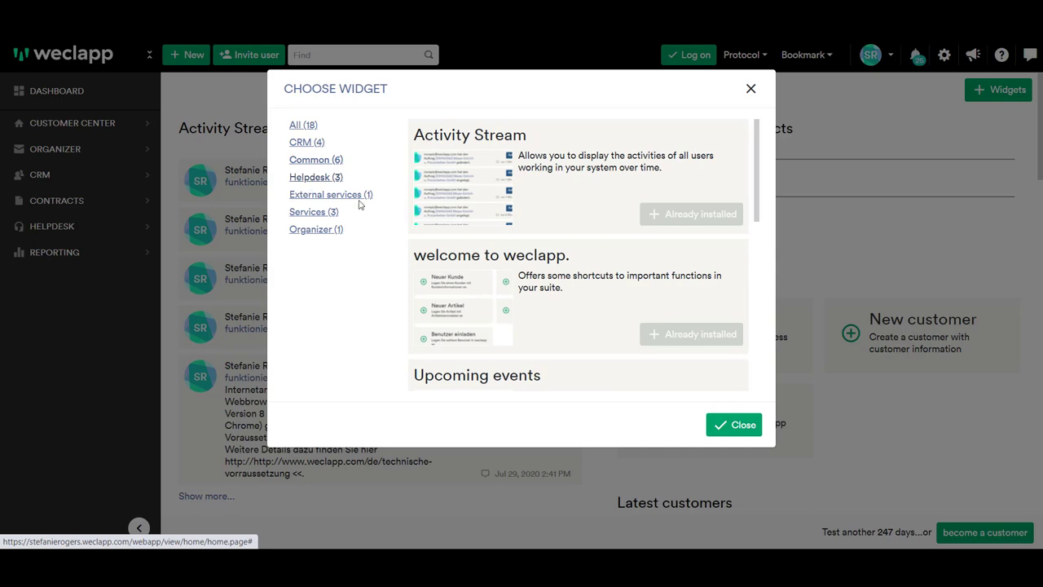
pyautogui.click(315, 177)
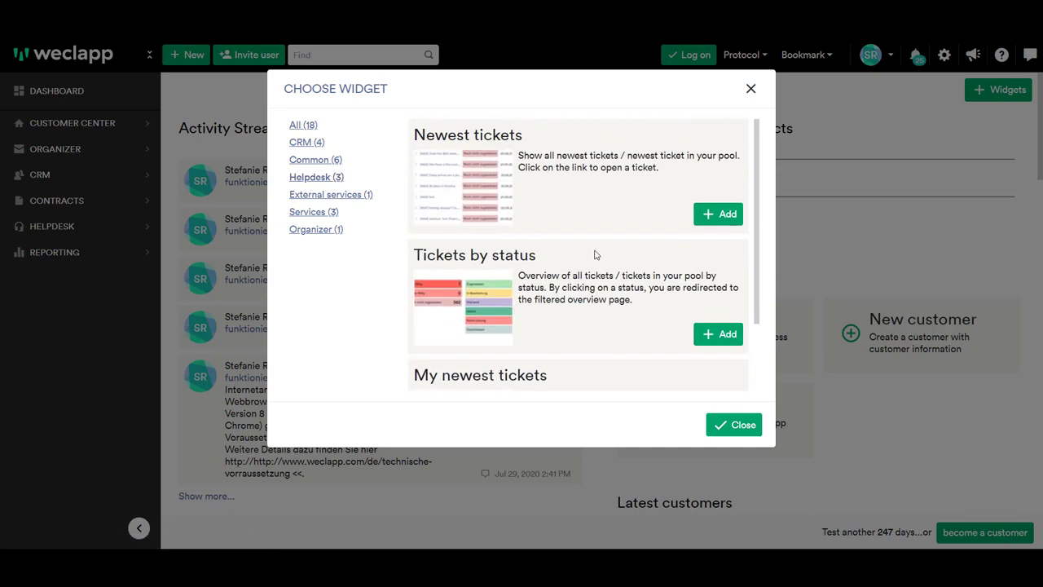
pyautogui.click(734, 425)
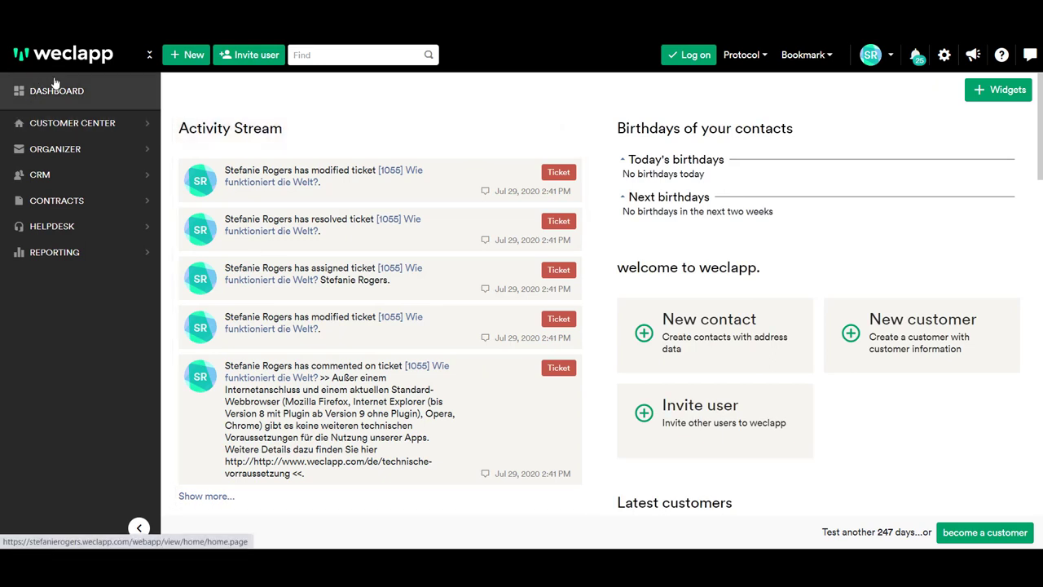
pyautogui.moveTo(71, 289)
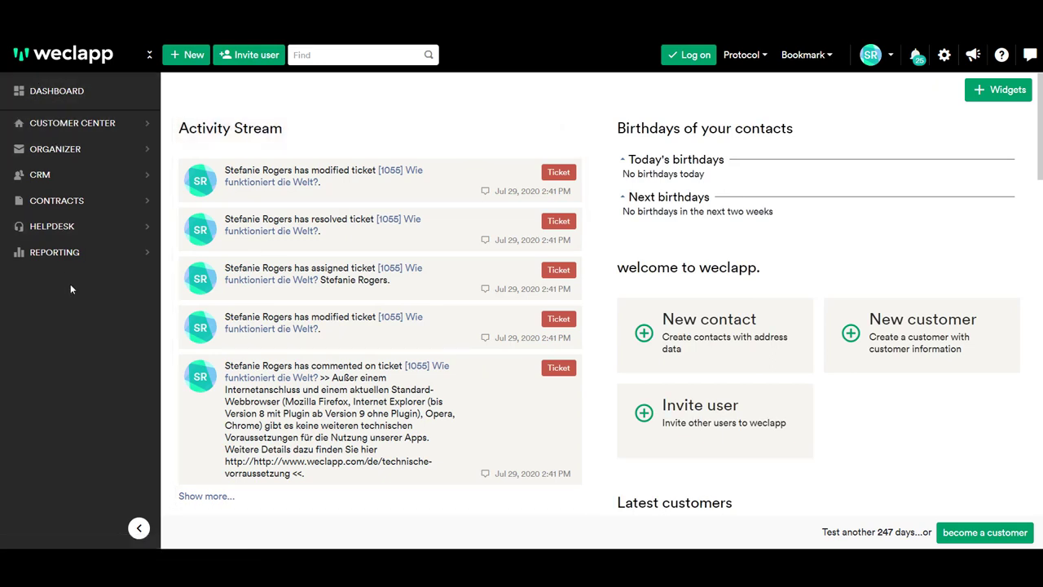
pyautogui.moveTo(56, 199)
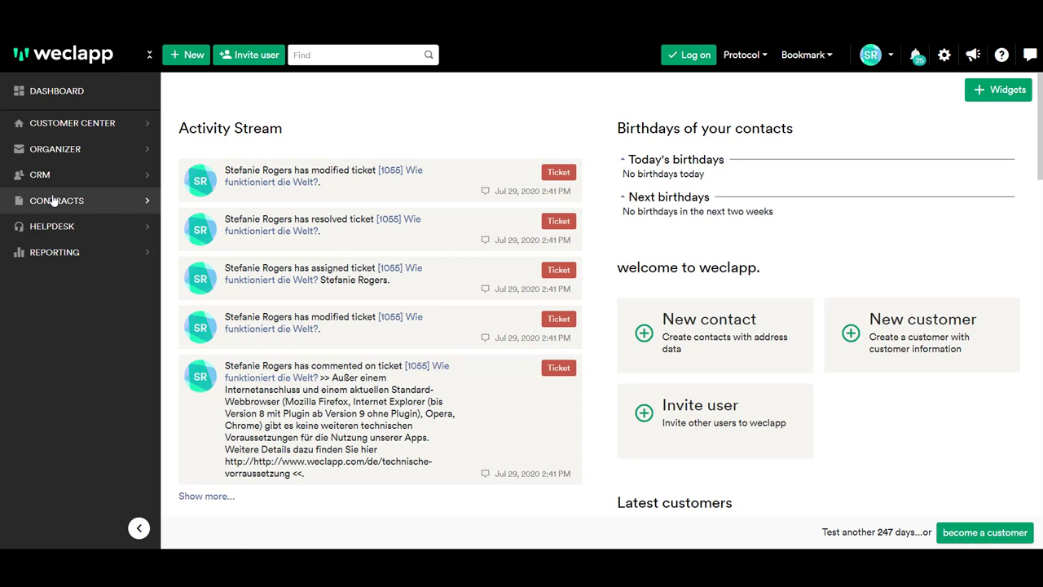
pyautogui.moveTo(60, 211)
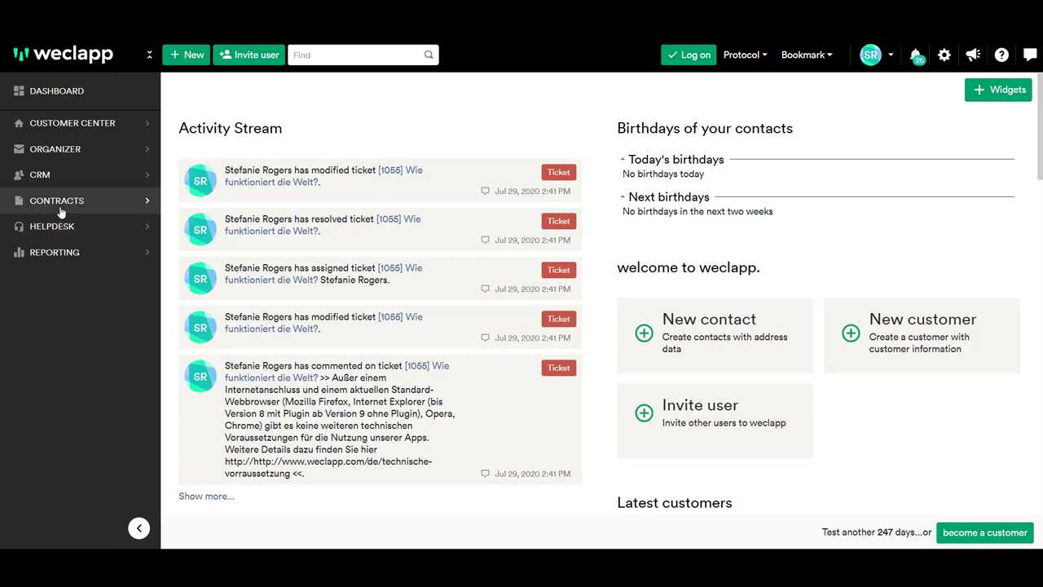
pyautogui.moveTo(65, 226)
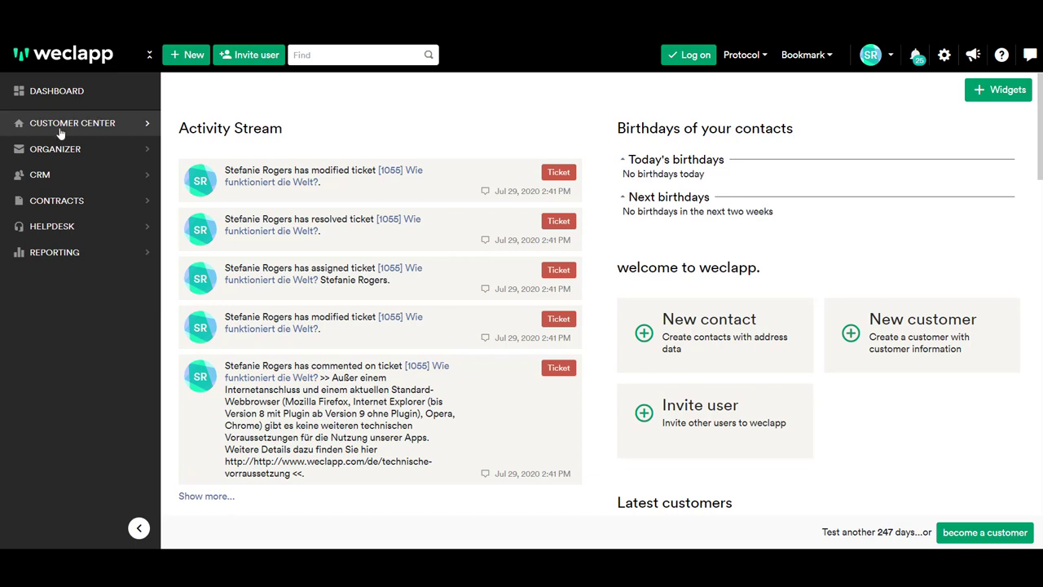
pyautogui.moveTo(55, 252)
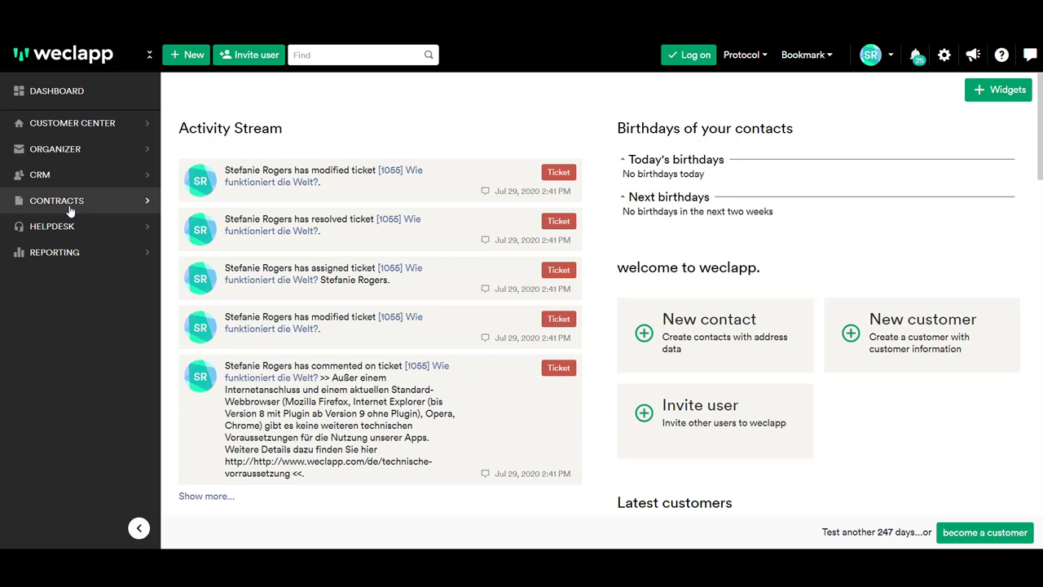
pyautogui.moveTo(394, 47)
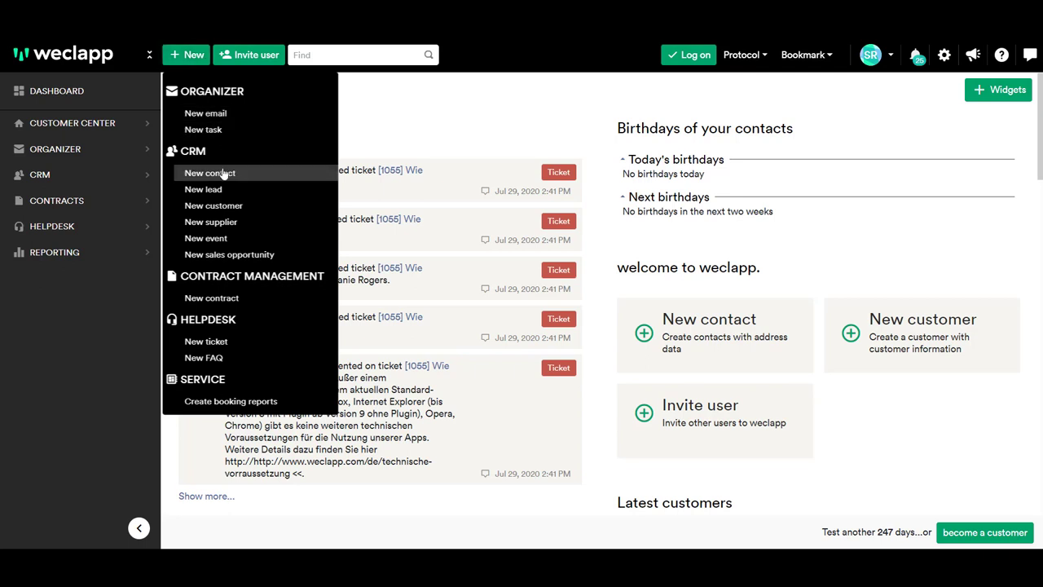
pyautogui.moveTo(82, 304)
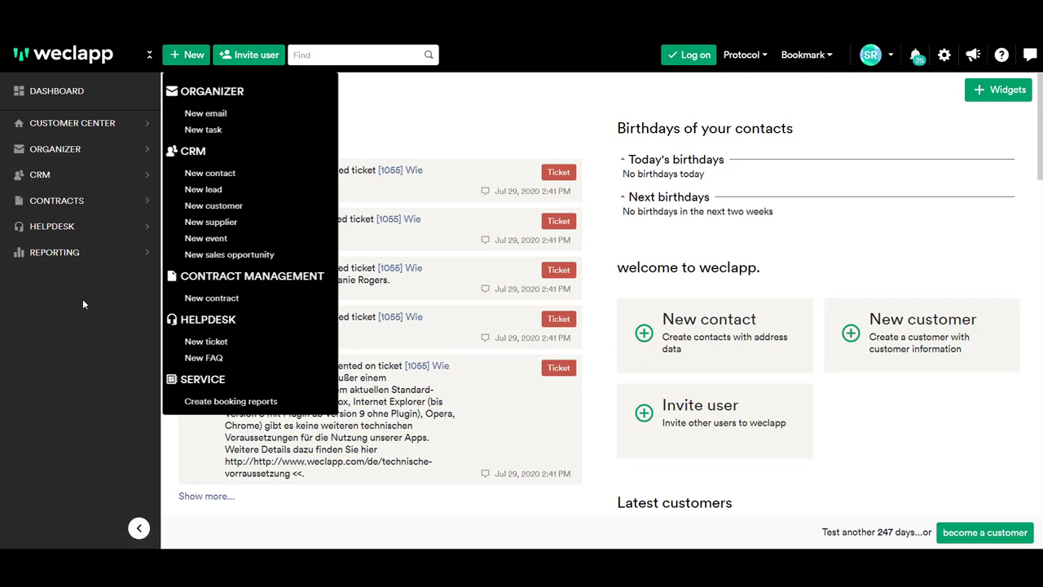
pyautogui.moveTo(207, 63)
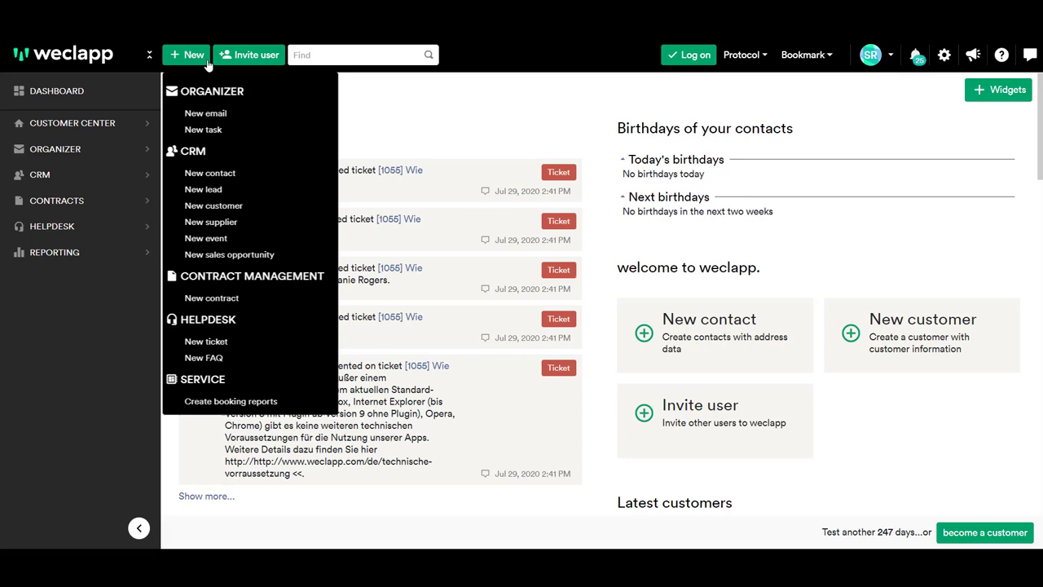
pyautogui.click(248, 54)
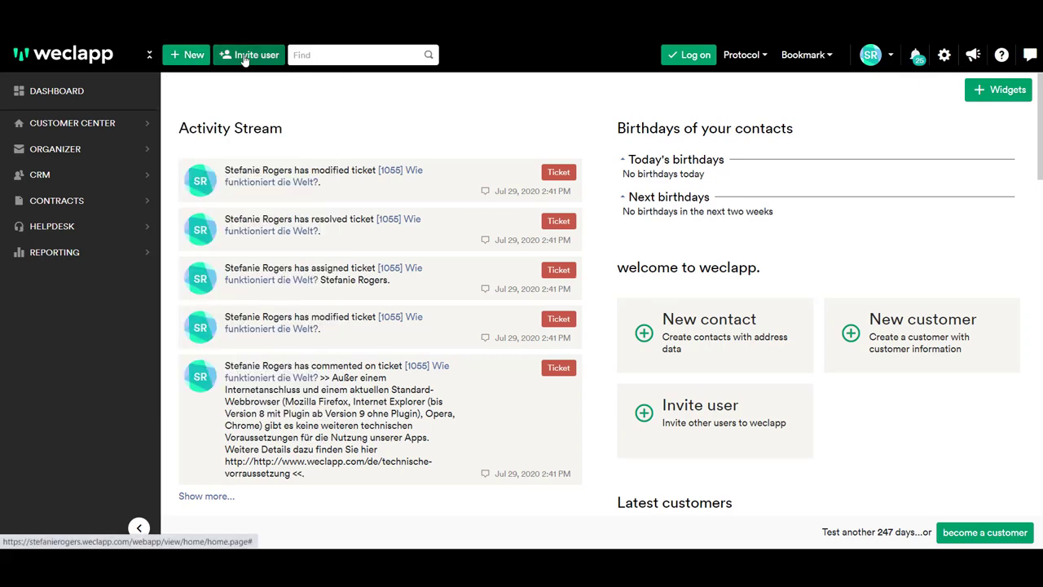
pyautogui.click(249, 55)
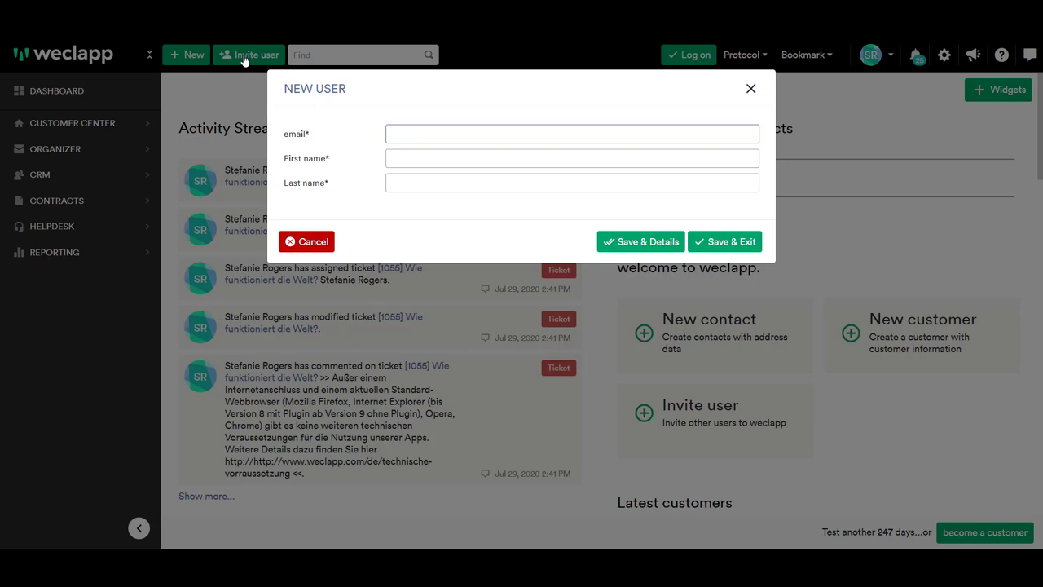
pyautogui.click(572, 134)
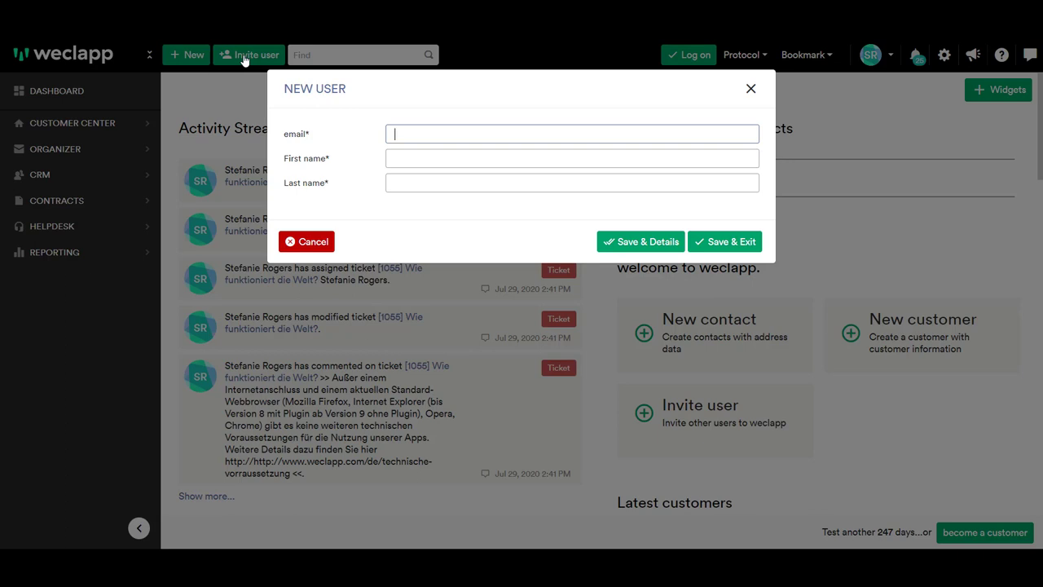
pyautogui.click(749, 88)
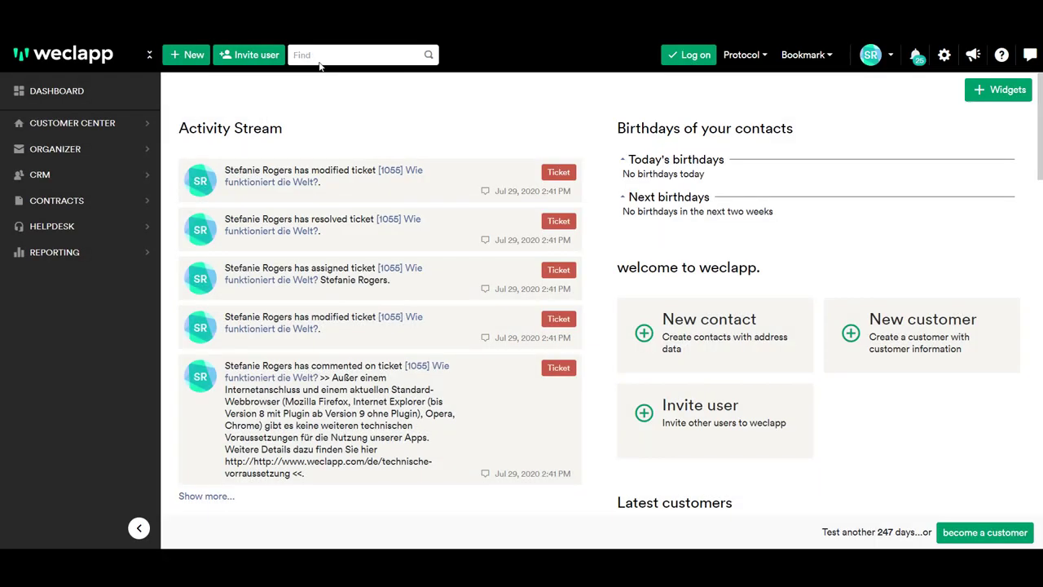
pyautogui.click(358, 55)
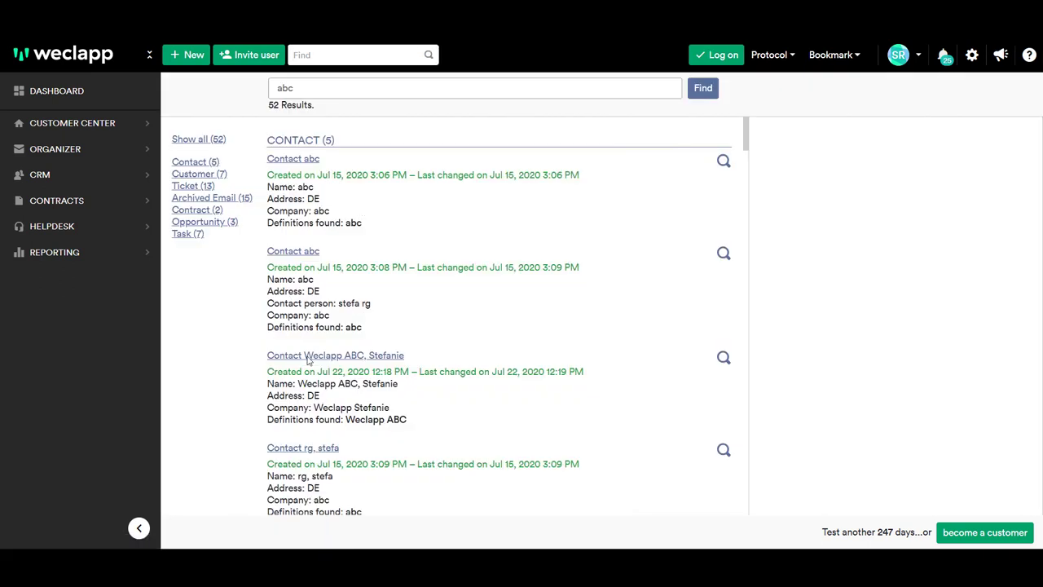
pyautogui.moveTo(215, 292)
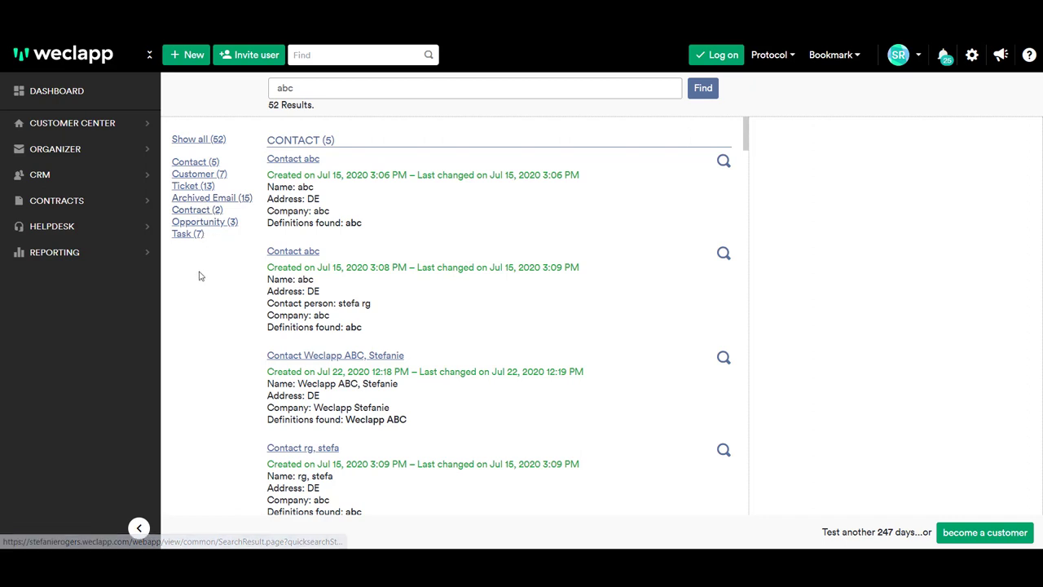
pyautogui.click(186, 234)
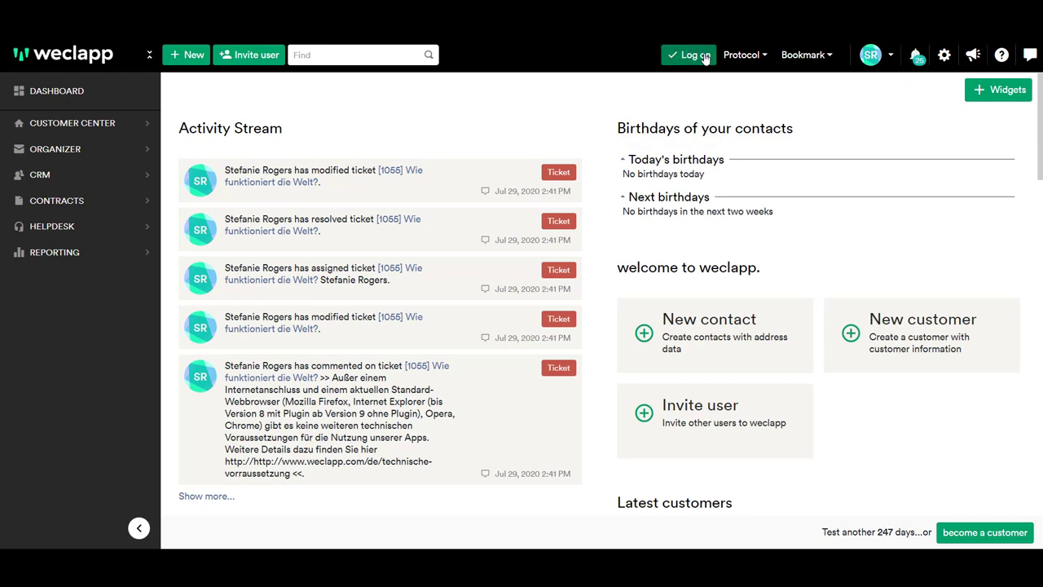
pyautogui.moveTo(741, 59)
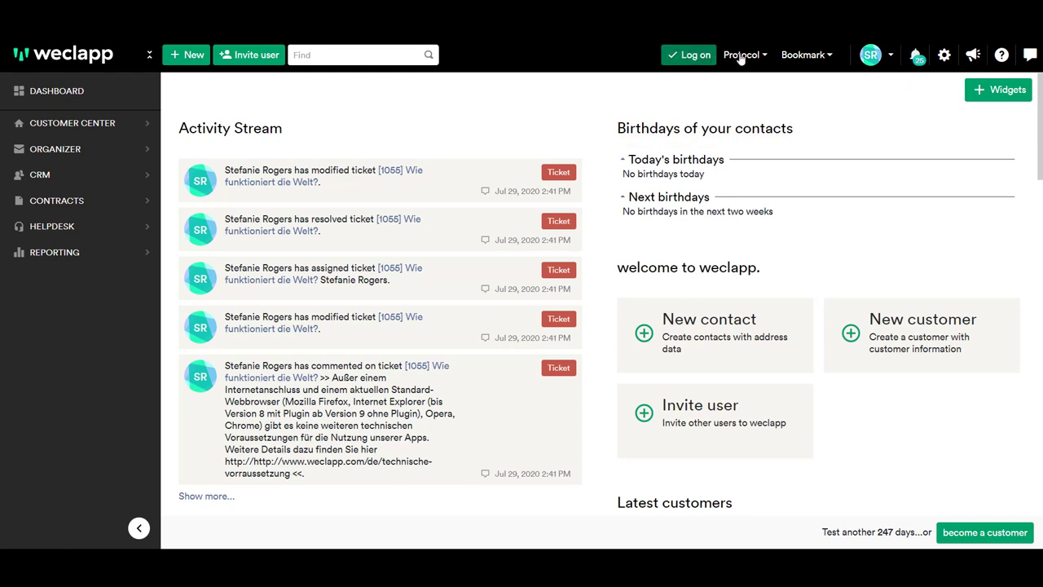
pyautogui.click(741, 54)
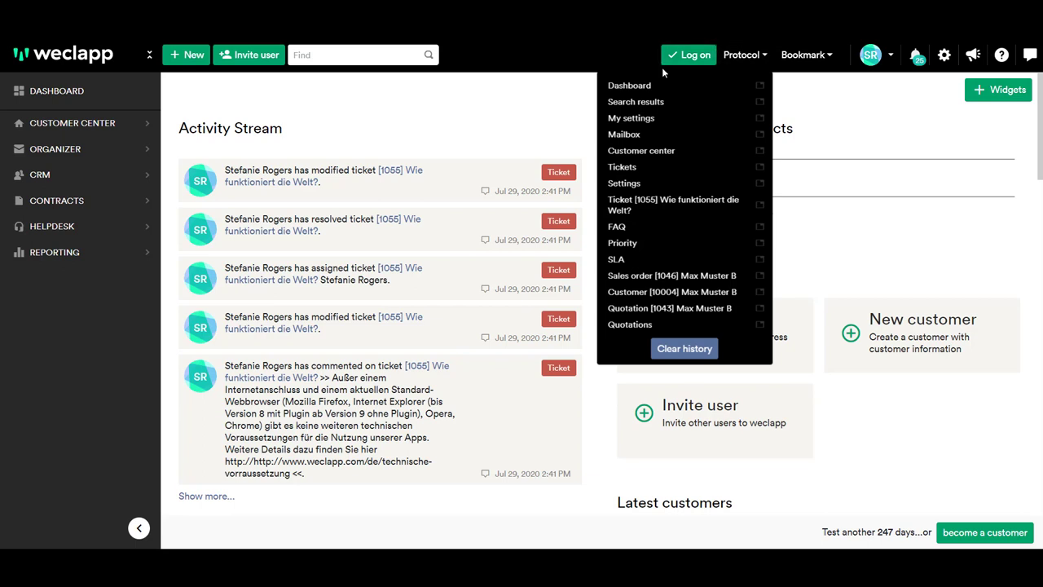
pyautogui.click(803, 55)
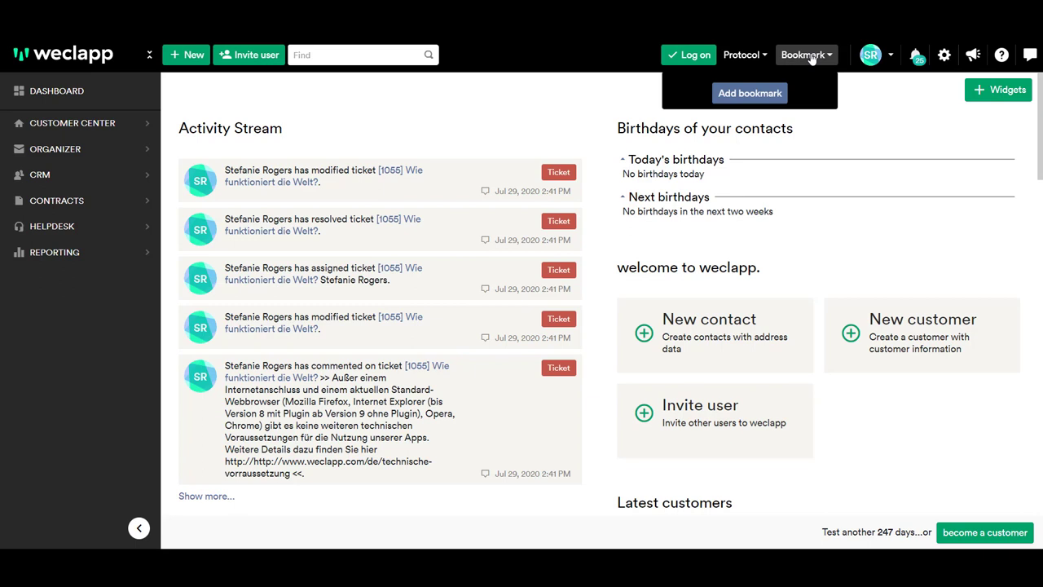
pyautogui.moveTo(749, 92)
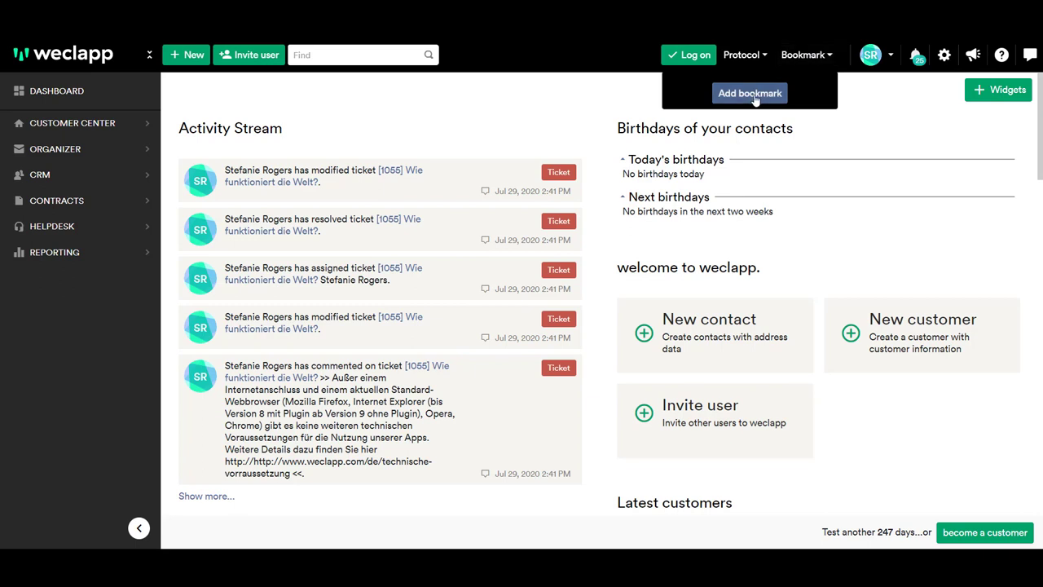
pyautogui.moveTo(800, 59)
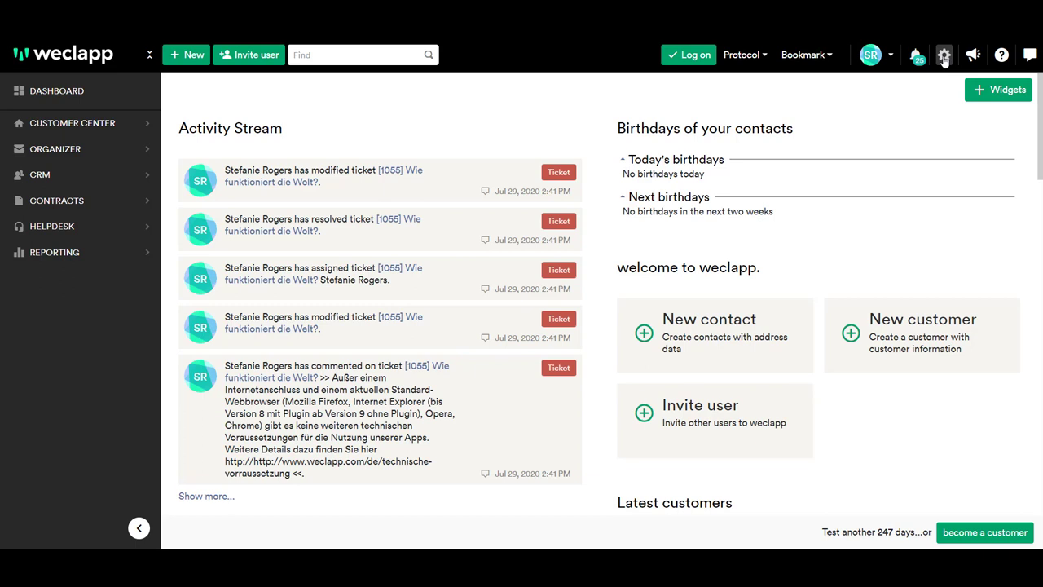
# Step: Go to My settings via the user menu and expand the Organizer sidebar section
pyautogui.click(944, 54)
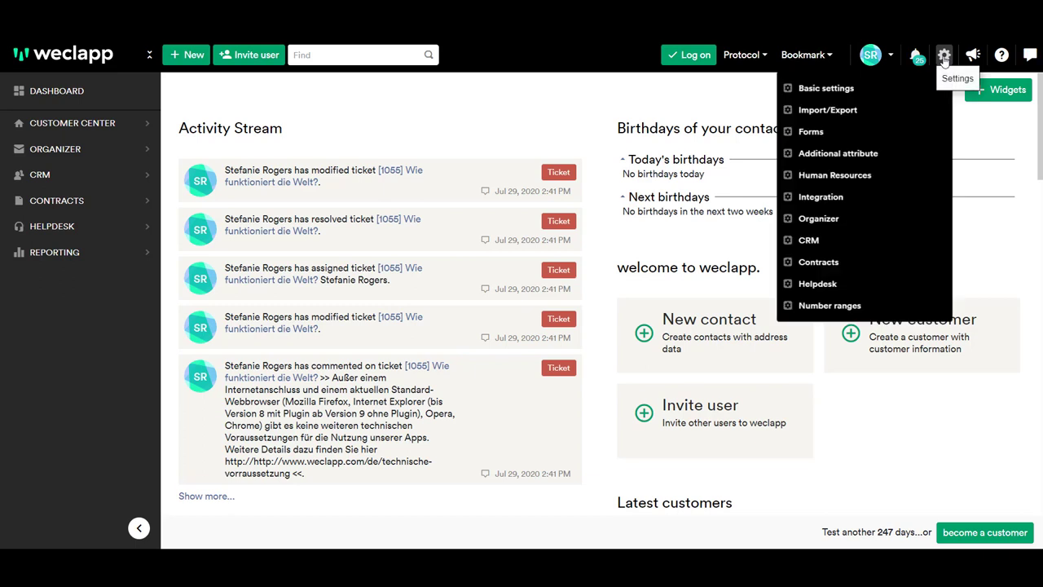
pyautogui.click(870, 55)
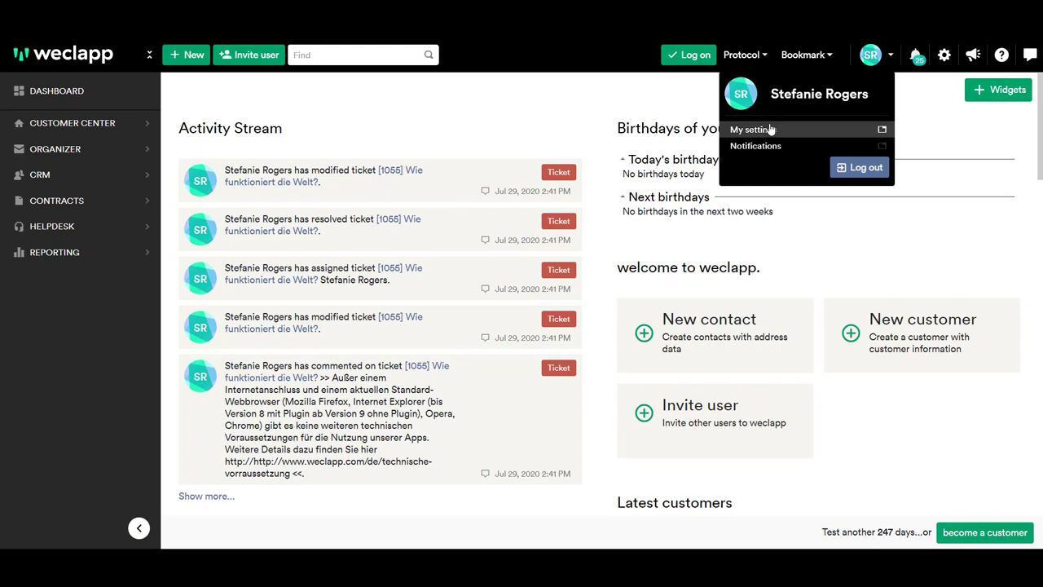
pyautogui.click(560, 134)
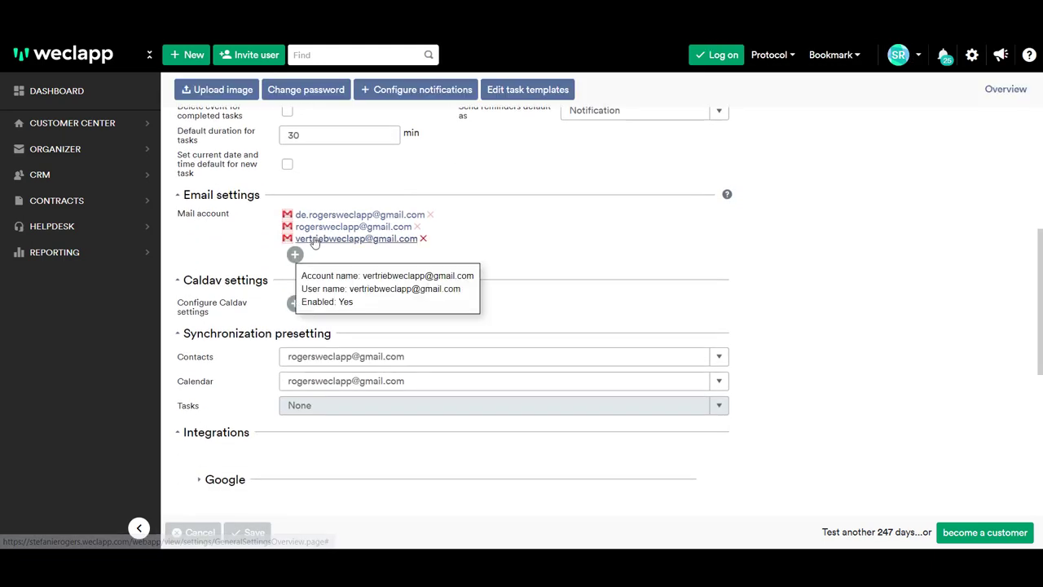
pyautogui.moveTo(422, 280)
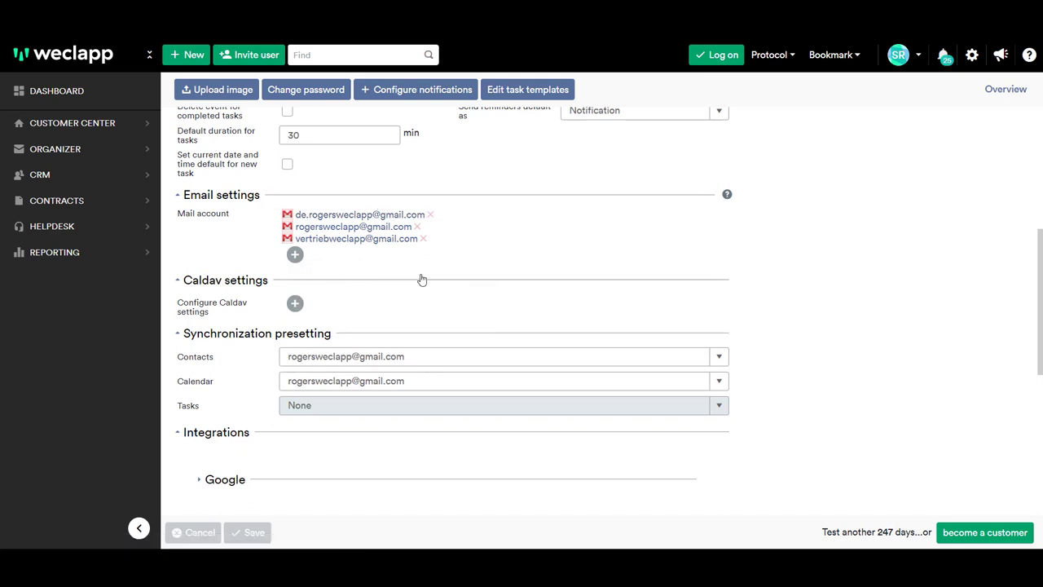
pyautogui.moveTo(98, 156)
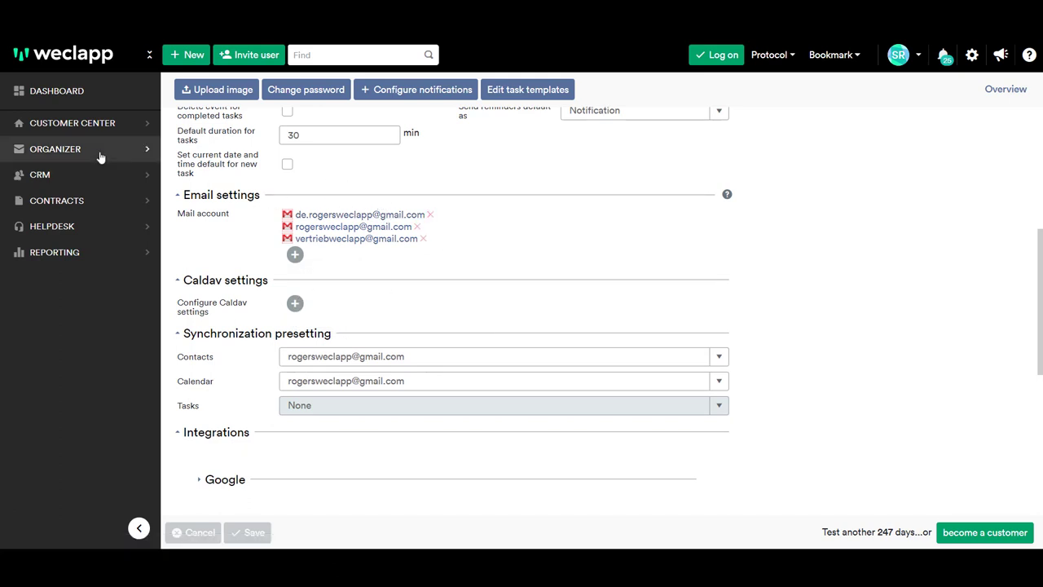
pyautogui.click(55, 149)
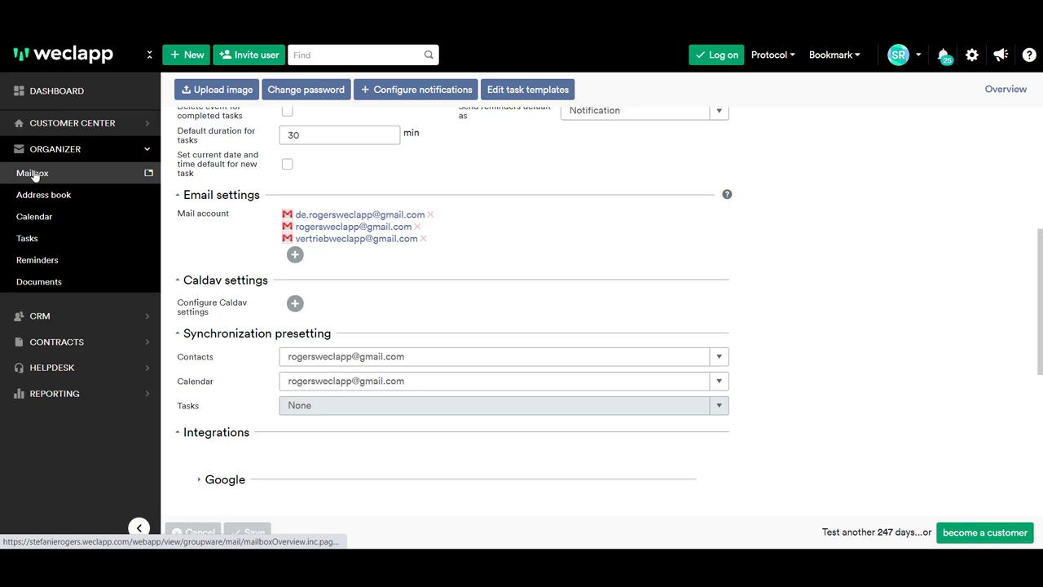
pyautogui.moveTo(26, 238)
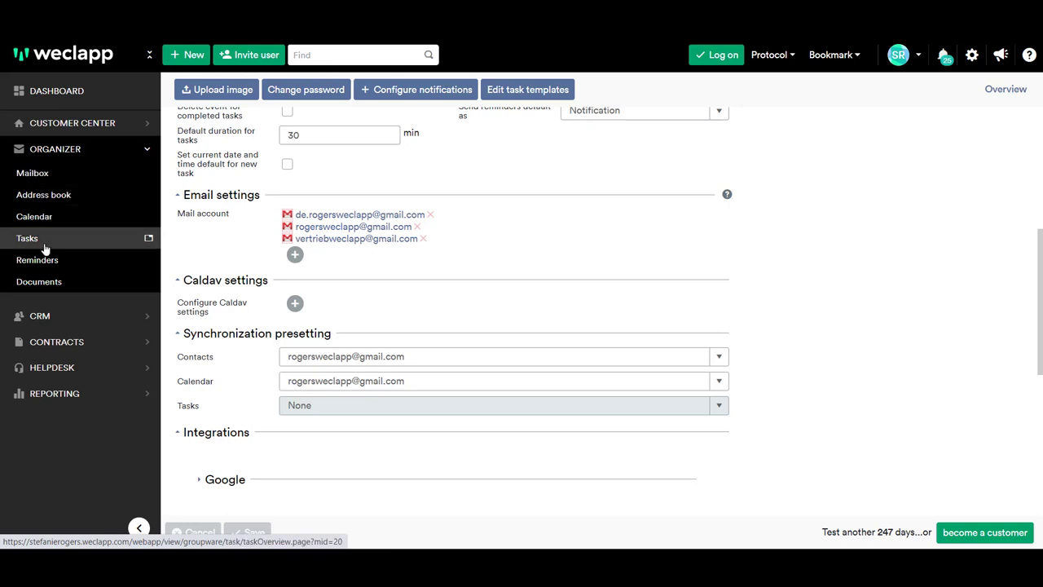
pyautogui.moveTo(32, 173)
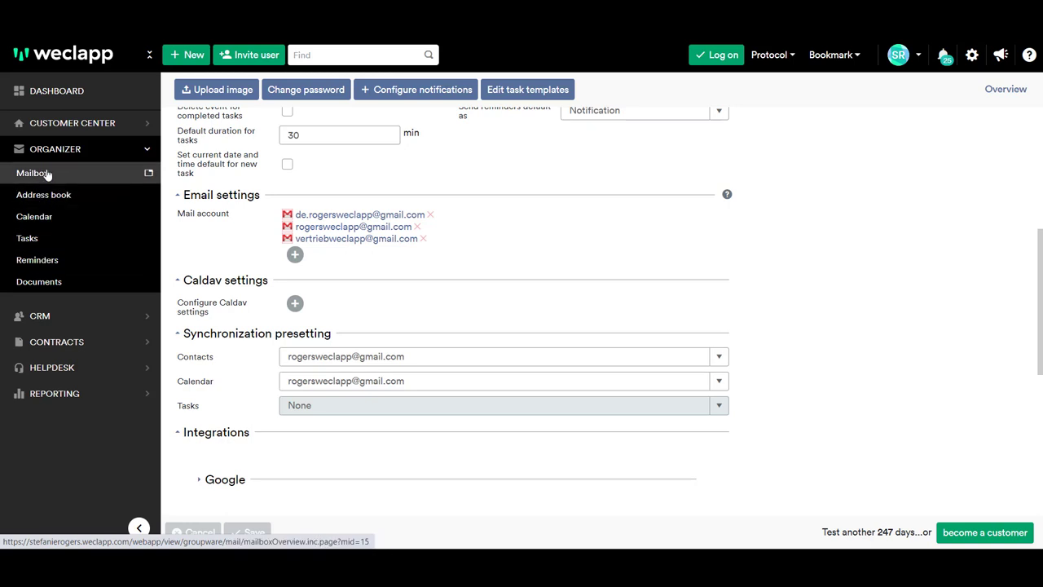
pyautogui.click(294, 254)
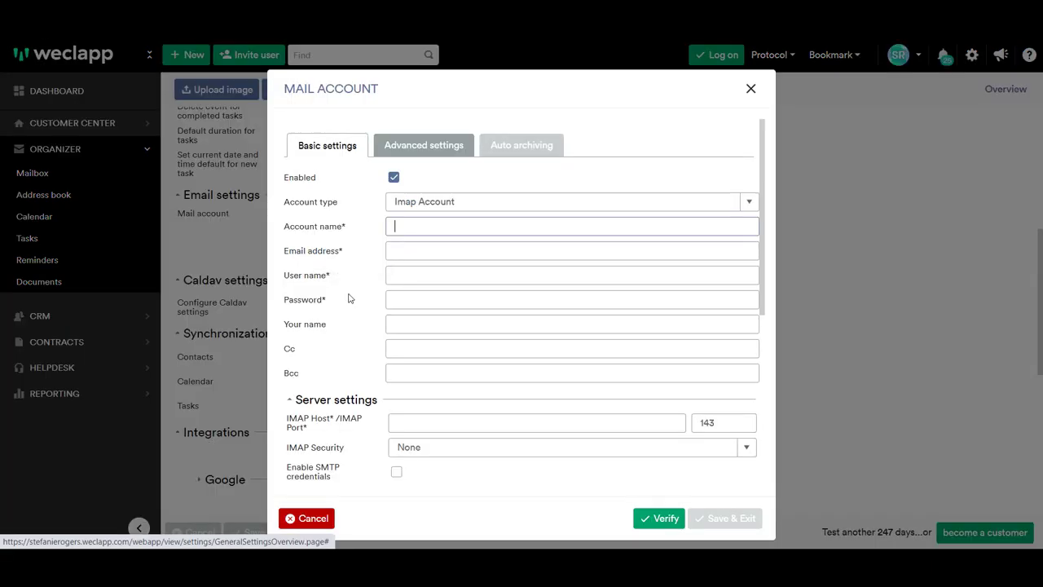
pyautogui.moveTo(747, 202)
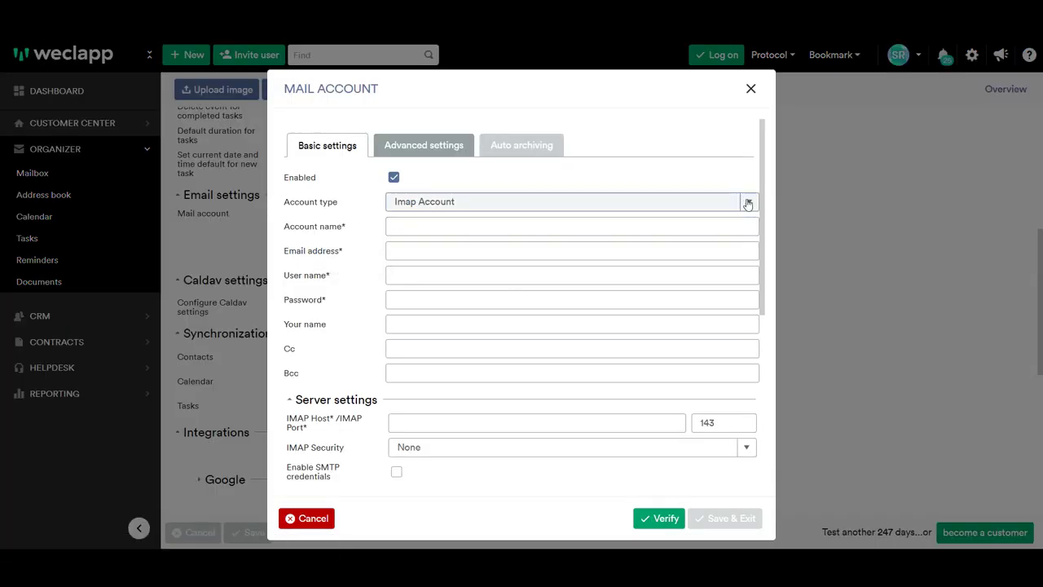
pyautogui.click(746, 202)
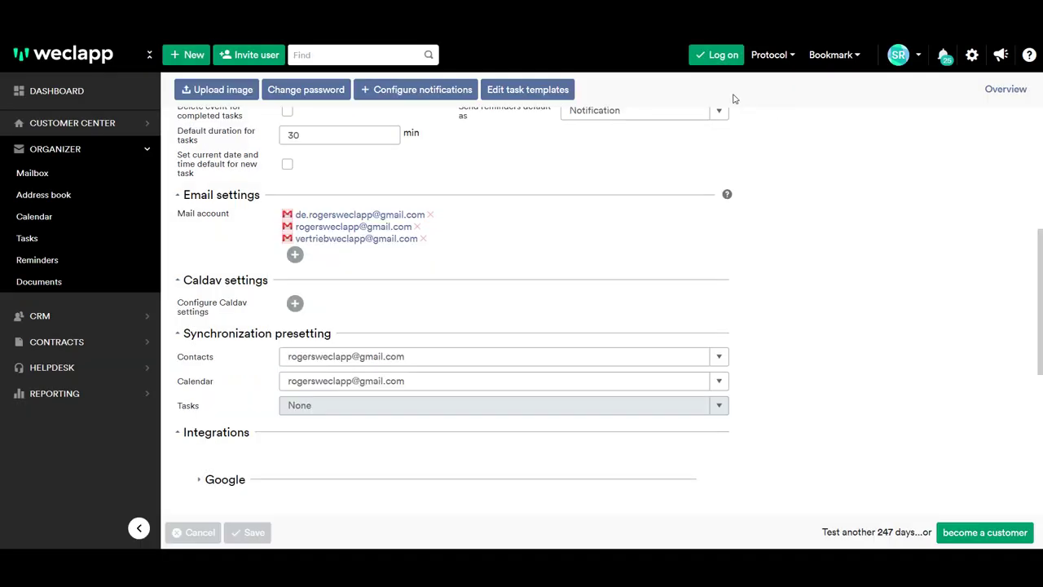
pyautogui.scroll(-3)
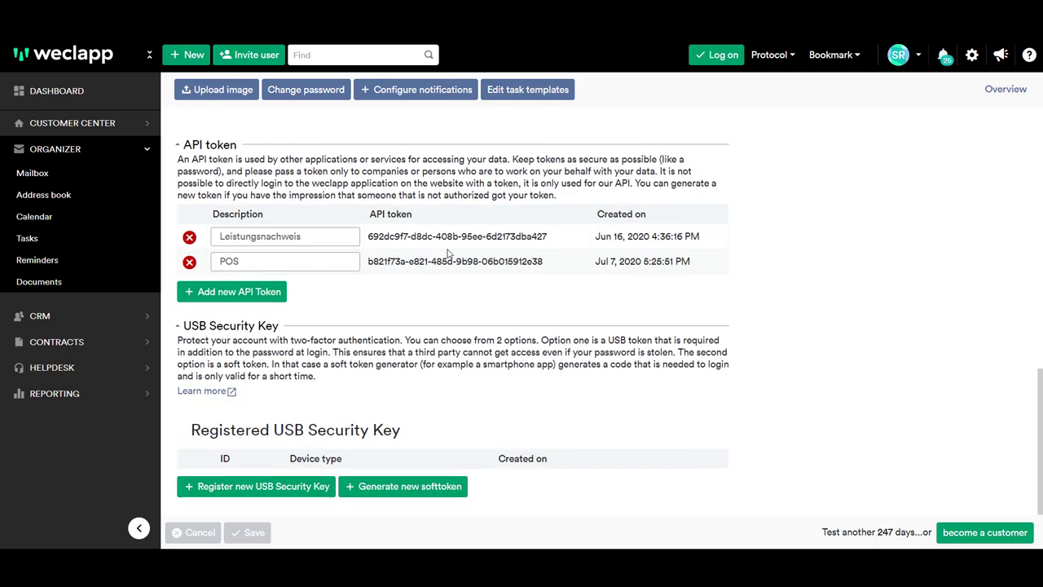
pyautogui.moveTo(410, 333)
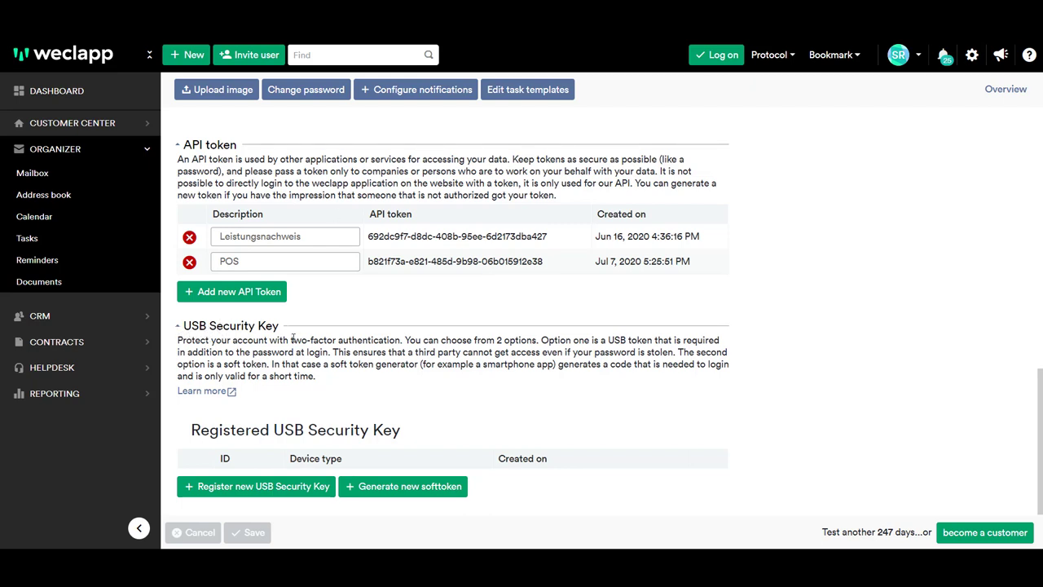
# Step: Leave My settings and return to the dashboard
pyautogui.scroll(3)
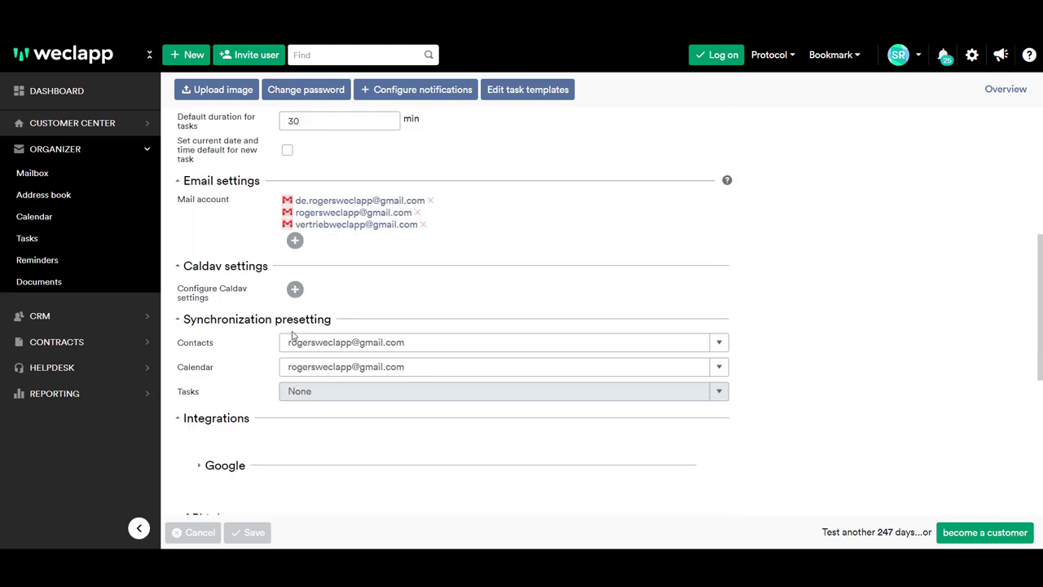
pyautogui.scroll(3)
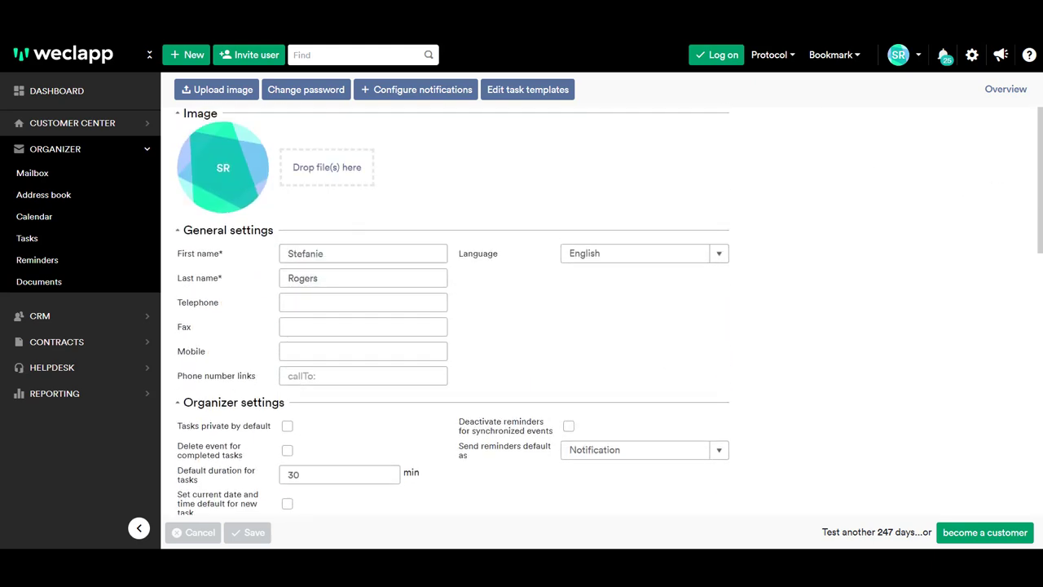
pyautogui.click(252, 532)
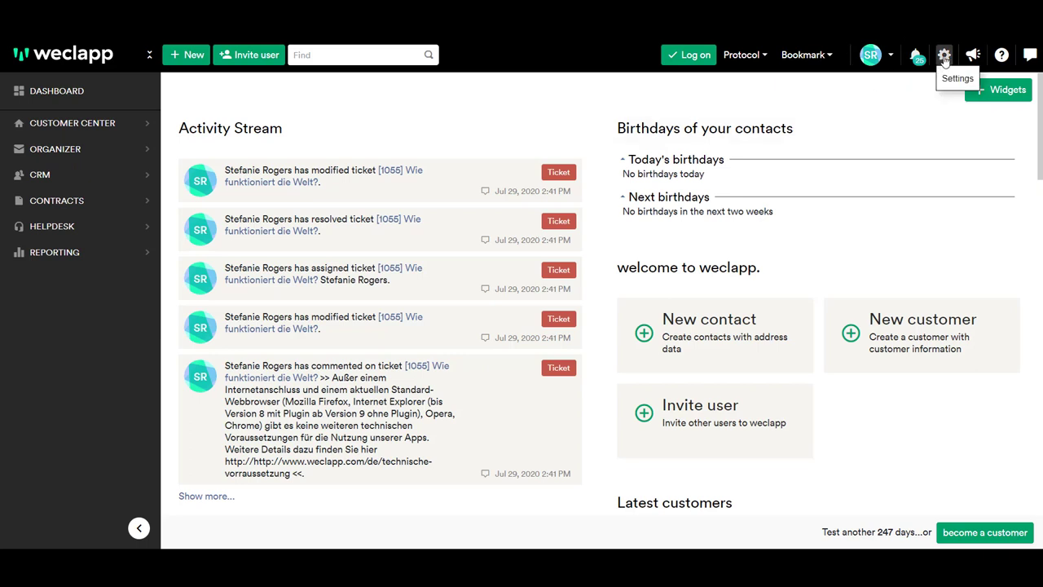
pyautogui.click(943, 54)
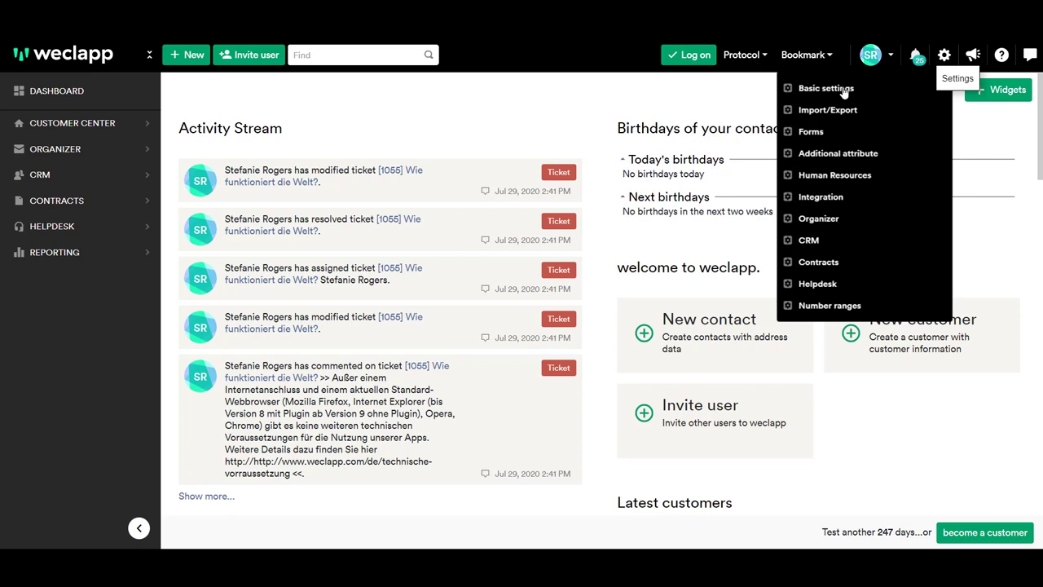
pyautogui.click(825, 88)
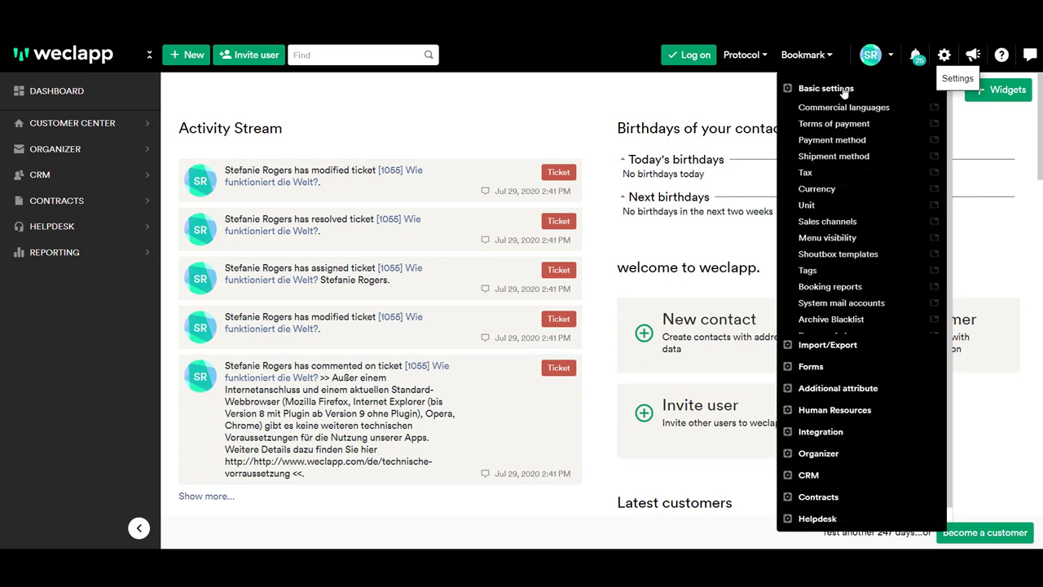
pyautogui.moveTo(806, 172)
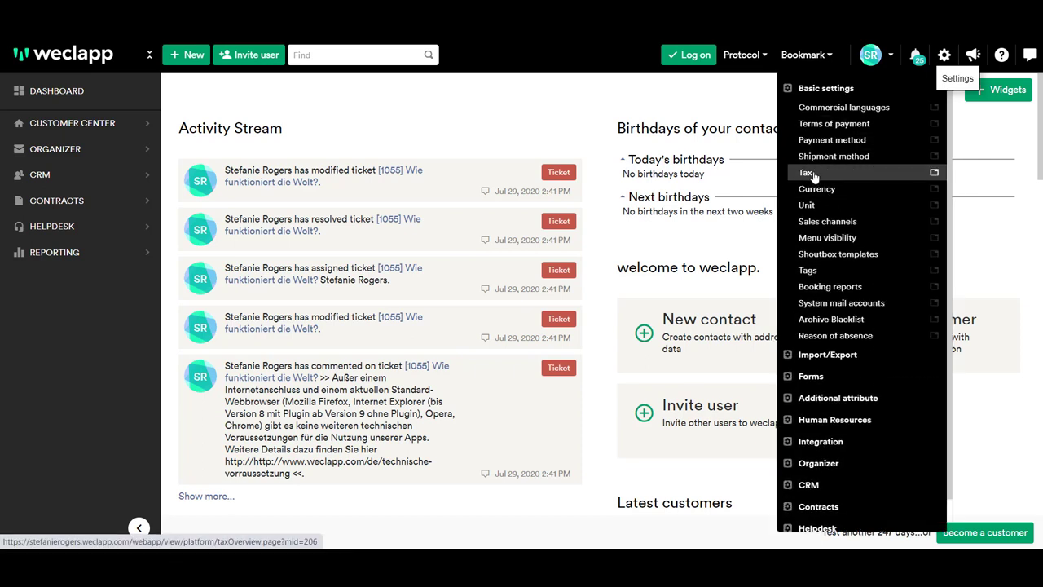
pyautogui.moveTo(833, 123)
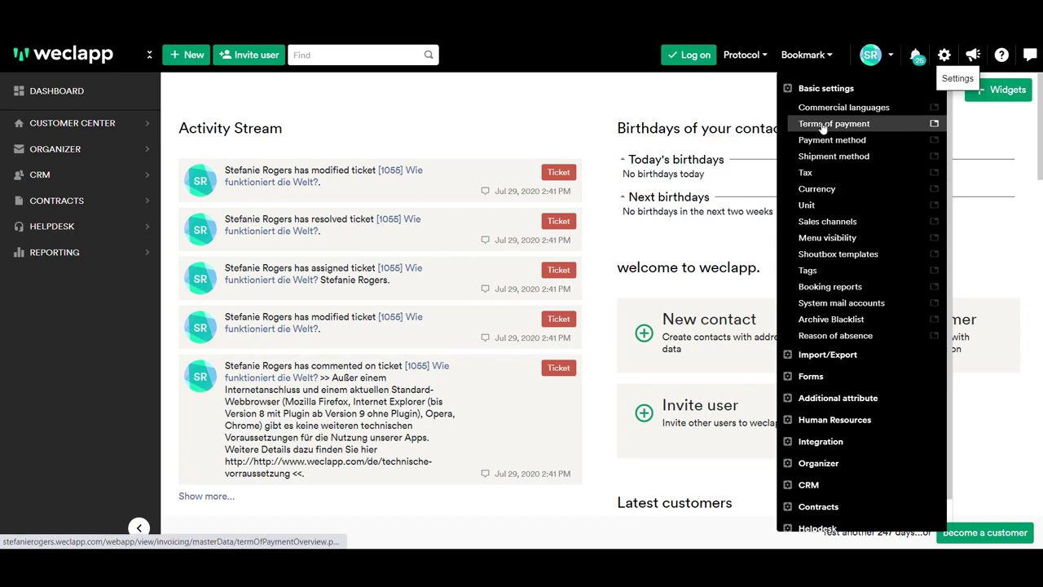
pyautogui.moveTo(843, 107)
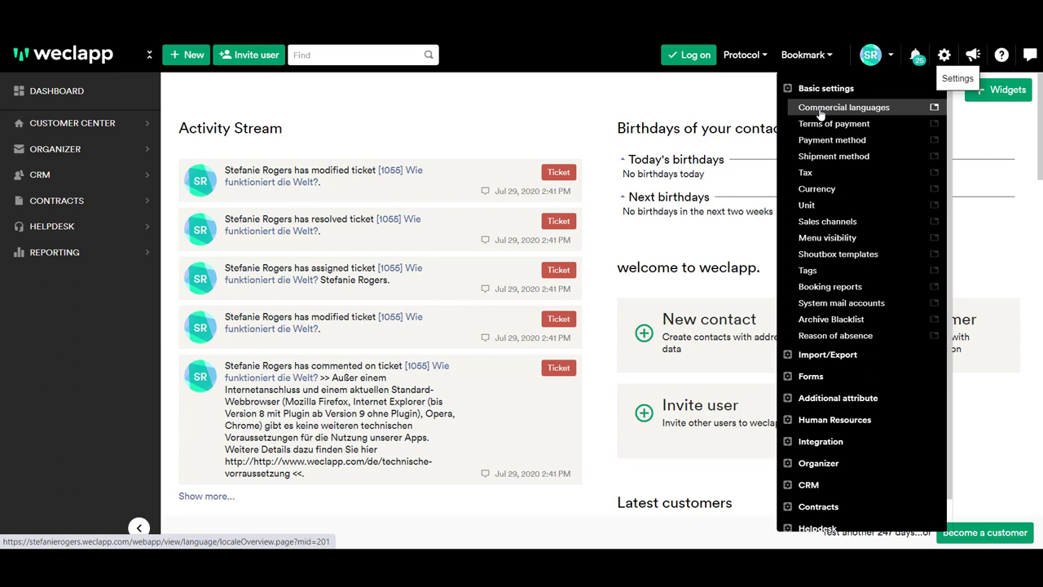
pyautogui.moveTo(831, 140)
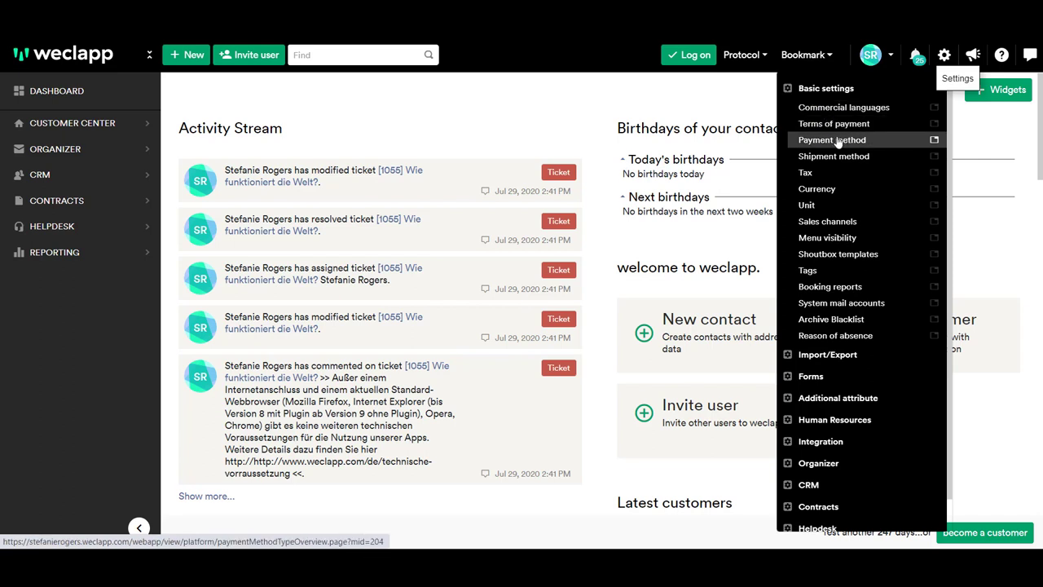
pyautogui.moveTo(832, 159)
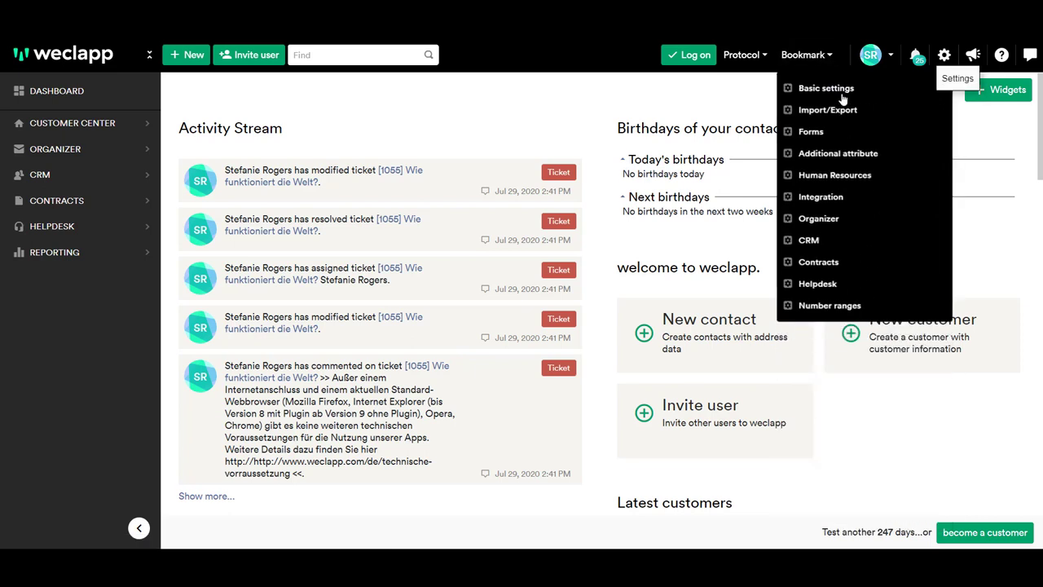
pyautogui.click(808, 239)
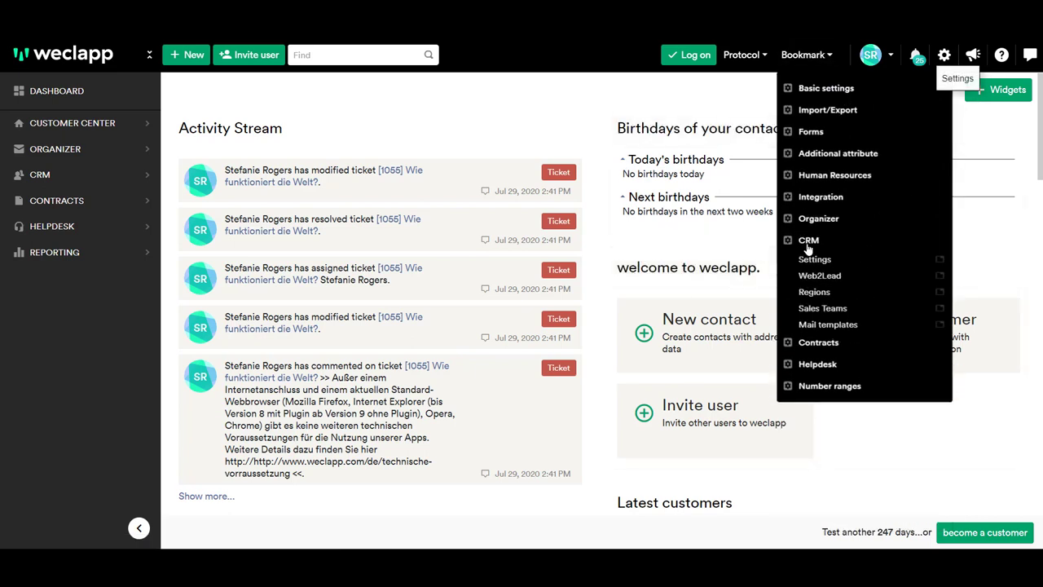
pyautogui.moveTo(818, 275)
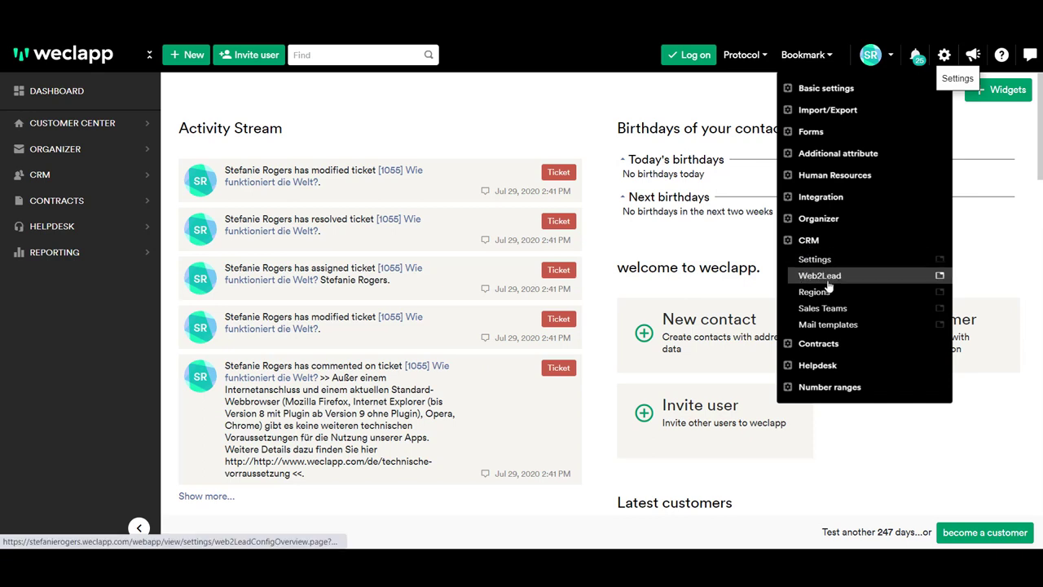
pyautogui.moveTo(827, 325)
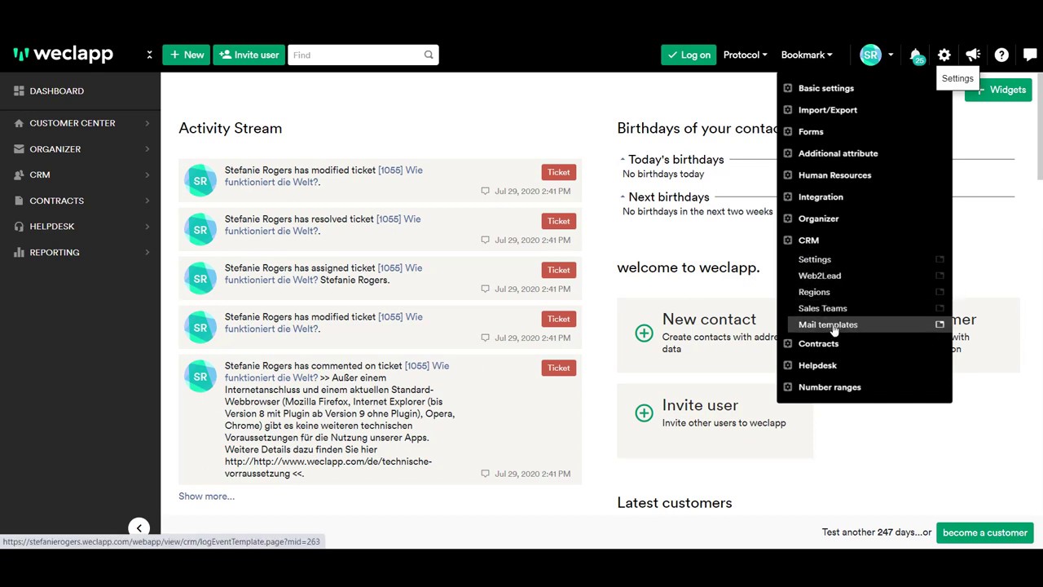
pyautogui.moveTo(836, 326)
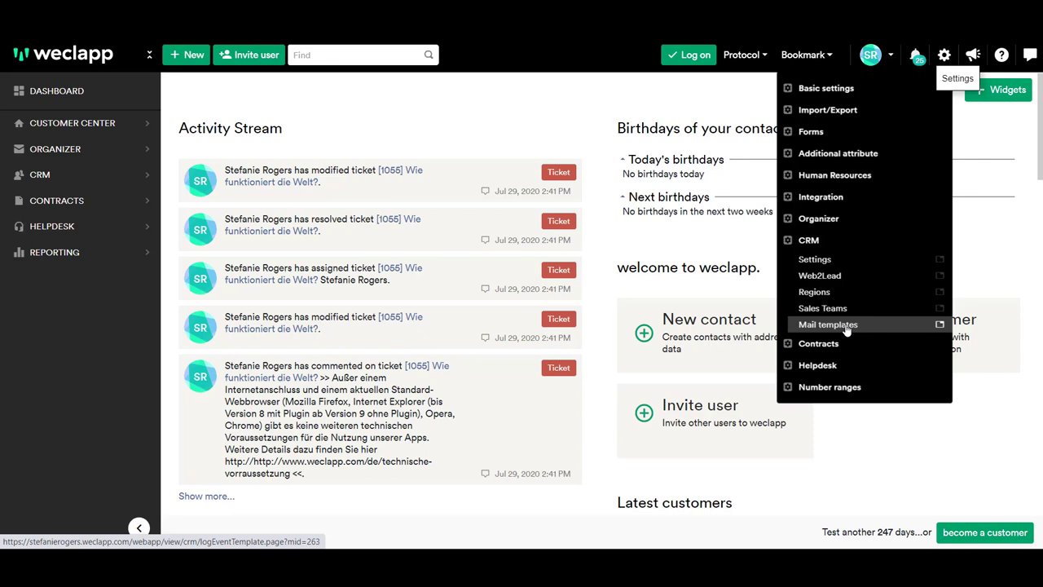
pyautogui.click(943, 55)
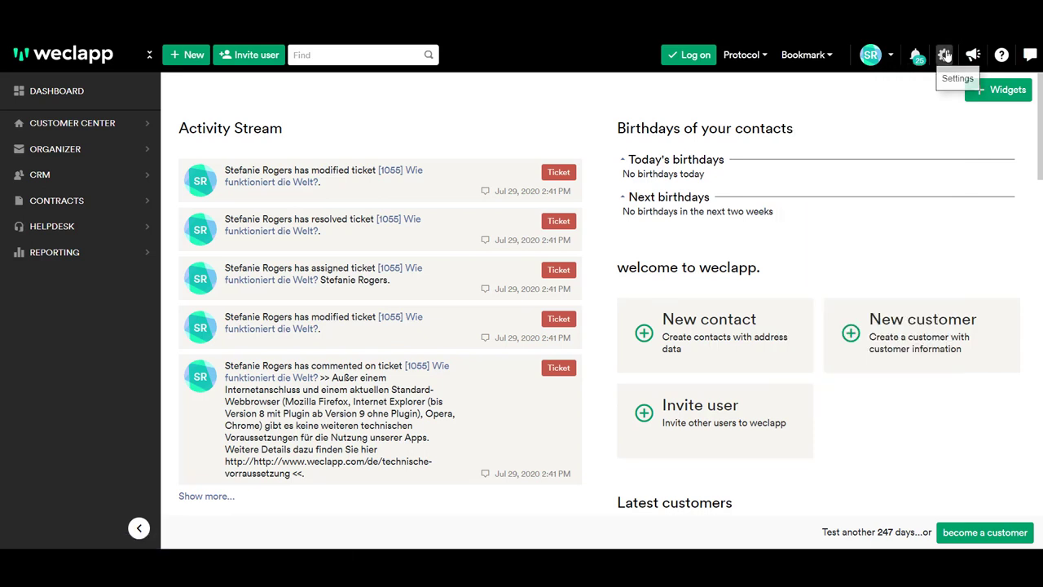
pyautogui.click(1001, 55)
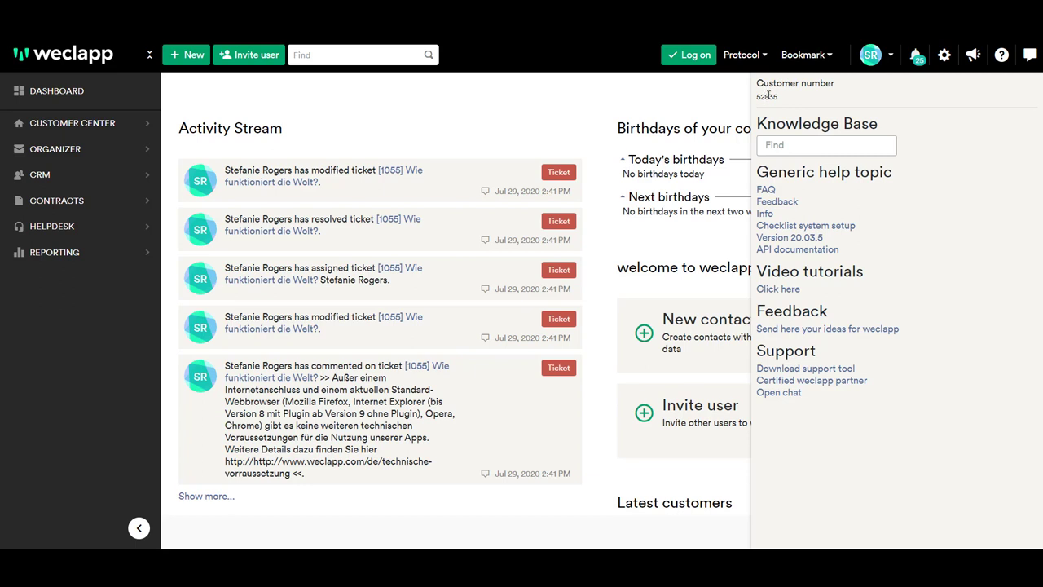
pyautogui.moveTo(777, 201)
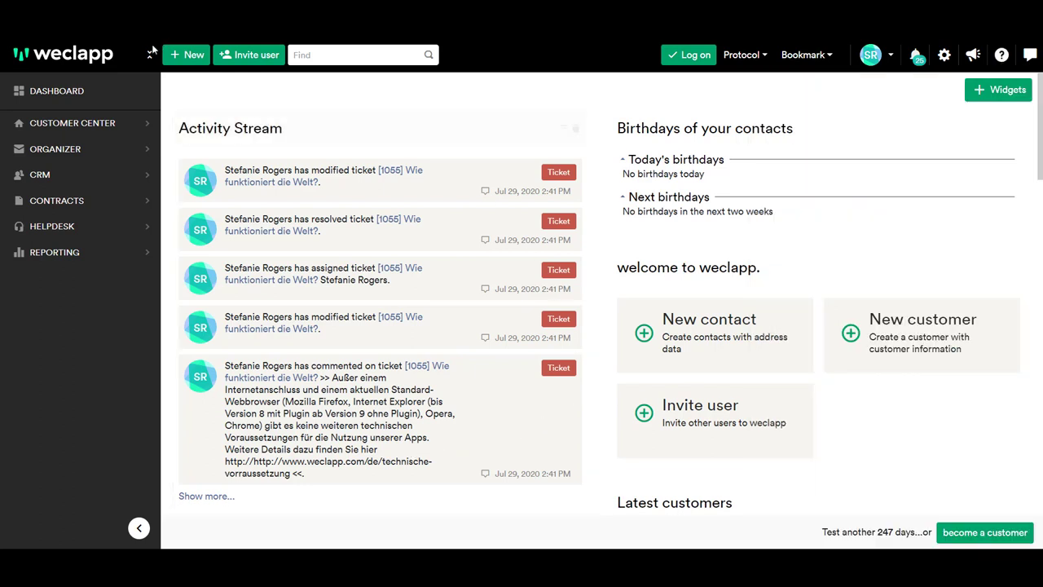
pyautogui.moveTo(54, 149)
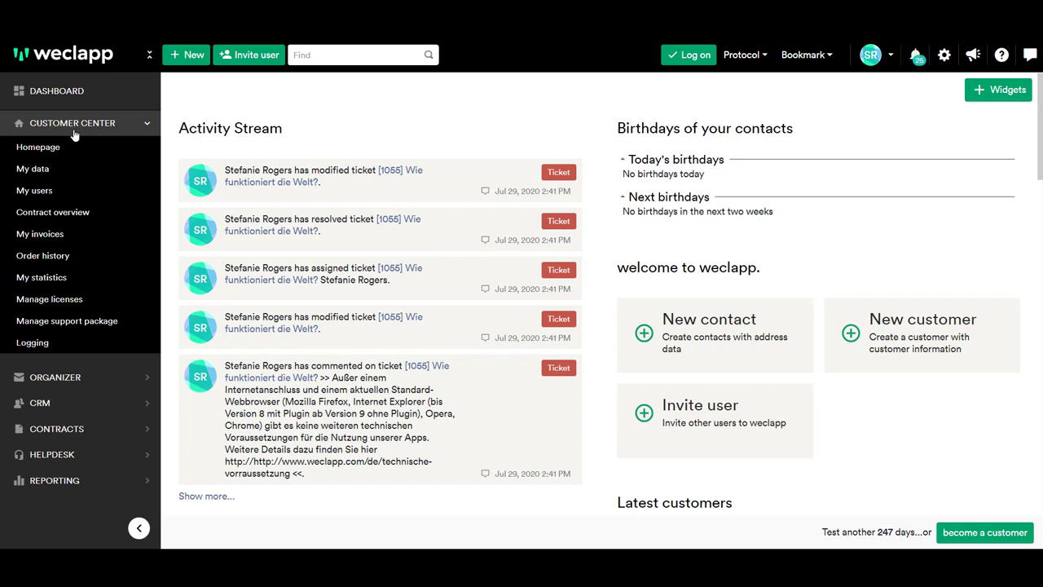
pyautogui.moveTo(32, 169)
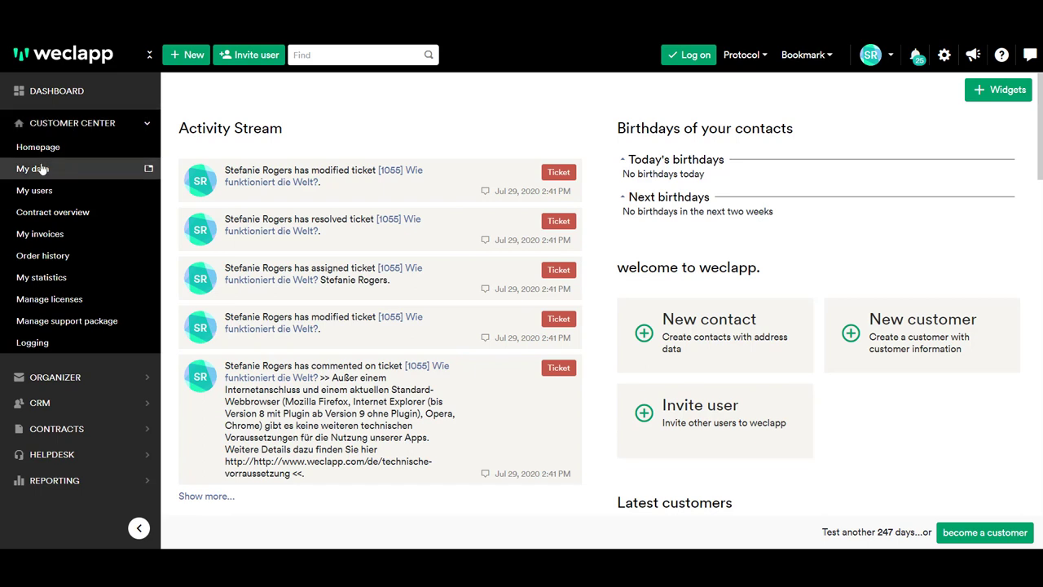
pyautogui.moveTo(34, 190)
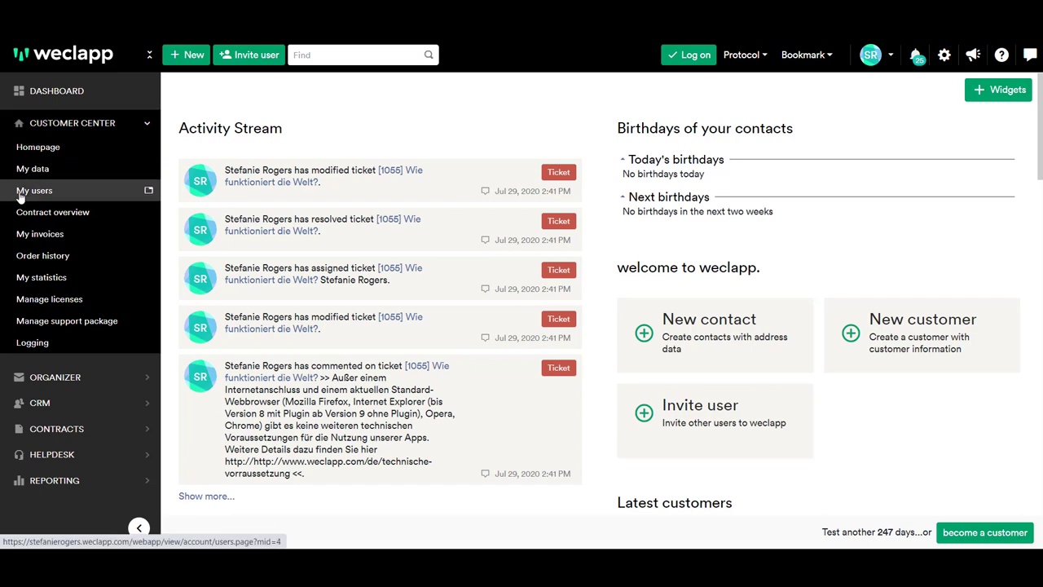
# Step: Visit Users and Manage licenses, return to the Customer Center overview, then head to the Organizer mailbox
pyautogui.click(35, 190)
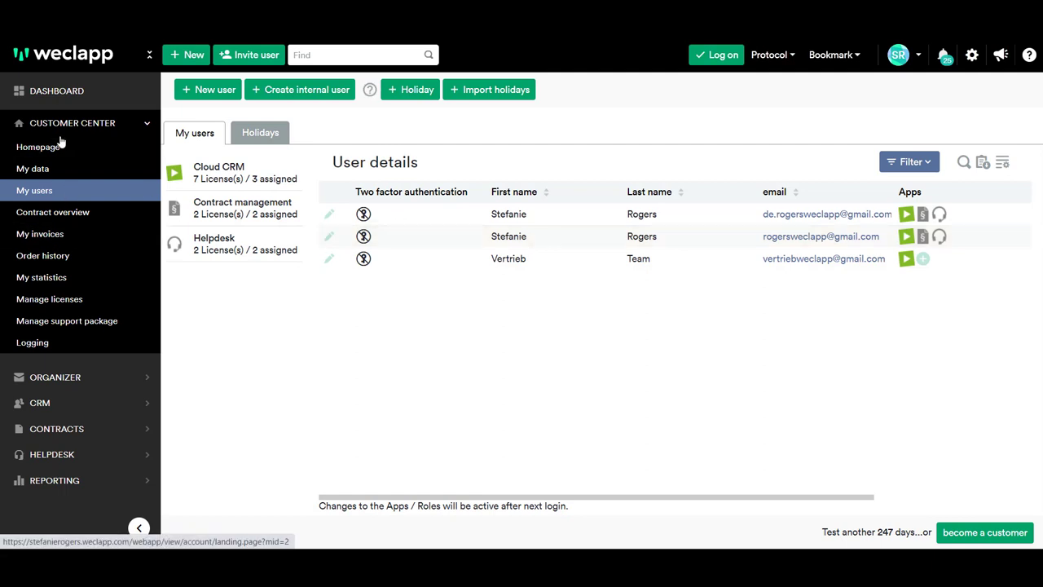
pyautogui.moveTo(39, 234)
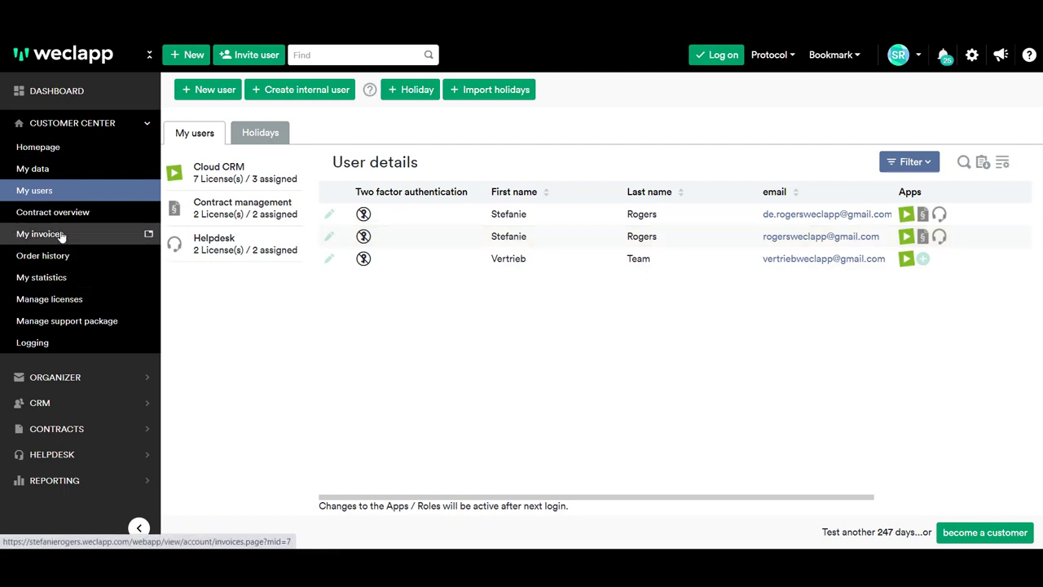
pyautogui.moveTo(41, 277)
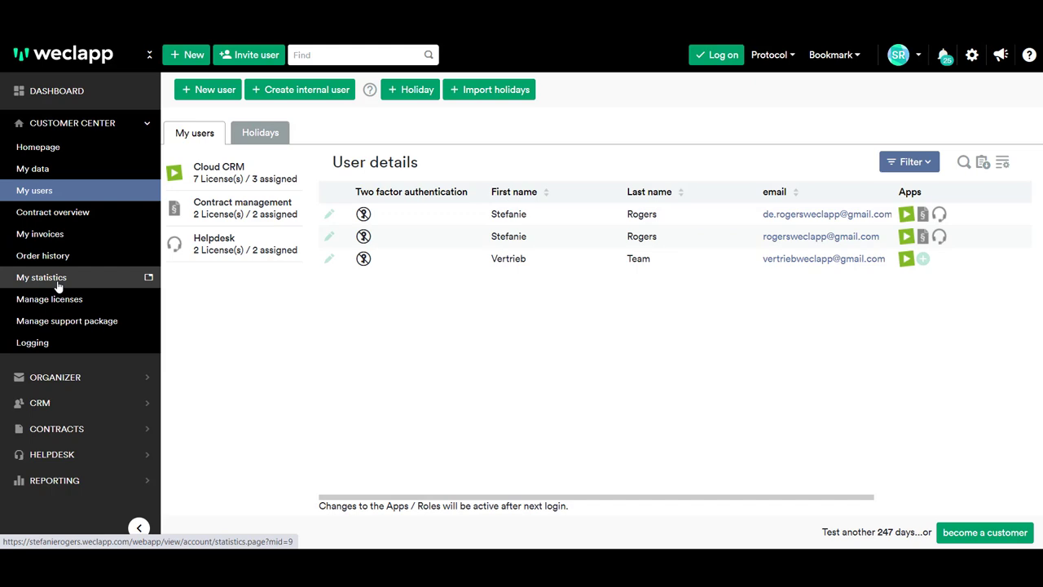
pyautogui.click(49, 299)
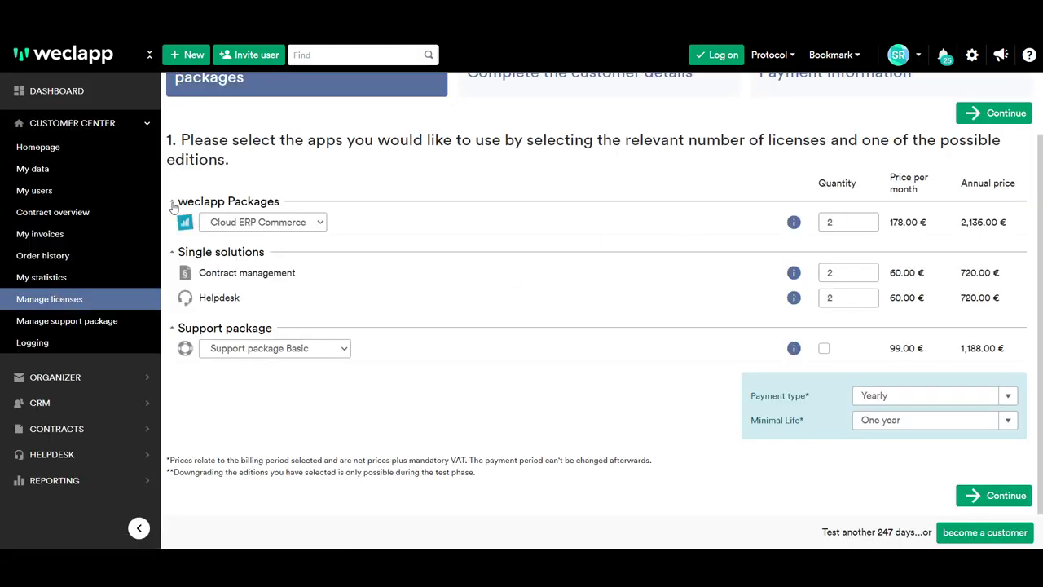
pyautogui.click(71, 122)
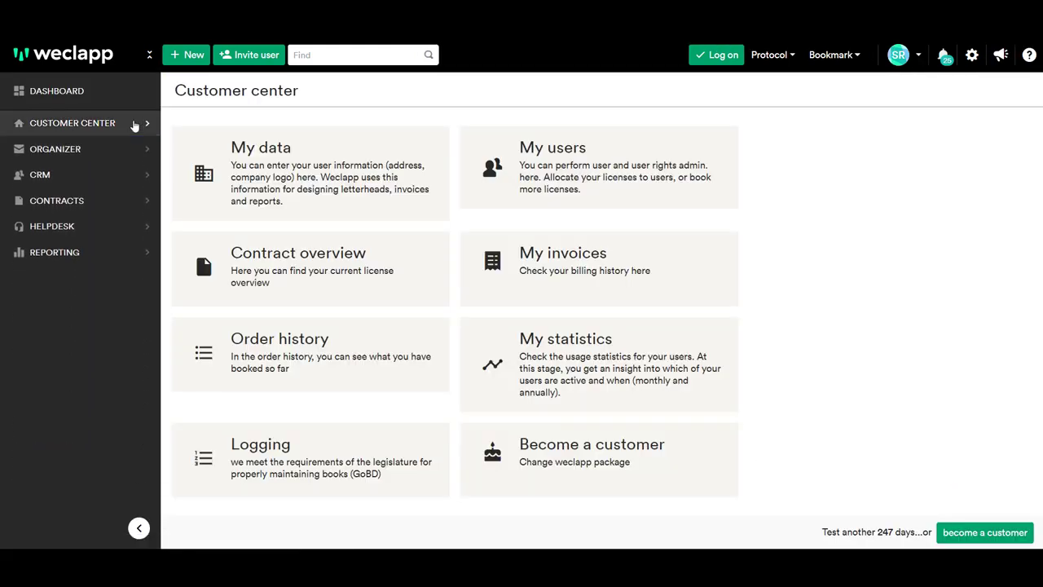
pyautogui.click(39, 174)
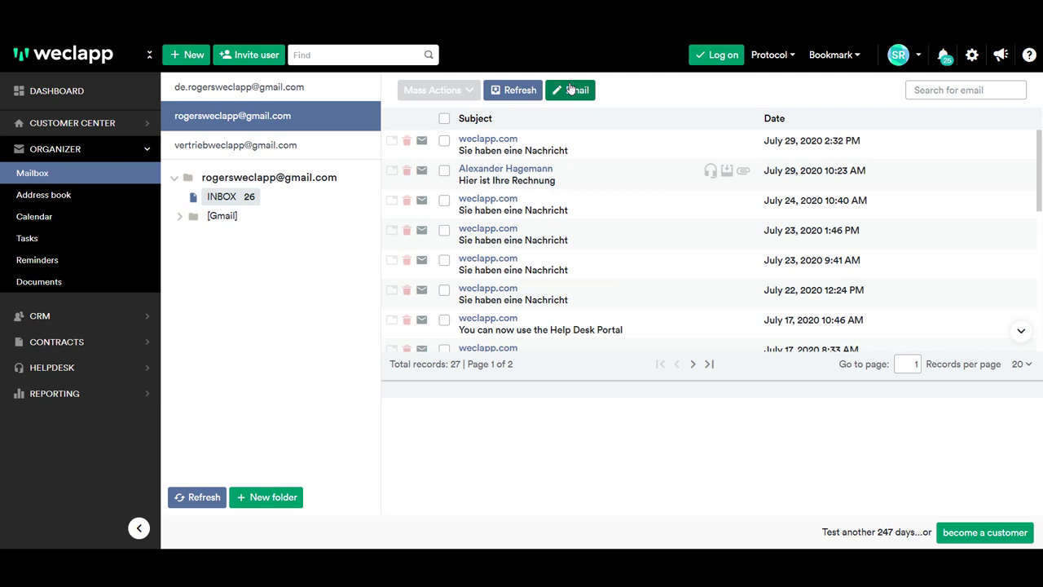
pyautogui.click(571, 90)
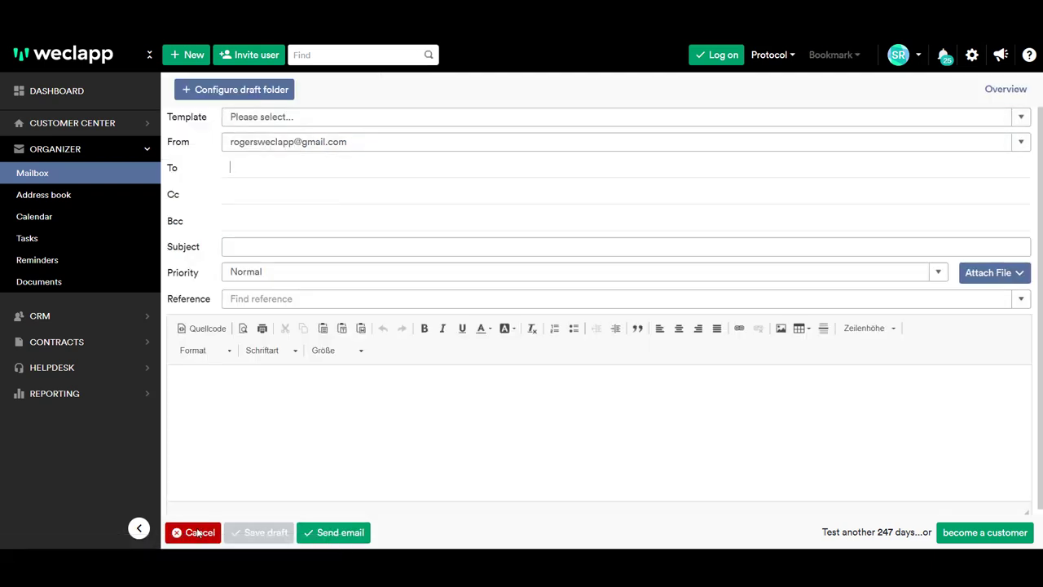
pyautogui.click(194, 532)
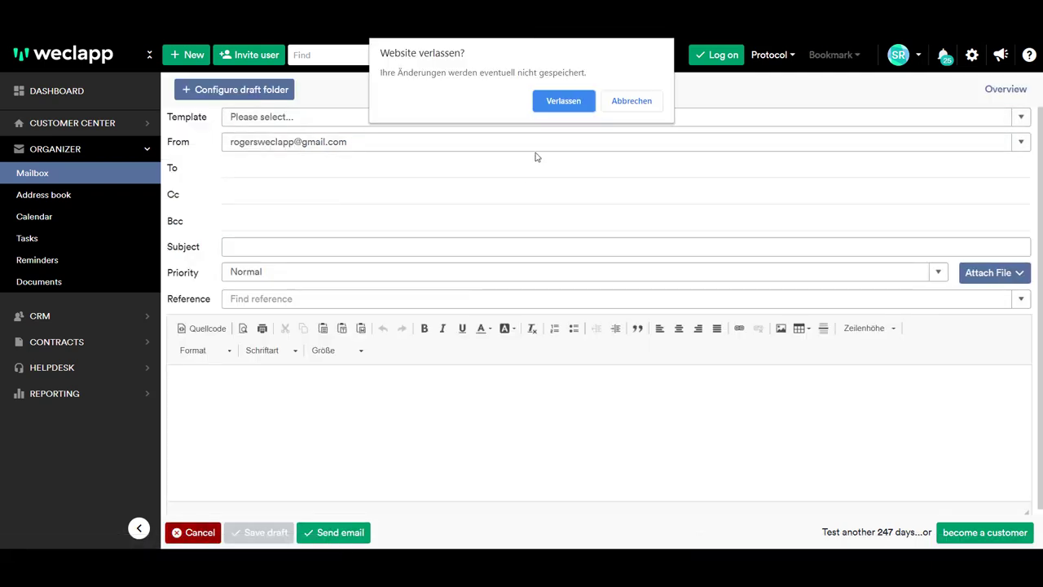
pyautogui.click(563, 100)
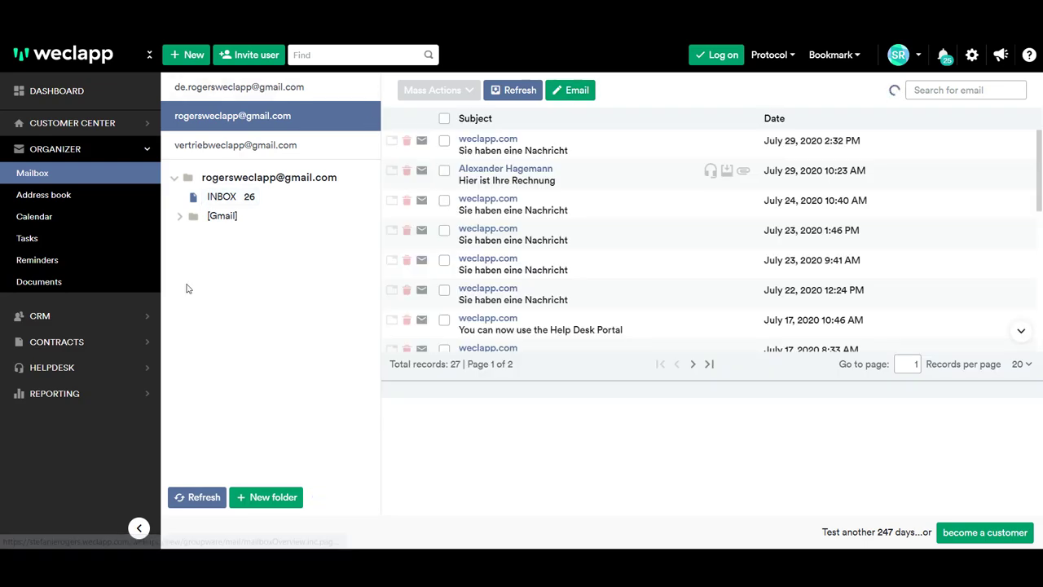
# Step: In the Organizer calendar, start a Wednesday 9:00 event, view its Detail settings, and discard it
pyautogui.click(34, 216)
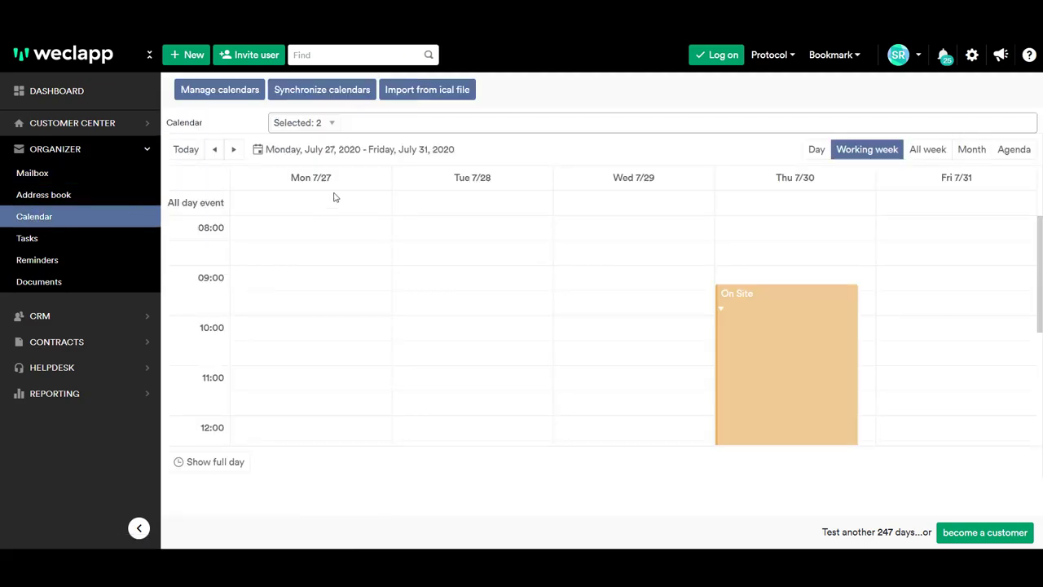
pyautogui.moveTo(577, 310)
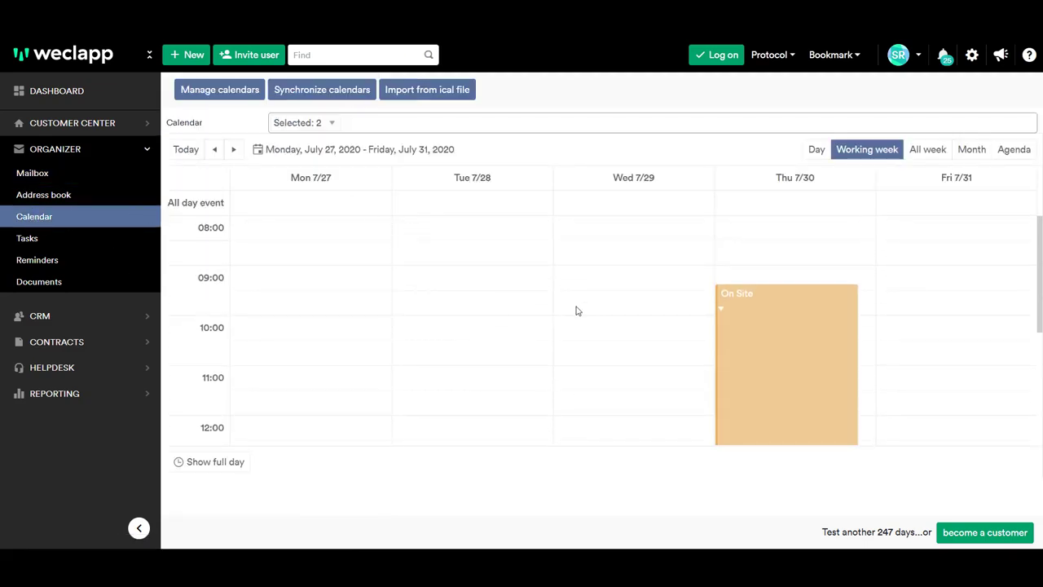
pyautogui.click(633, 294)
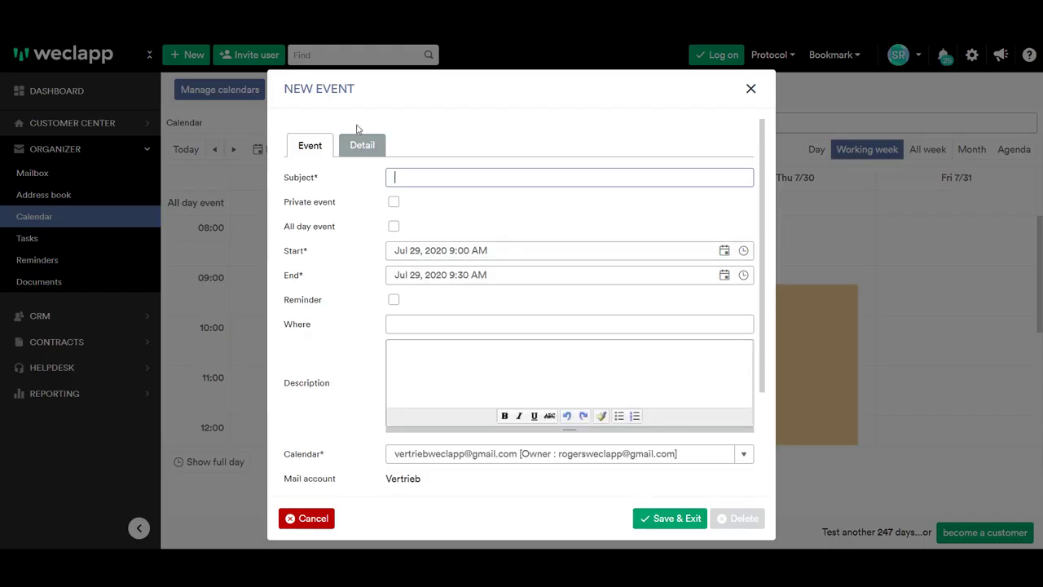
pyautogui.click(669, 518)
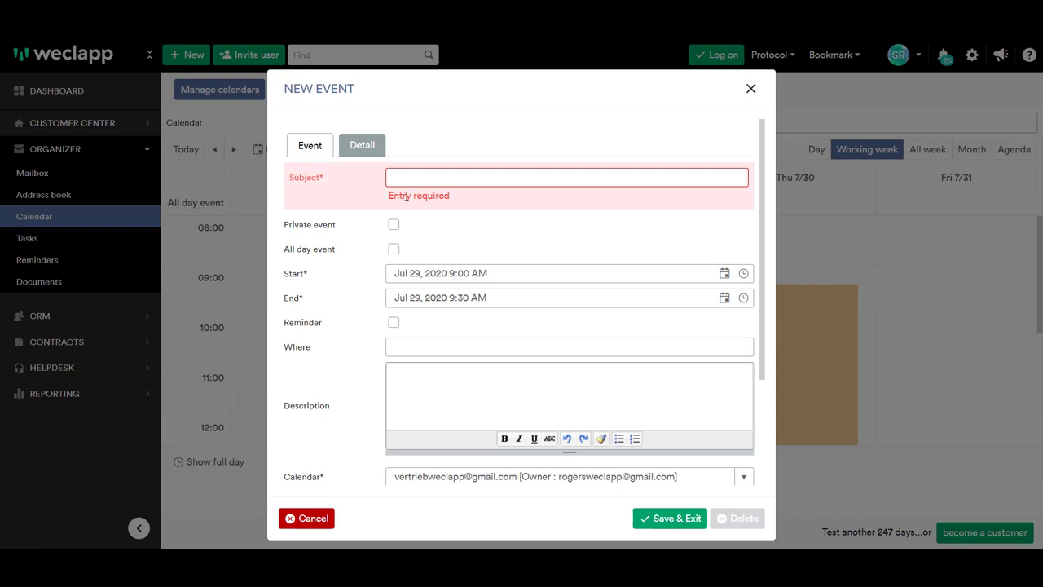
pyautogui.click(361, 145)
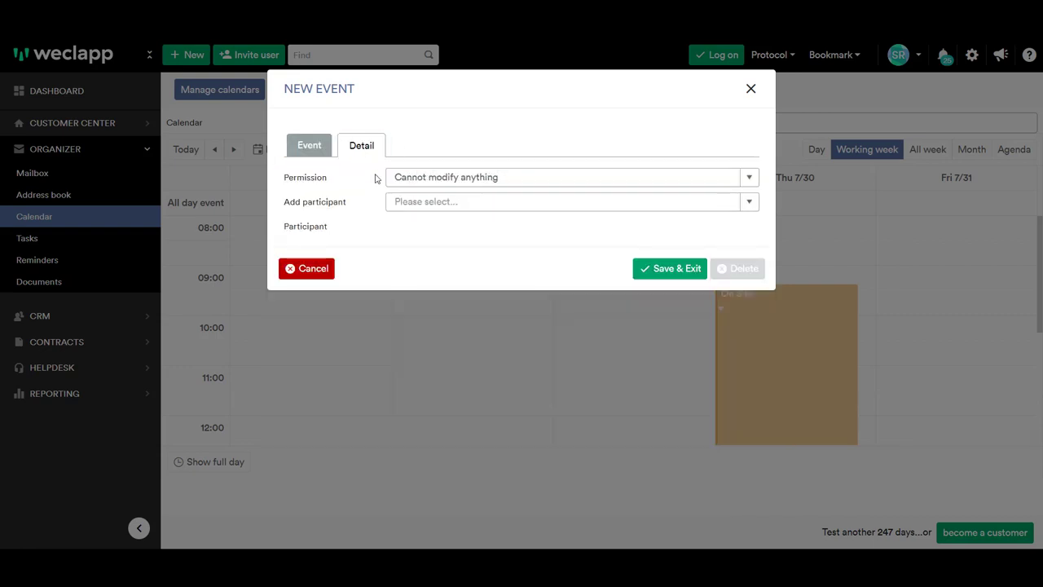
pyautogui.moveTo(750, 88)
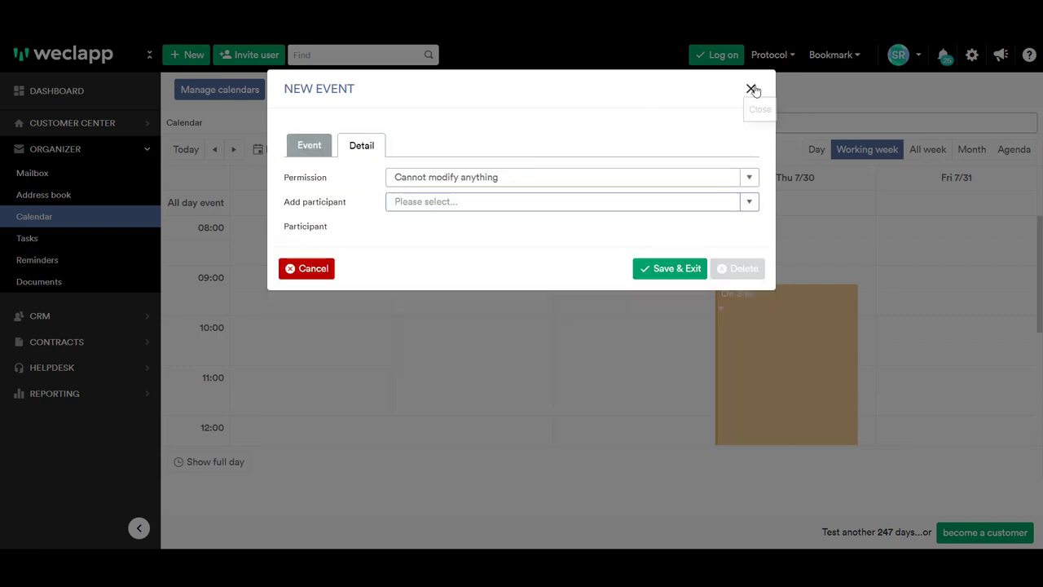
pyautogui.click(747, 177)
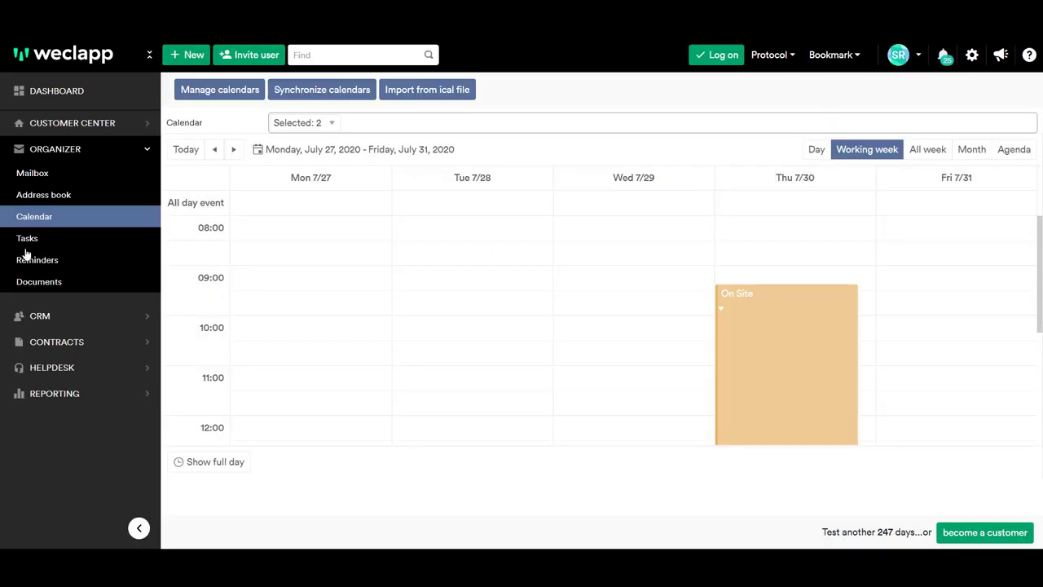
# Step: From the task list, edit task ABC and start a new reminder for it
pyautogui.click(27, 237)
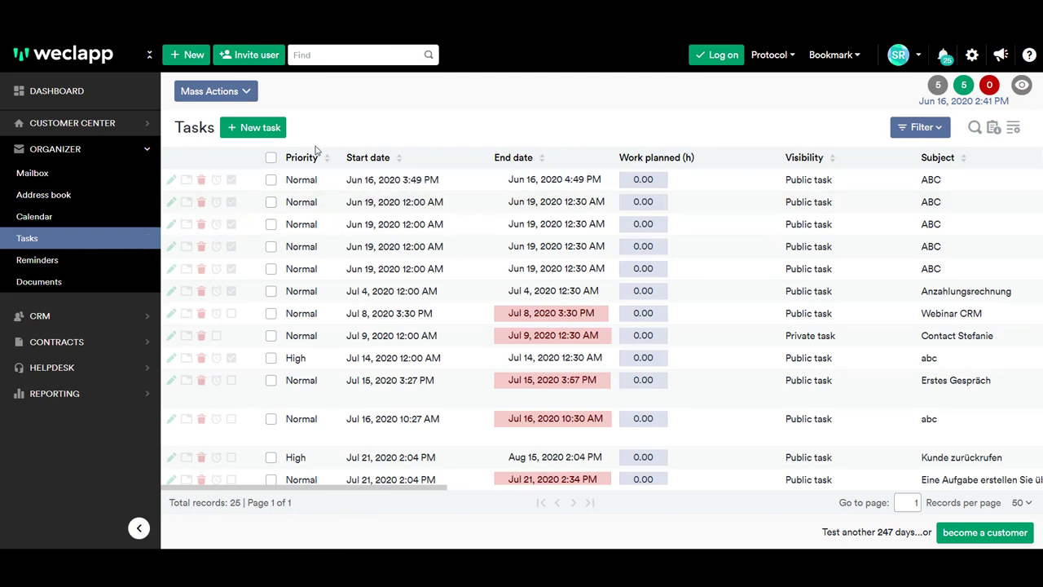
pyautogui.moveTo(512, 114)
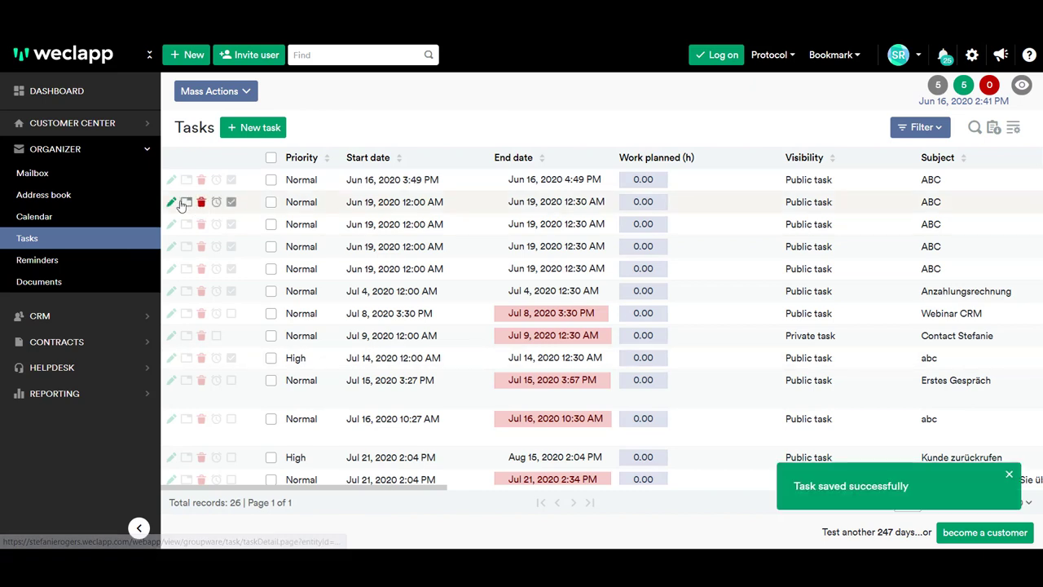
pyautogui.click(171, 202)
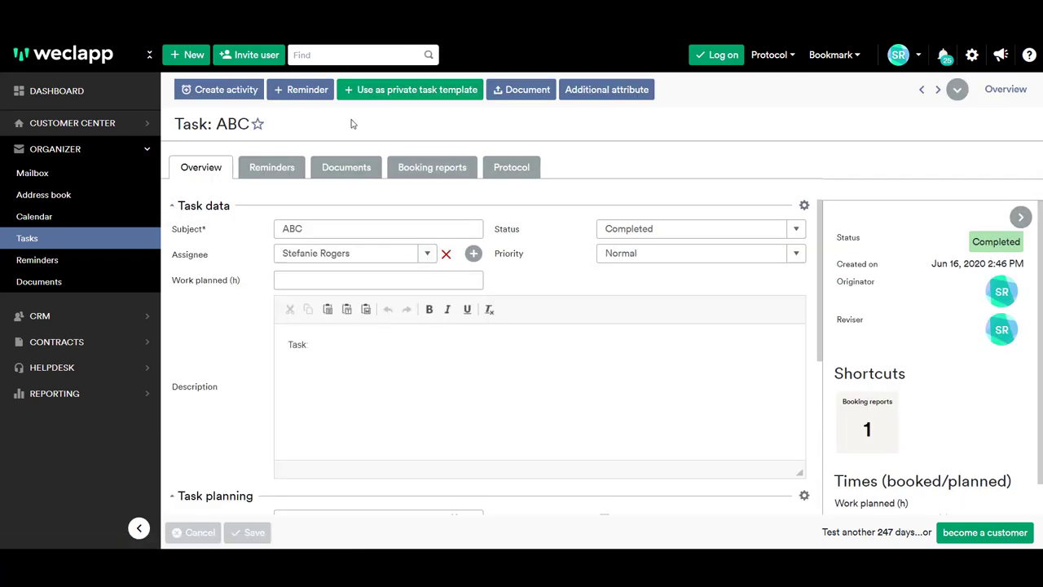
pyautogui.click(300, 89)
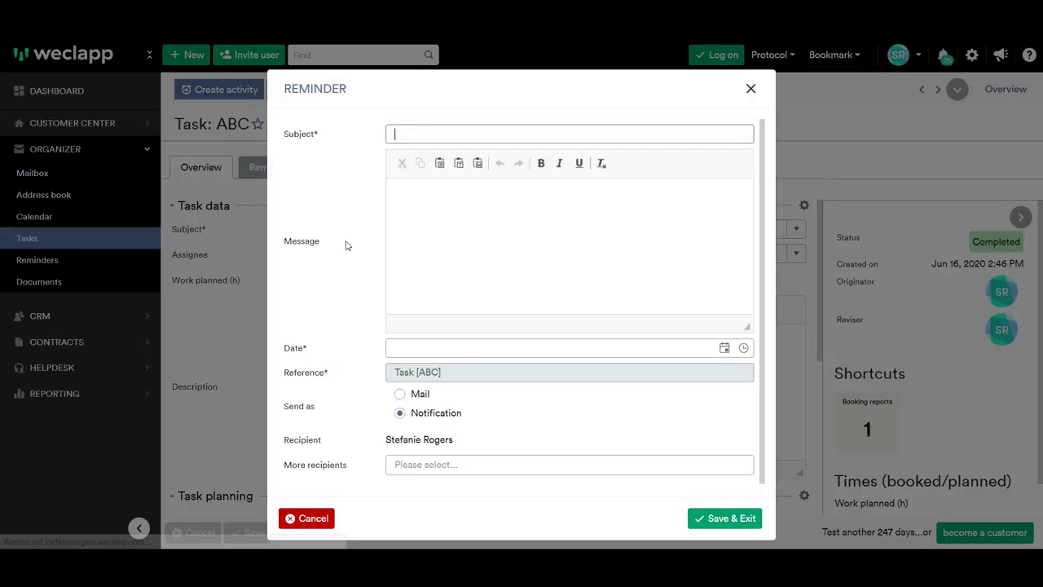
# Step: Cancel the reminder and show the Public documents folder with Public.txt
pyautogui.click(749, 88)
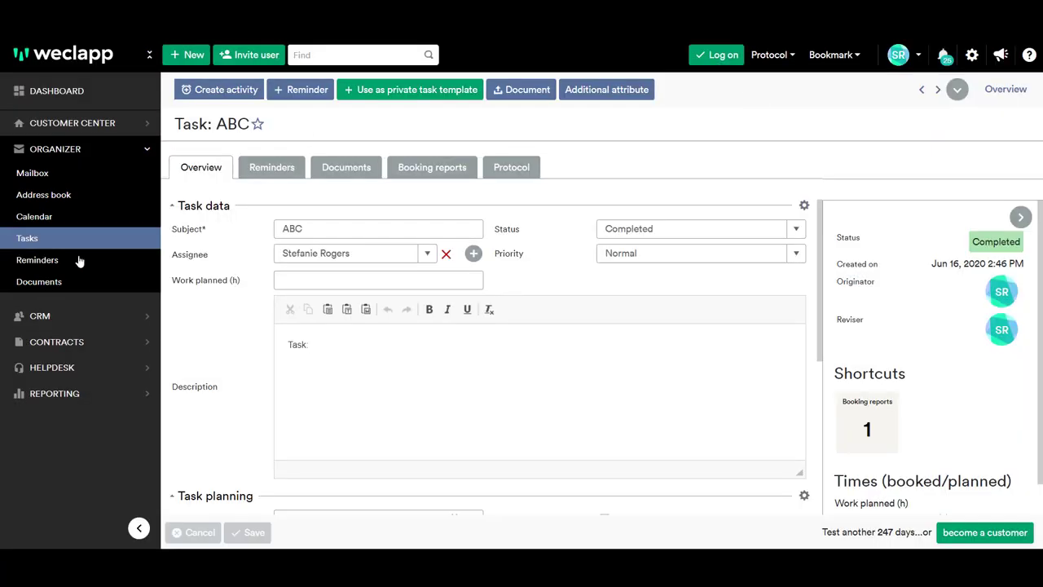
pyautogui.click(39, 281)
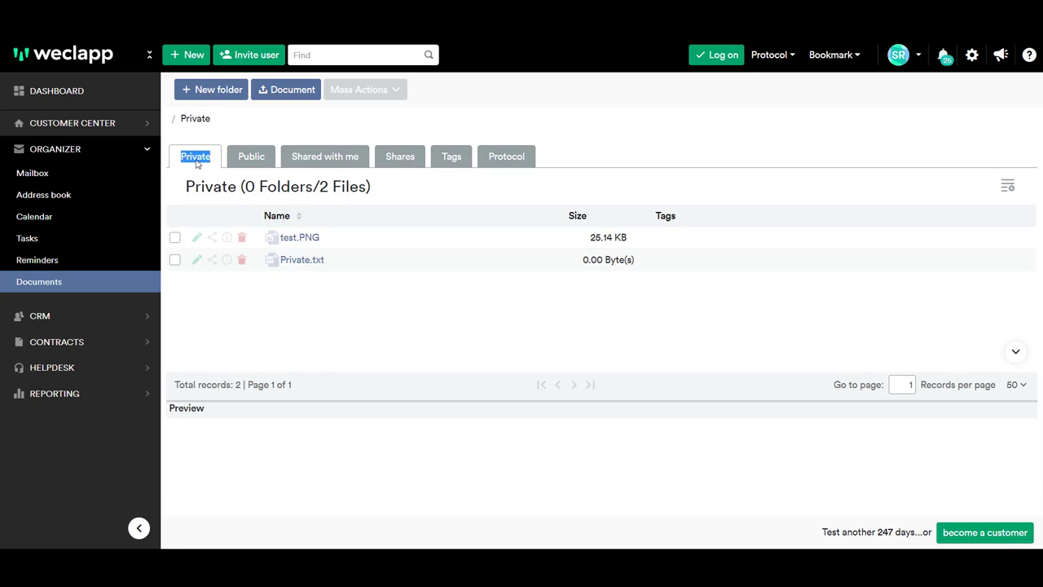
pyautogui.click(251, 155)
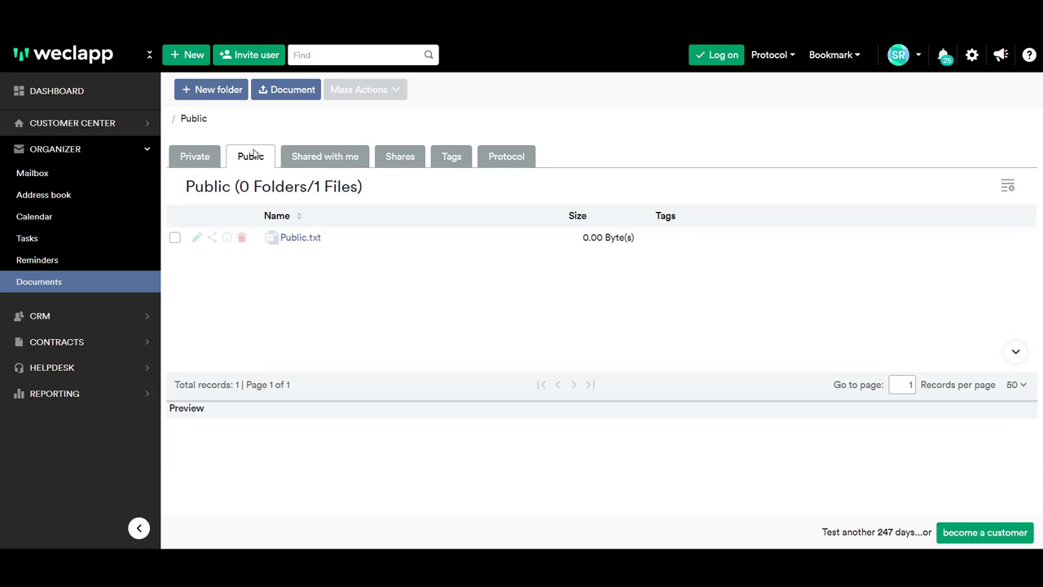
pyautogui.moveTo(145, 149)
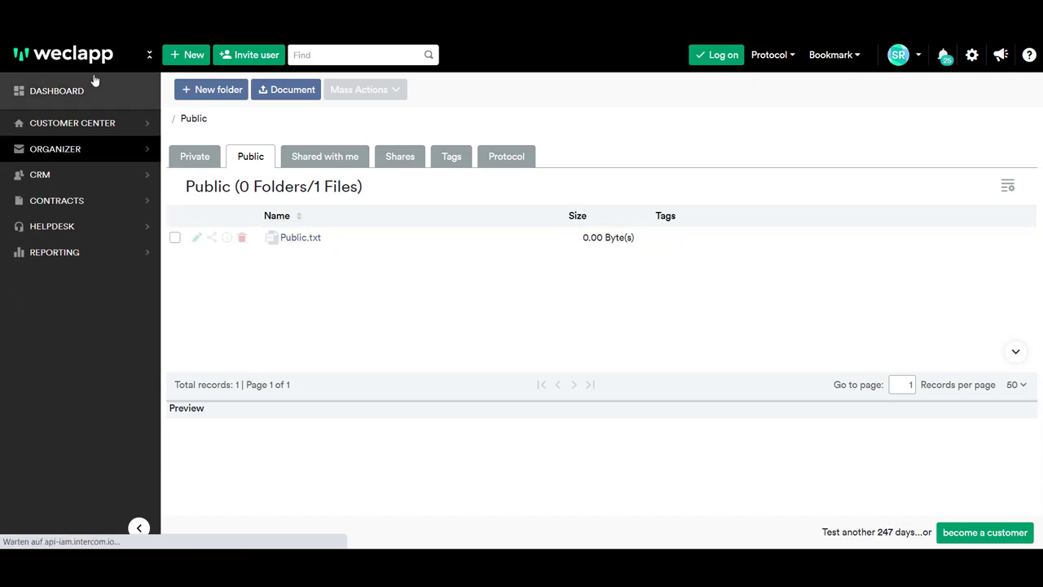
# Step: Return to the dashboard and expand the CRM sidebar section
pyautogui.click(56, 91)
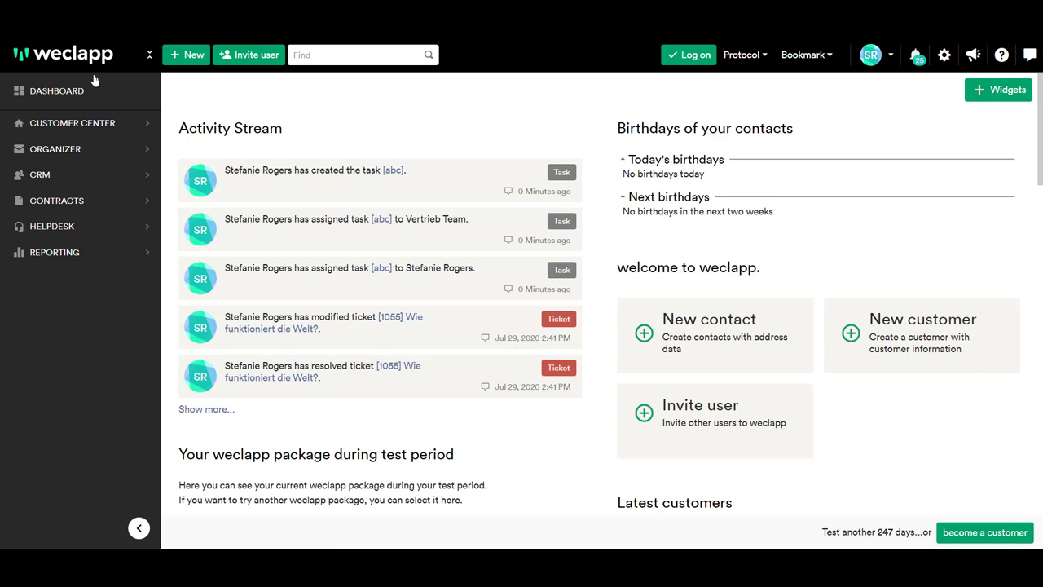
pyautogui.moveTo(39, 174)
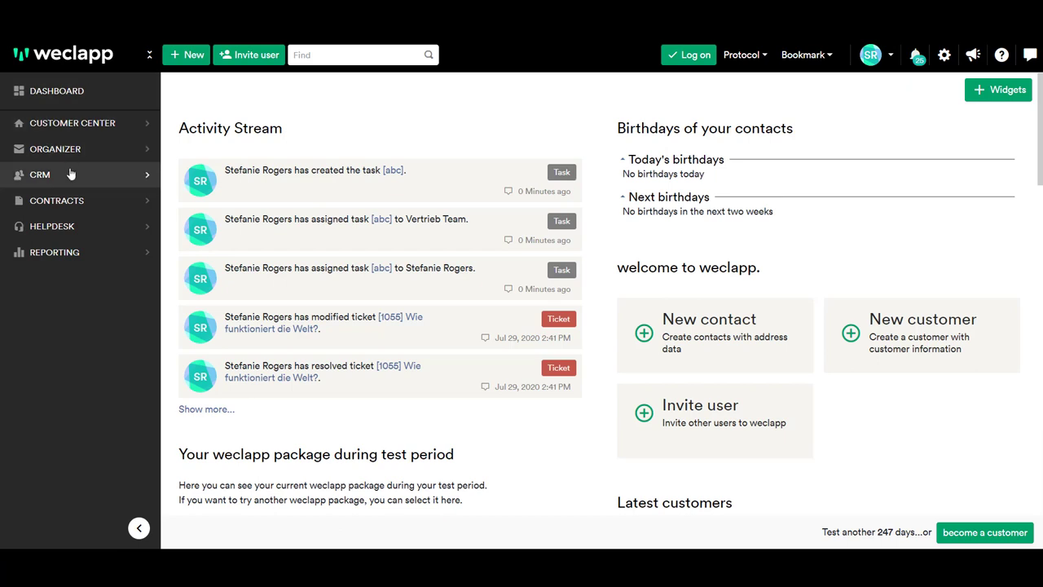
pyautogui.click(40, 174)
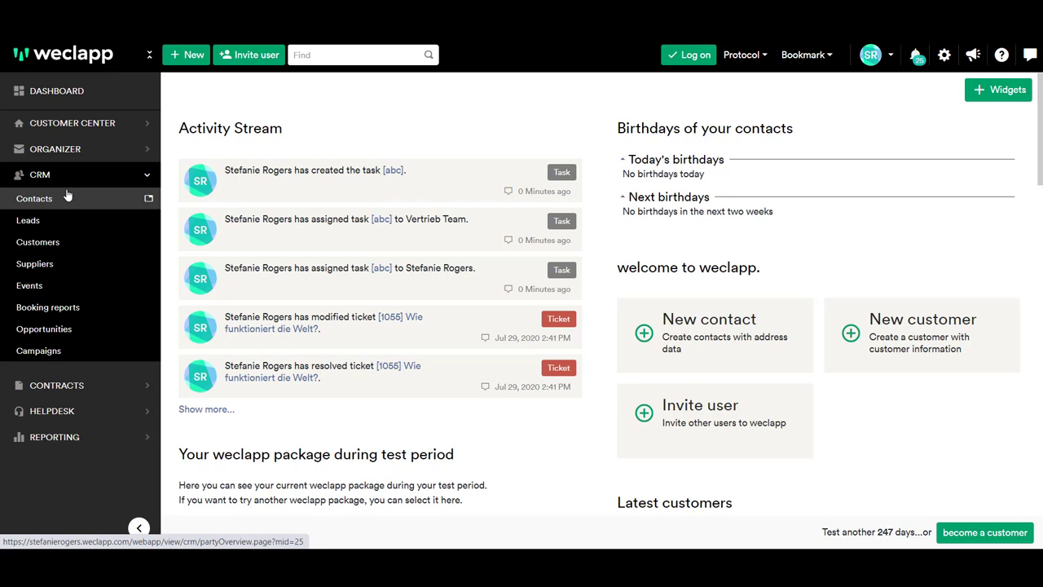
pyautogui.moveTo(38, 241)
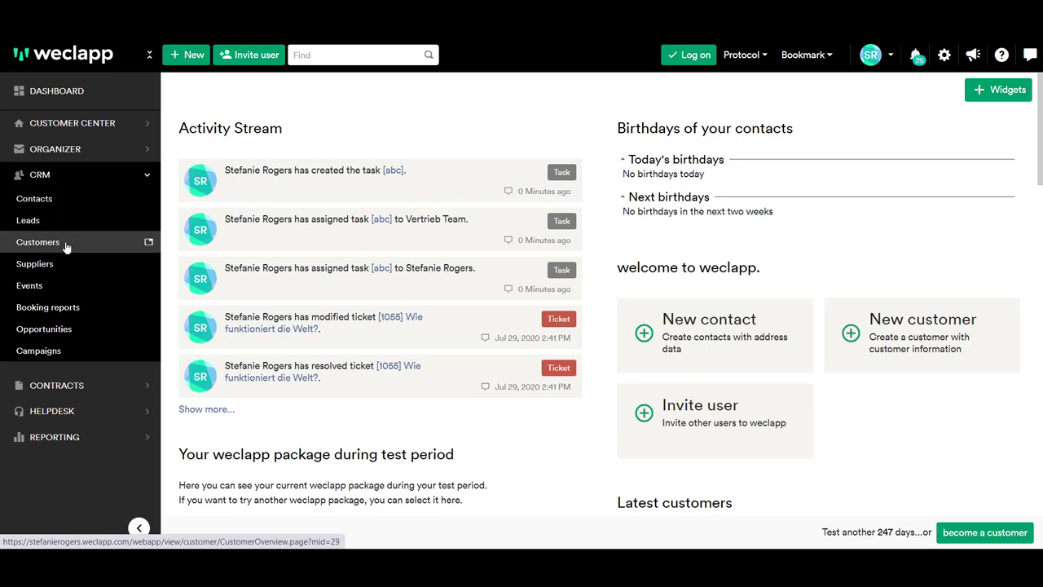
pyautogui.moveTo(28, 220)
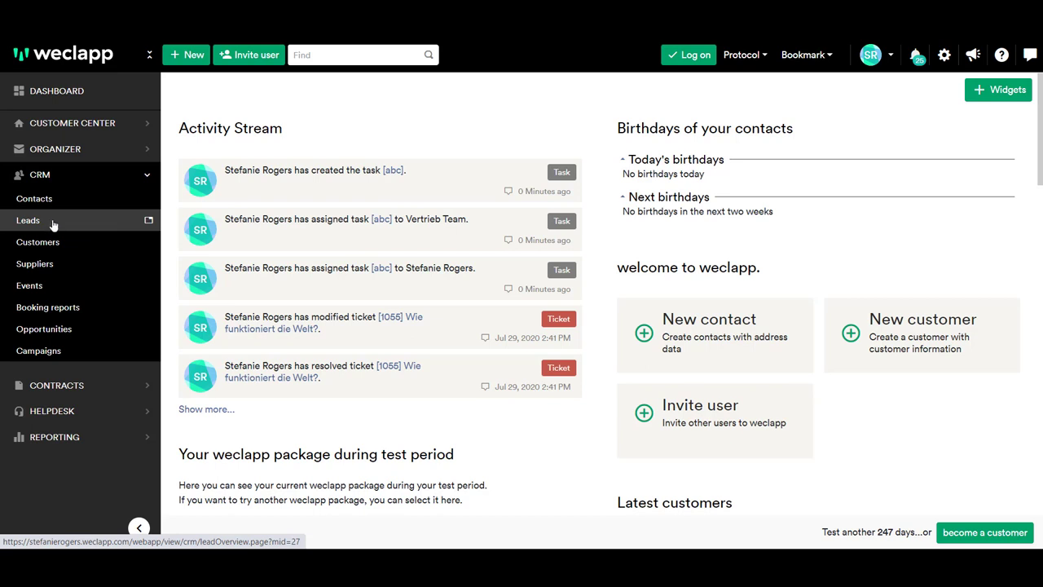
pyautogui.moveTo(57, 226)
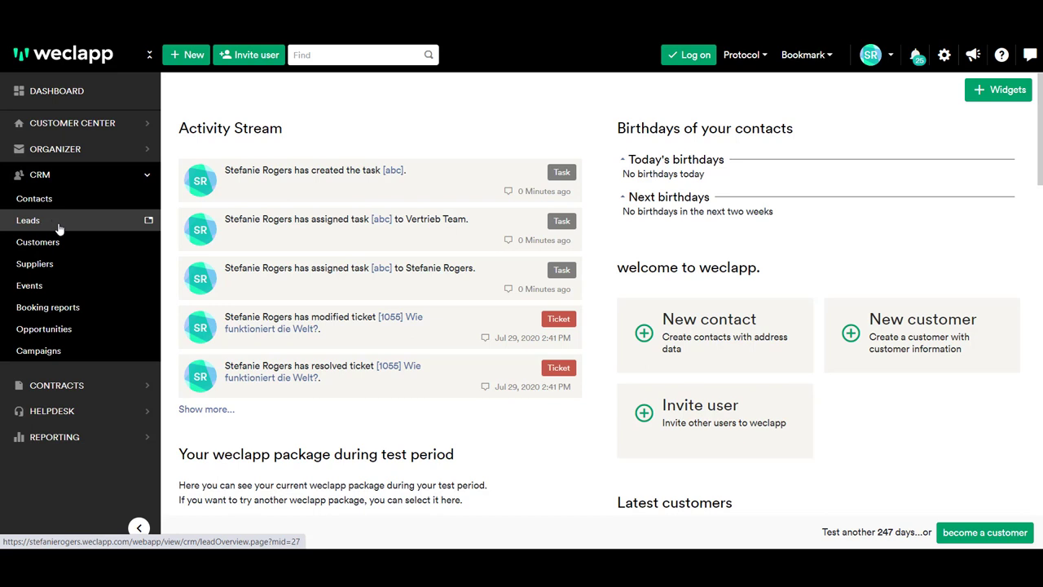
pyautogui.moveTo(38, 242)
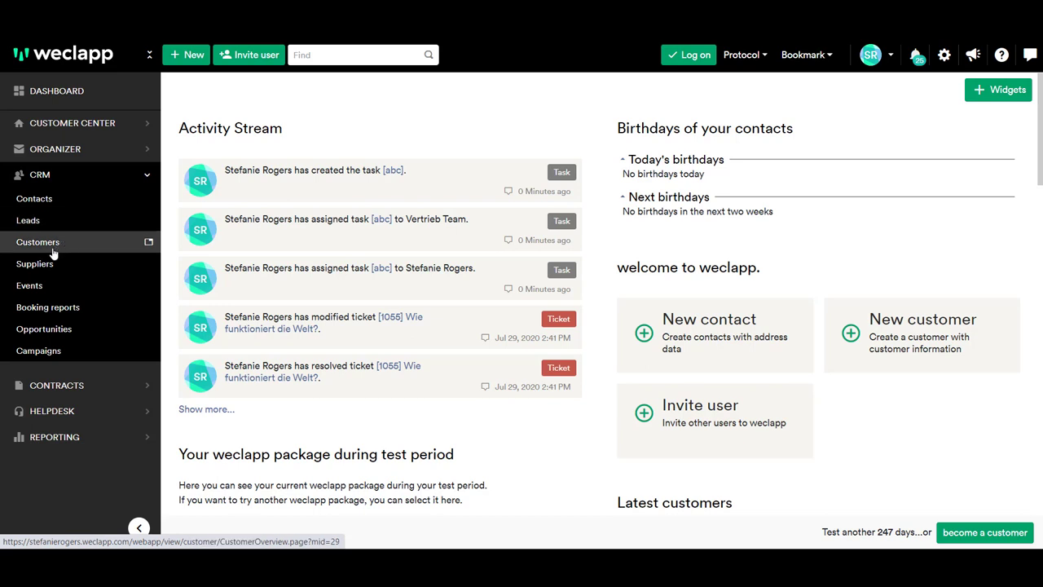
pyautogui.moveTo(34, 264)
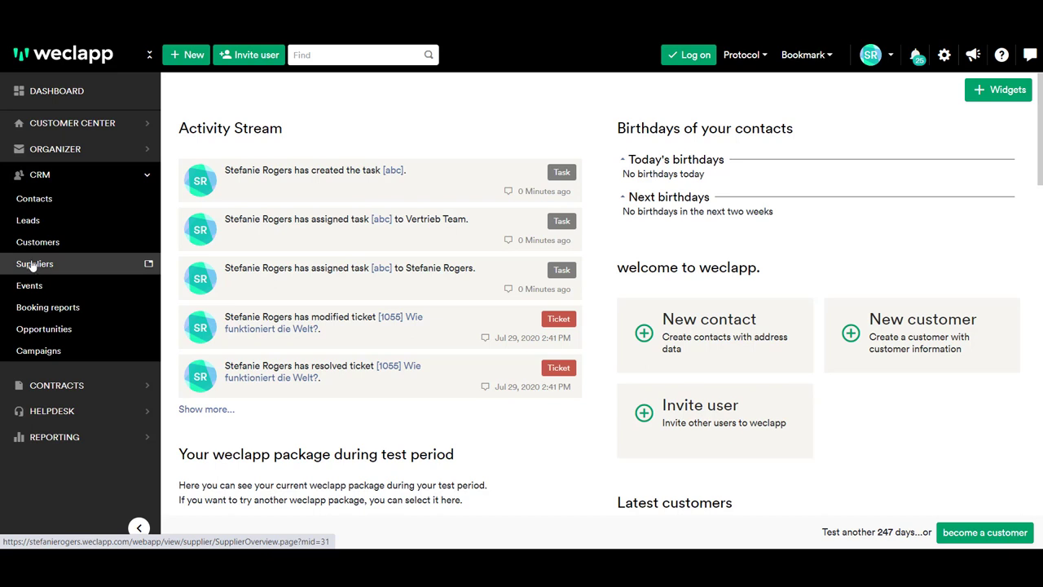
pyautogui.moveTo(38, 242)
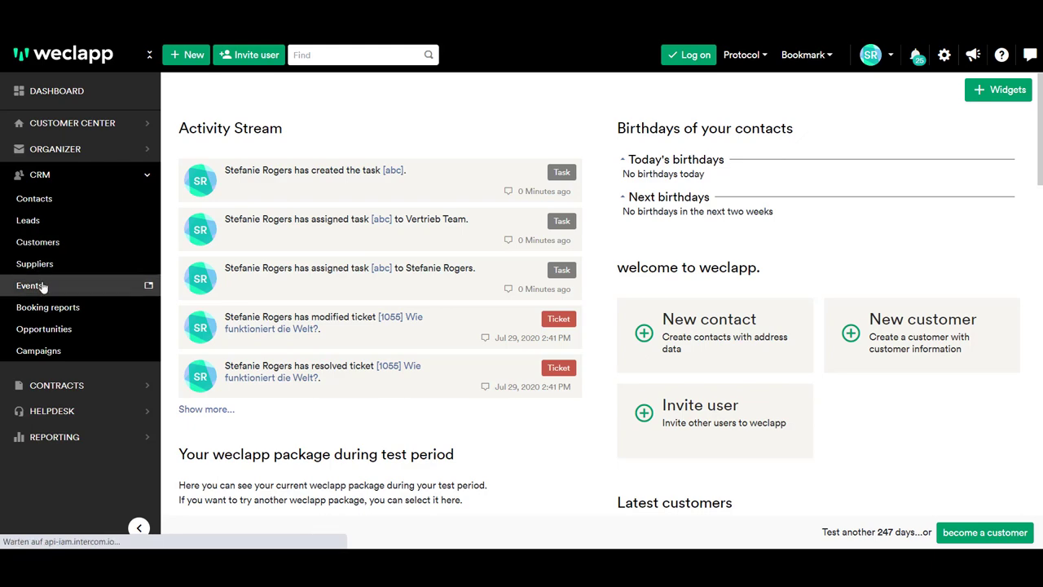
# Step: Filter the CRM Events list to start dates from last week
pyautogui.click(30, 285)
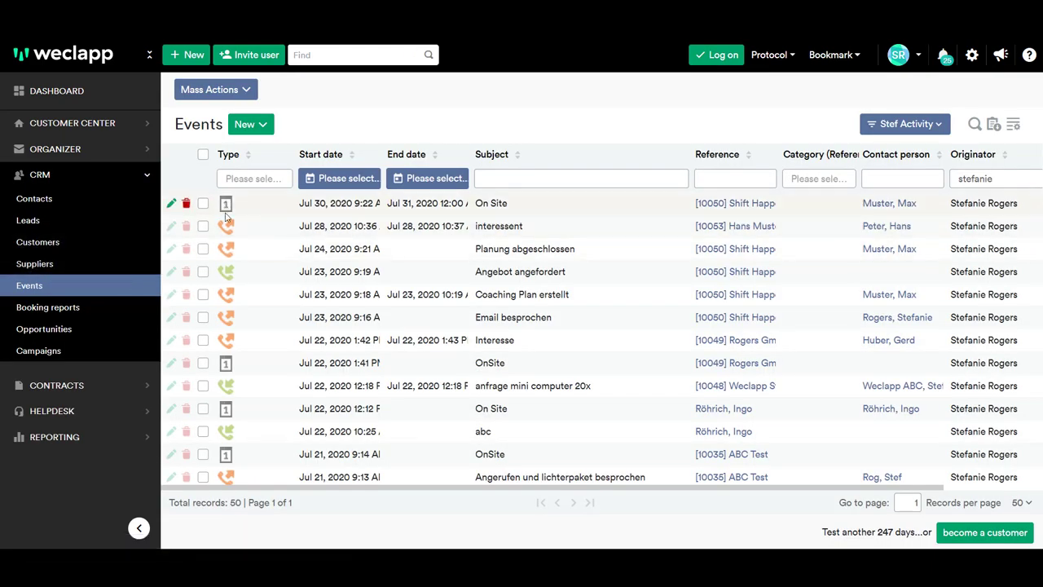
pyautogui.moveTo(254, 204)
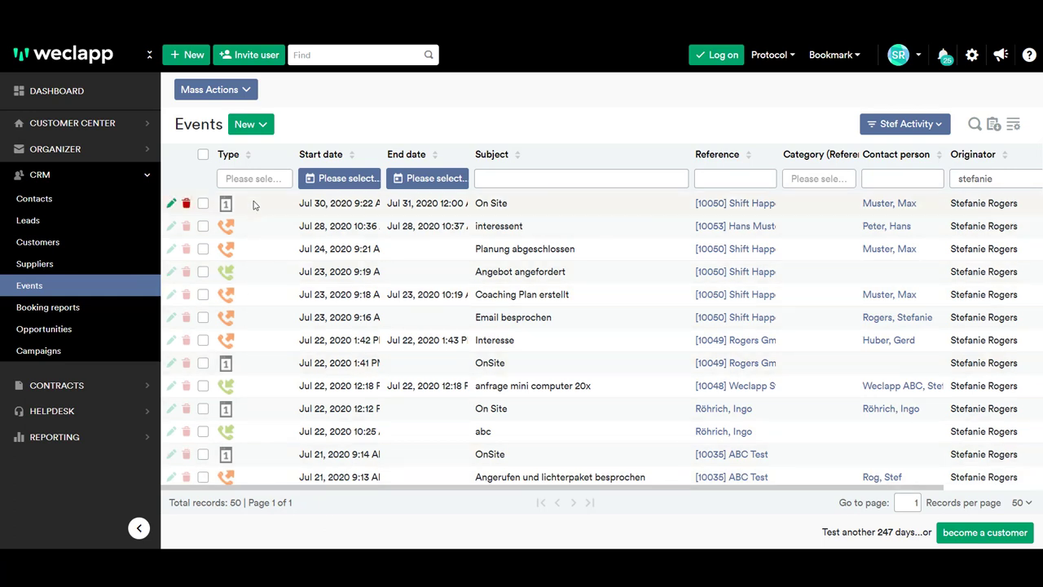
pyautogui.click(340, 177)
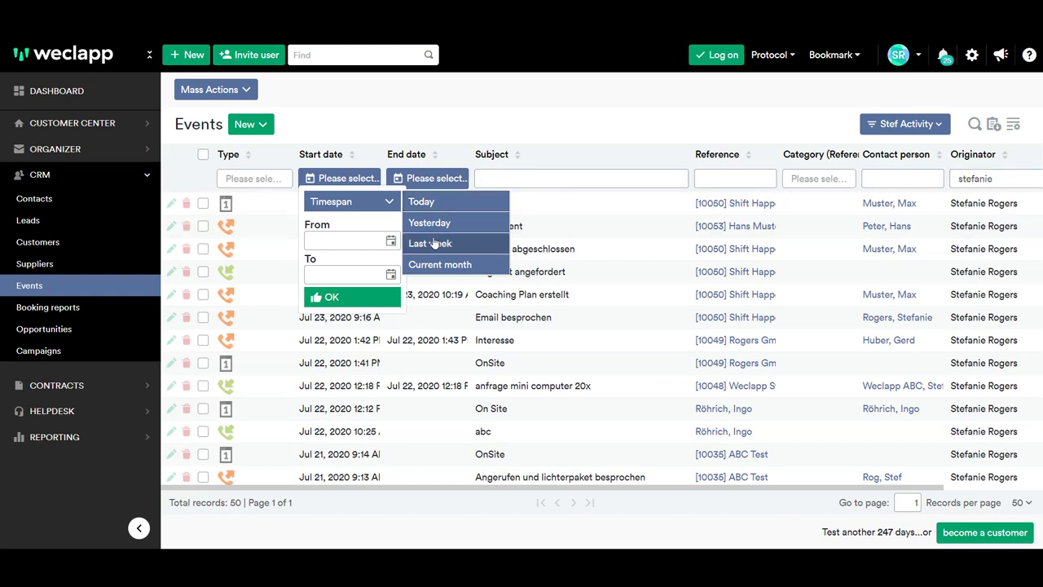
pyautogui.click(430, 243)
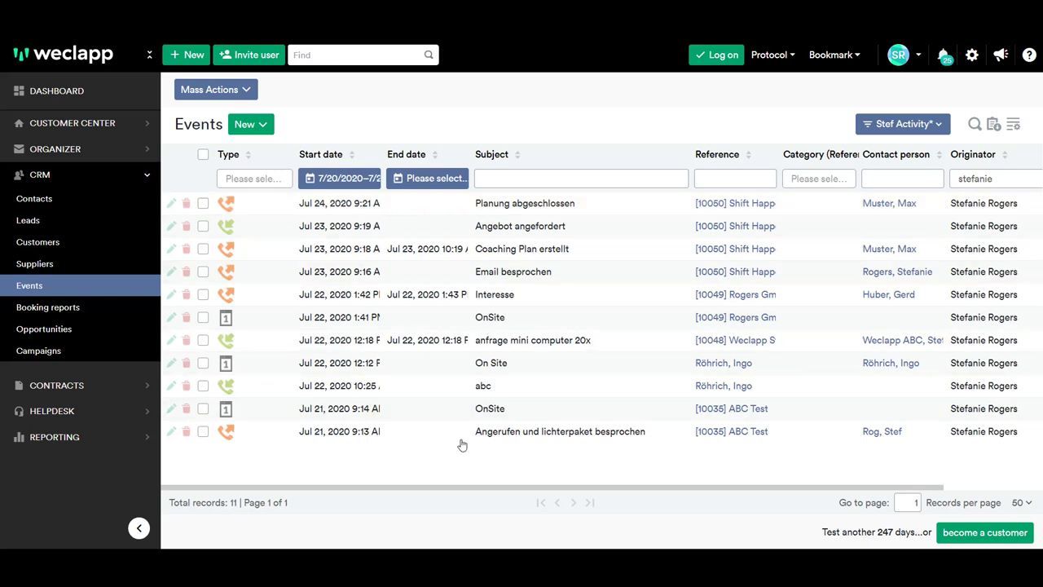
pyautogui.moveTo(524, 453)
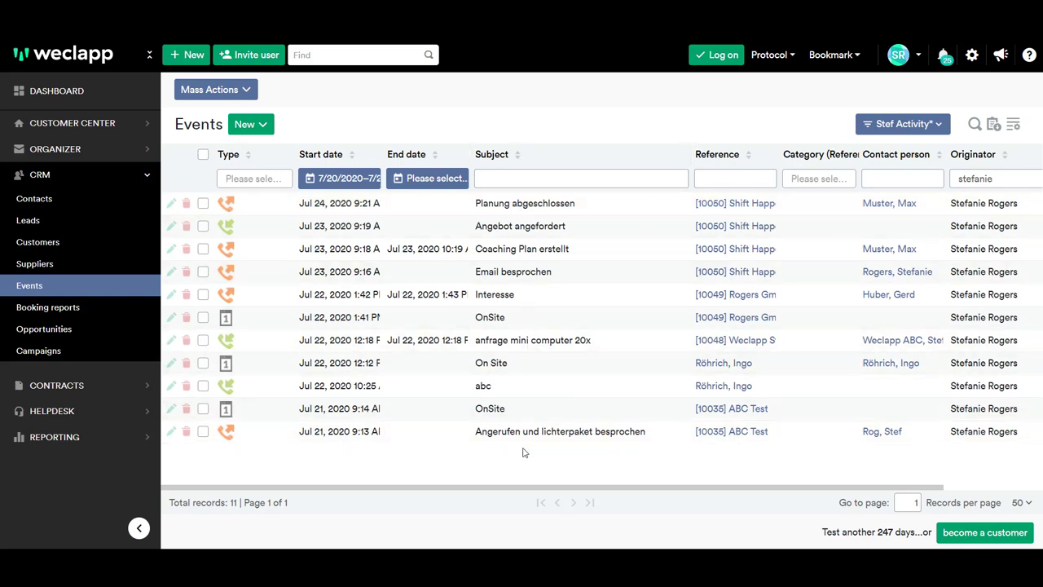
pyautogui.moveTo(326, 431)
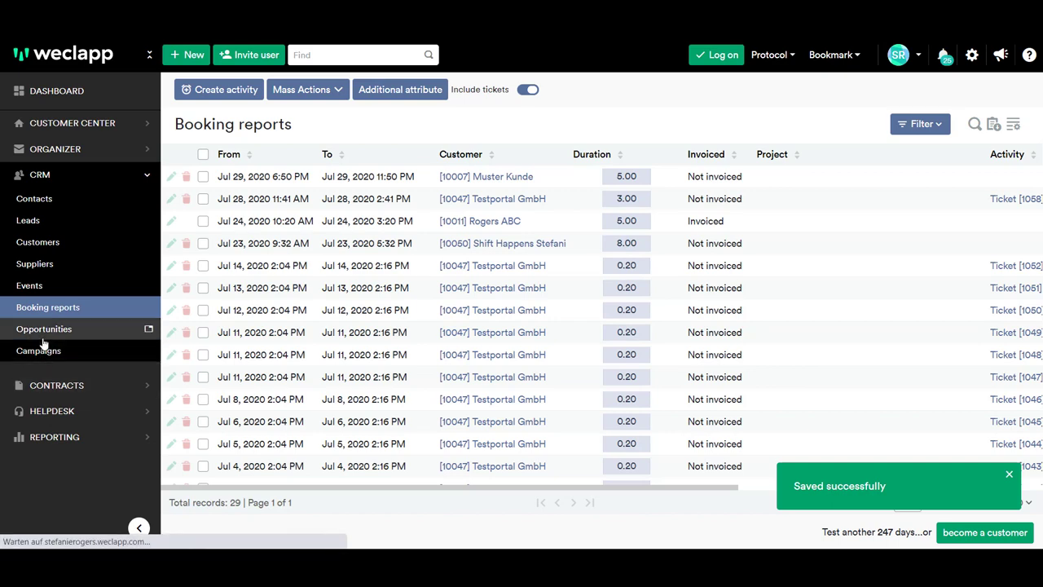
# Step: Switch the Opportunities list to the kanban pipeline board grouped by stages like Lost, Cold Call and Trial
pyautogui.click(44, 329)
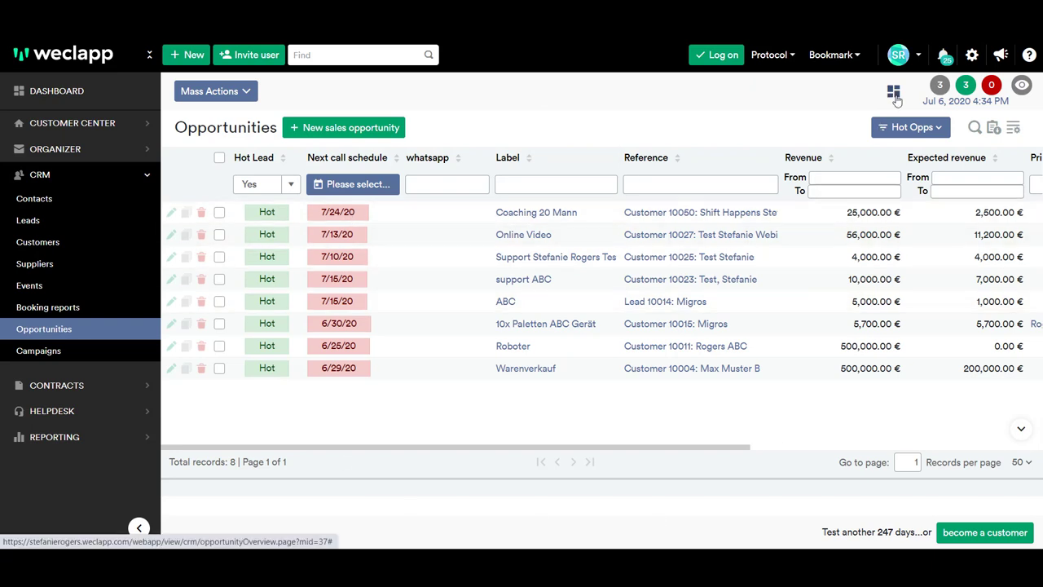
pyautogui.moveTo(893, 92)
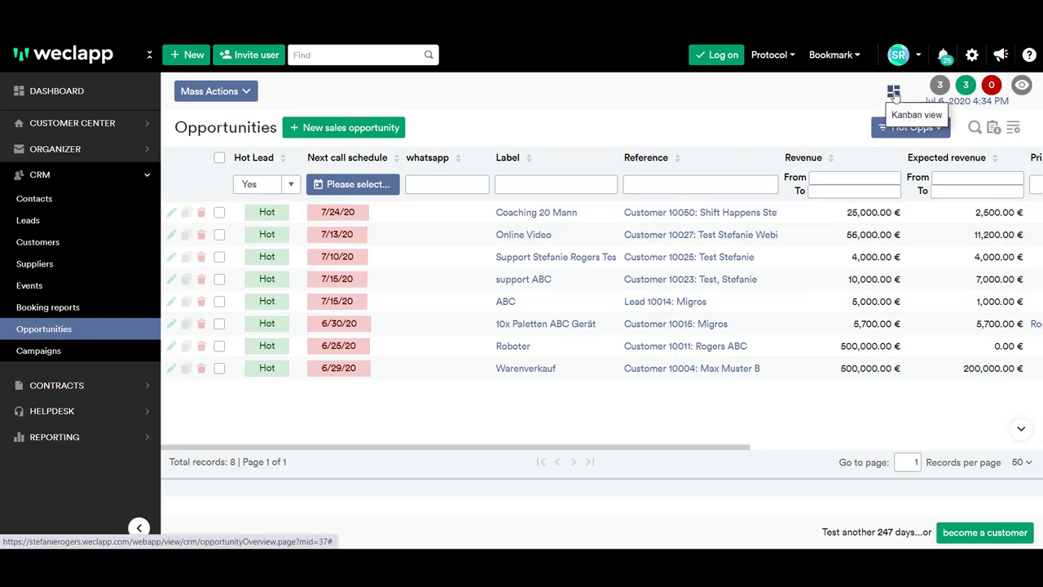
pyautogui.click(893, 92)
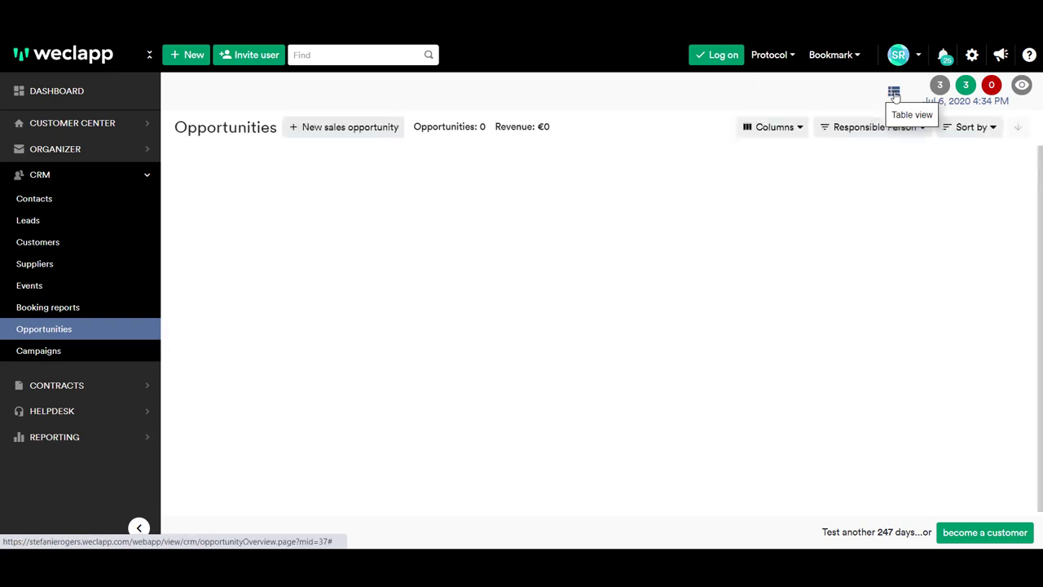
pyautogui.click(893, 90)
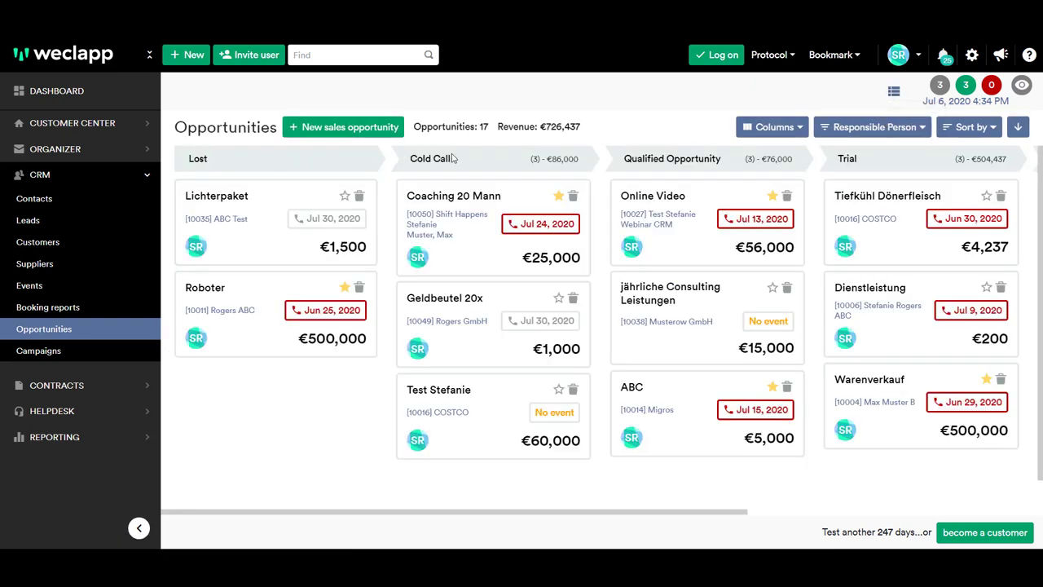
pyautogui.moveTo(778, 174)
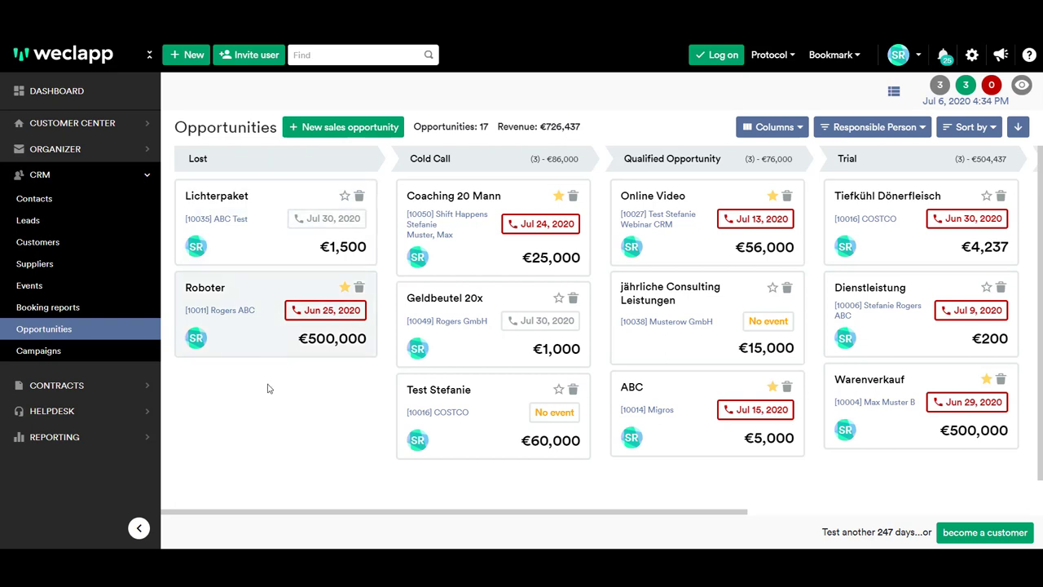
pyautogui.moveTo(501, 349)
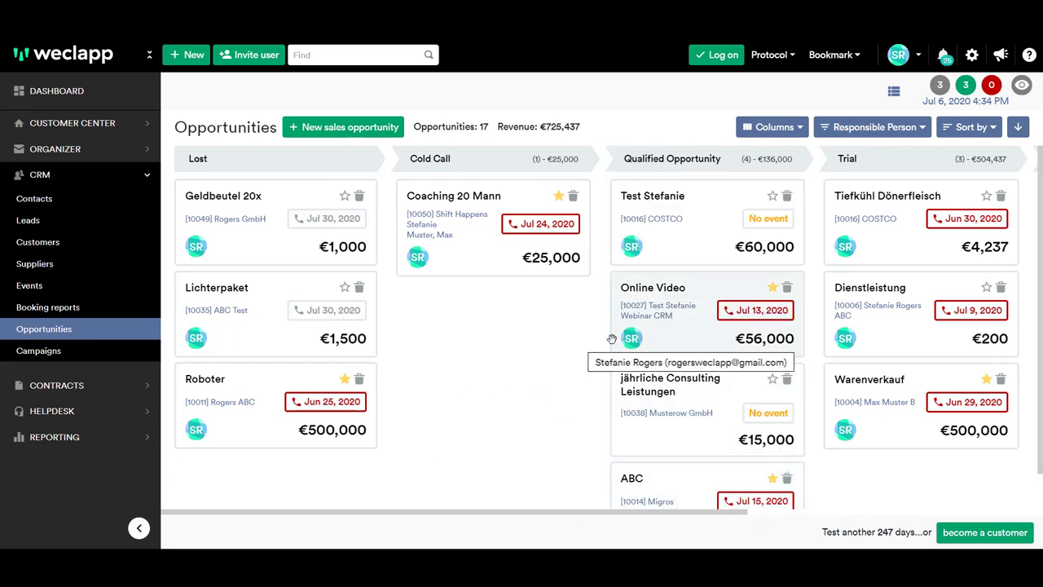
pyautogui.moveTo(717, 327)
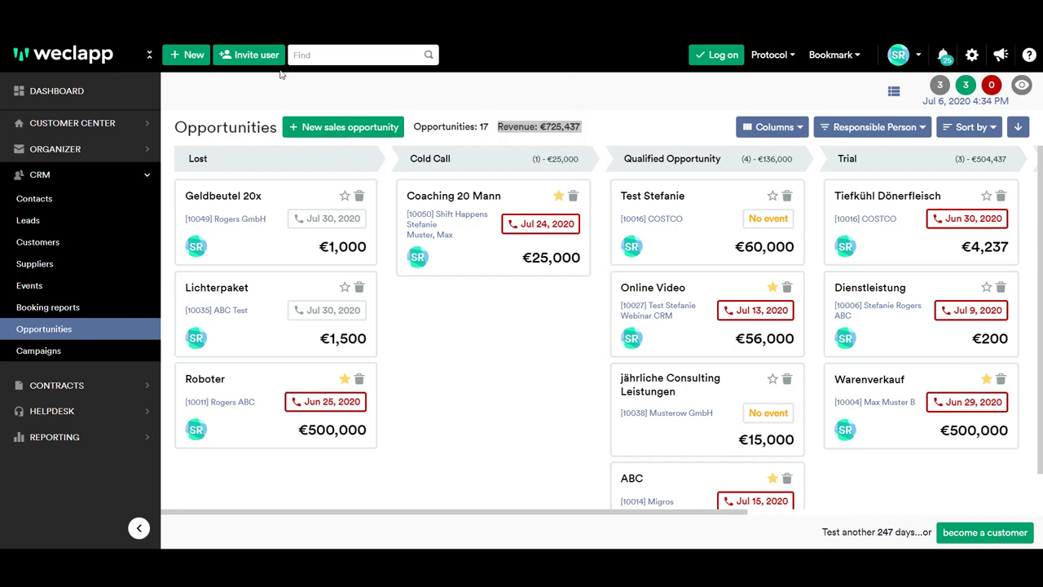
# Step: Go to Campaigns, view Campaign 1001: Email with its 44 participants, and expand Reporting
pyautogui.click(39, 350)
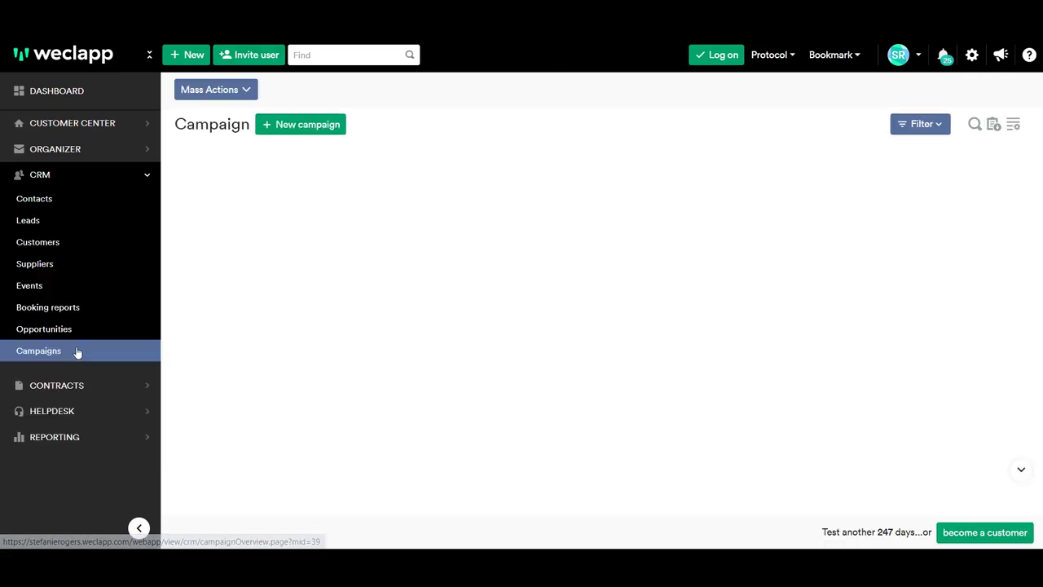
pyautogui.click(38, 351)
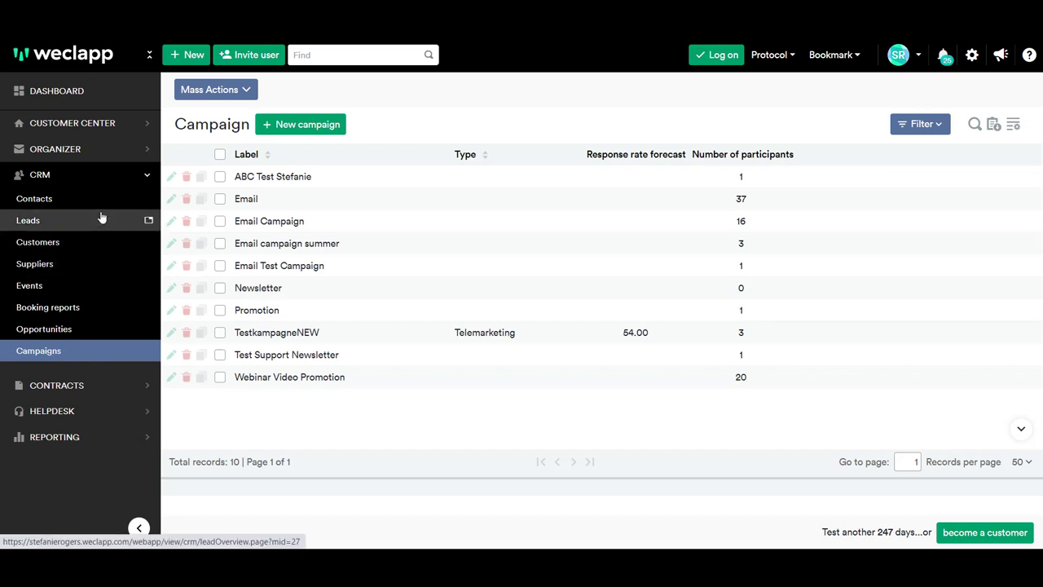
pyautogui.moveTo(492, 206)
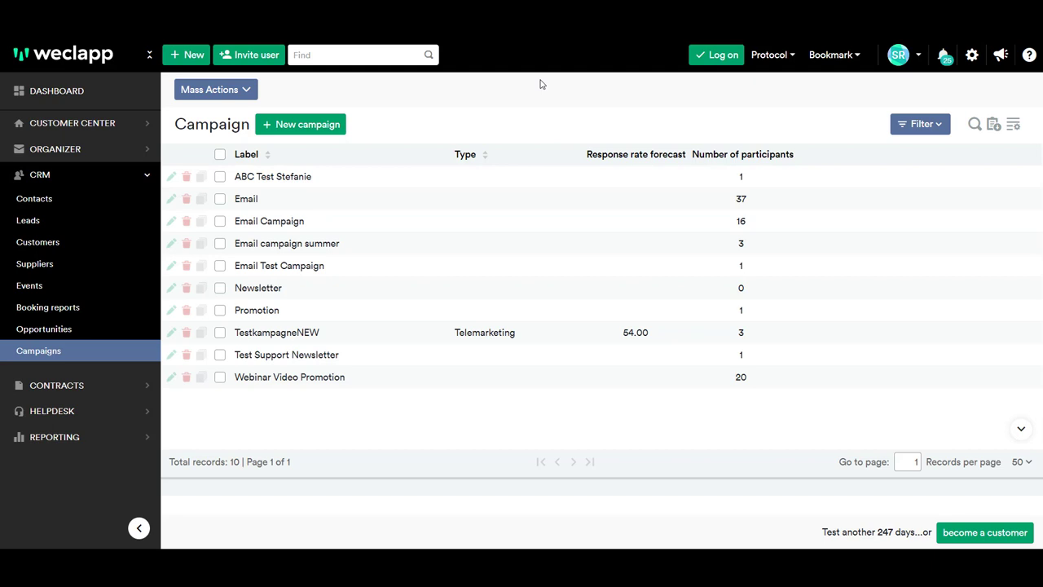
pyautogui.moveTo(482, 62)
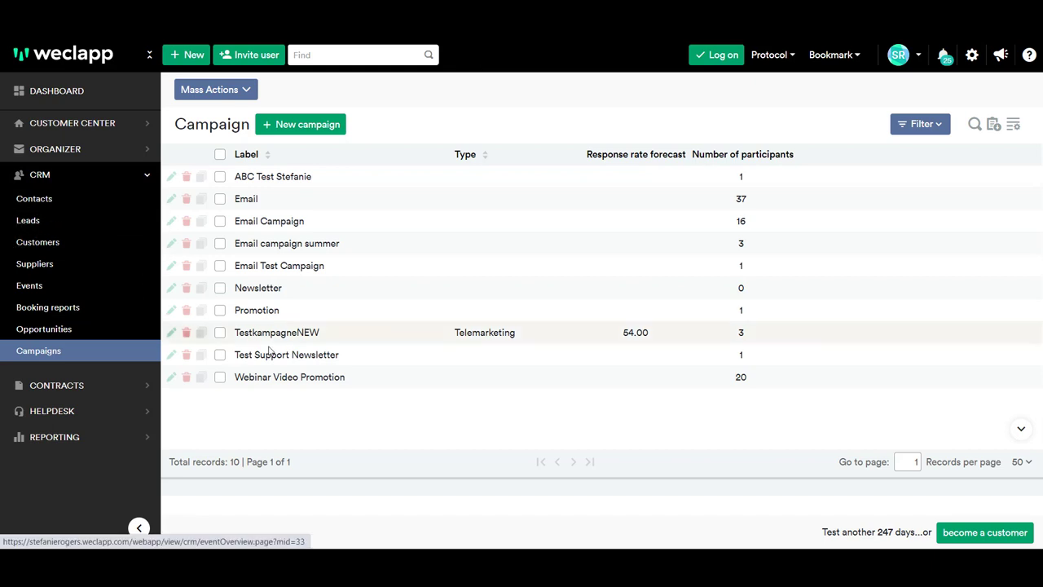
pyautogui.click(246, 197)
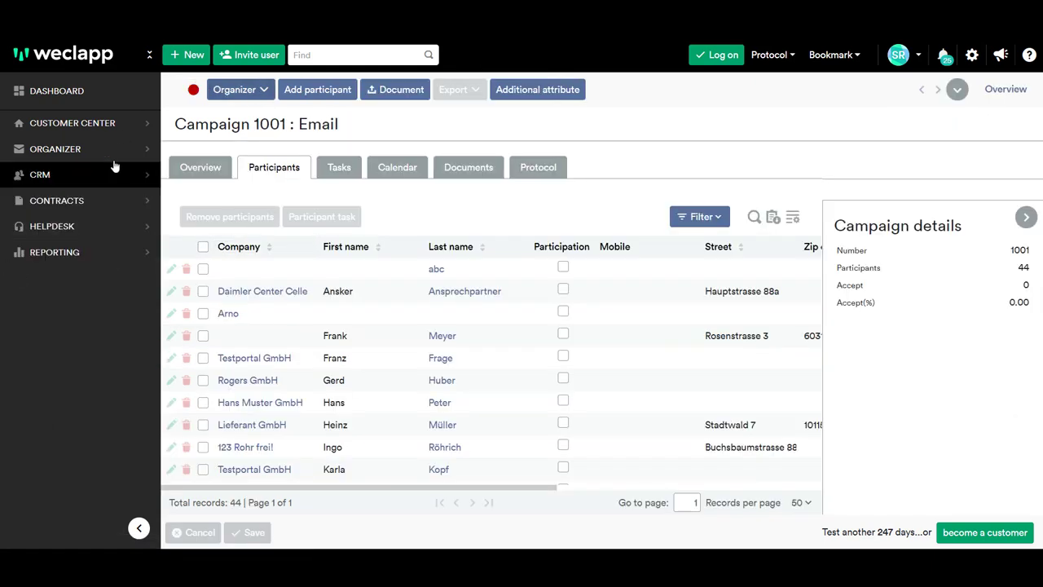
pyautogui.click(55, 252)
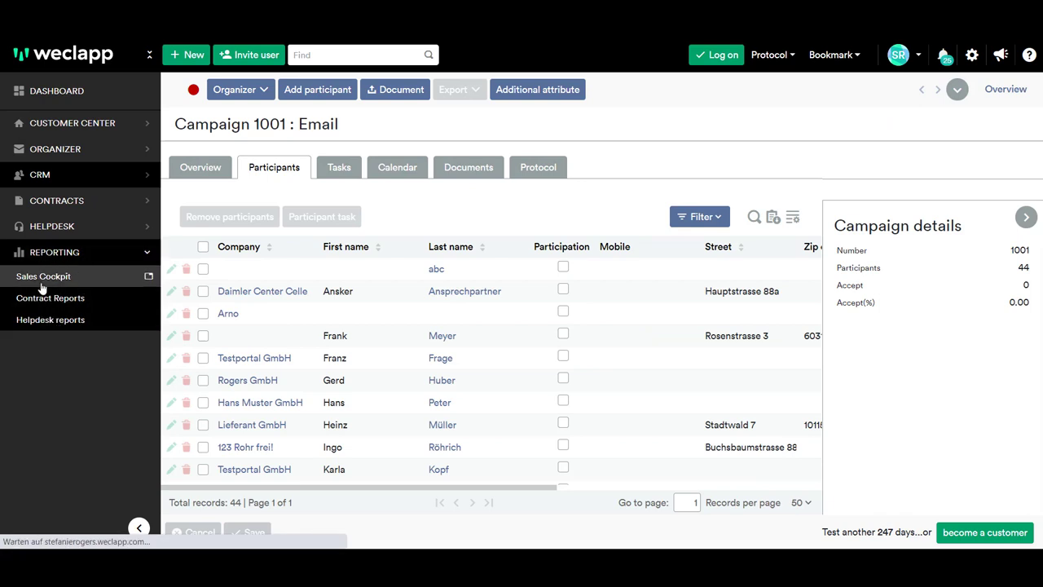
pyautogui.click(43, 275)
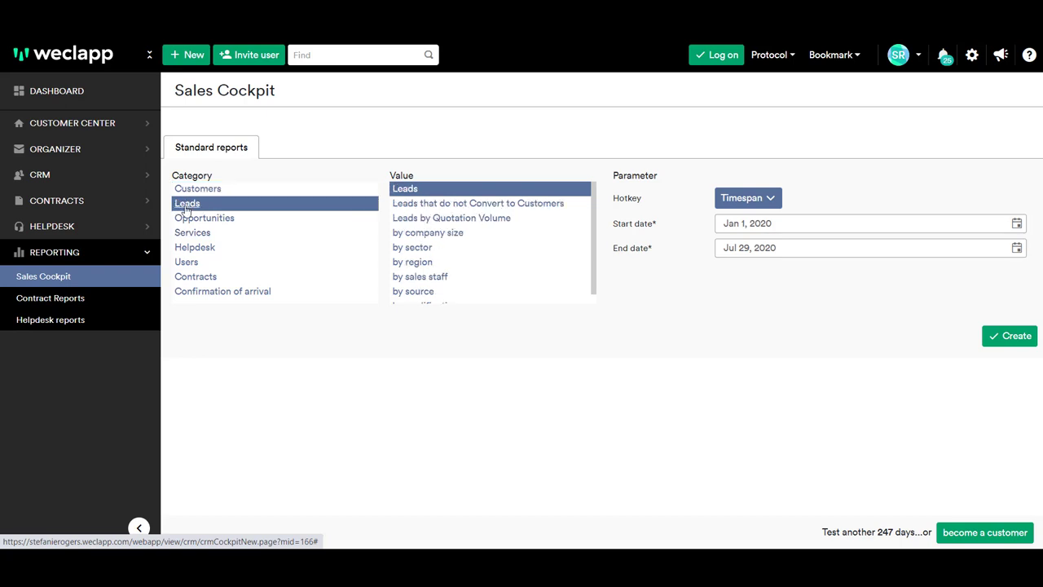
pyautogui.moveTo(428, 232)
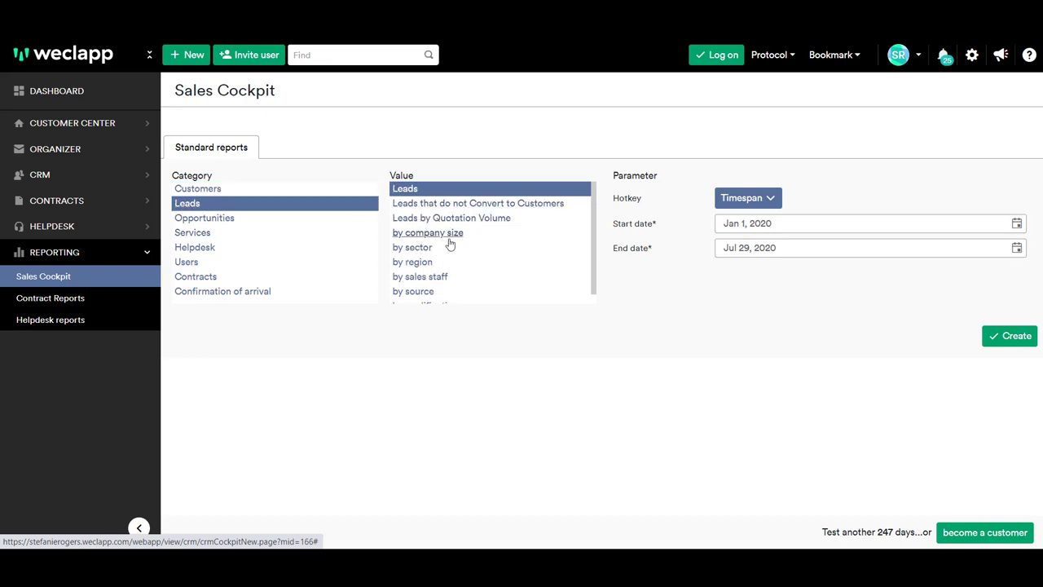
pyautogui.click(427, 232)
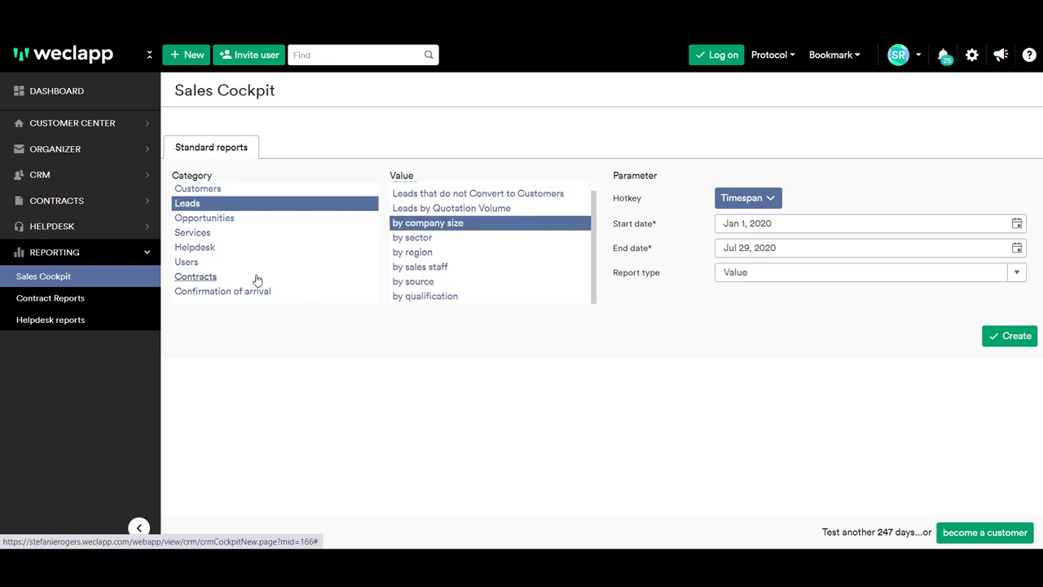
pyautogui.click(186, 261)
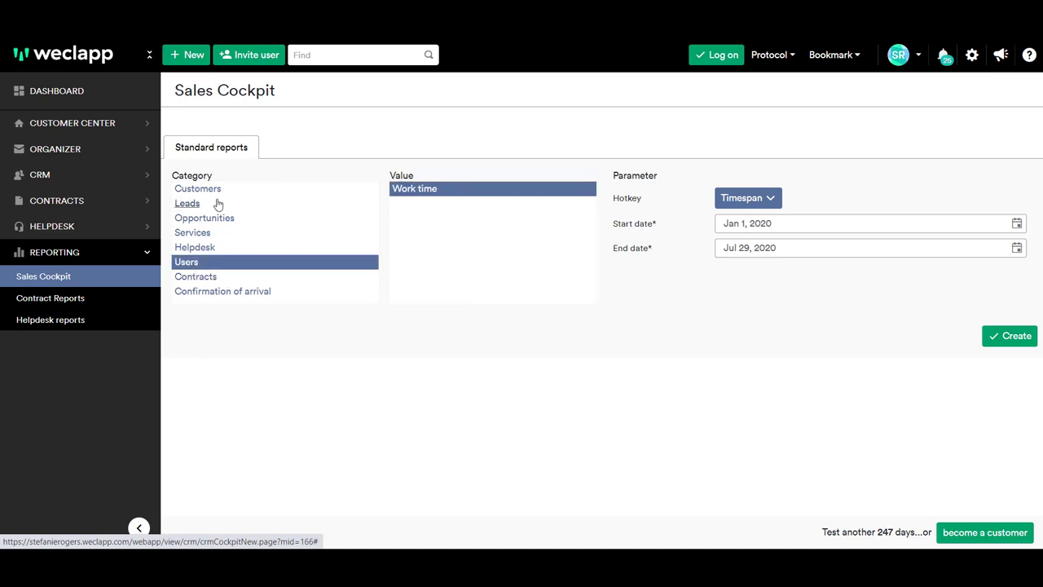
pyautogui.click(747, 197)
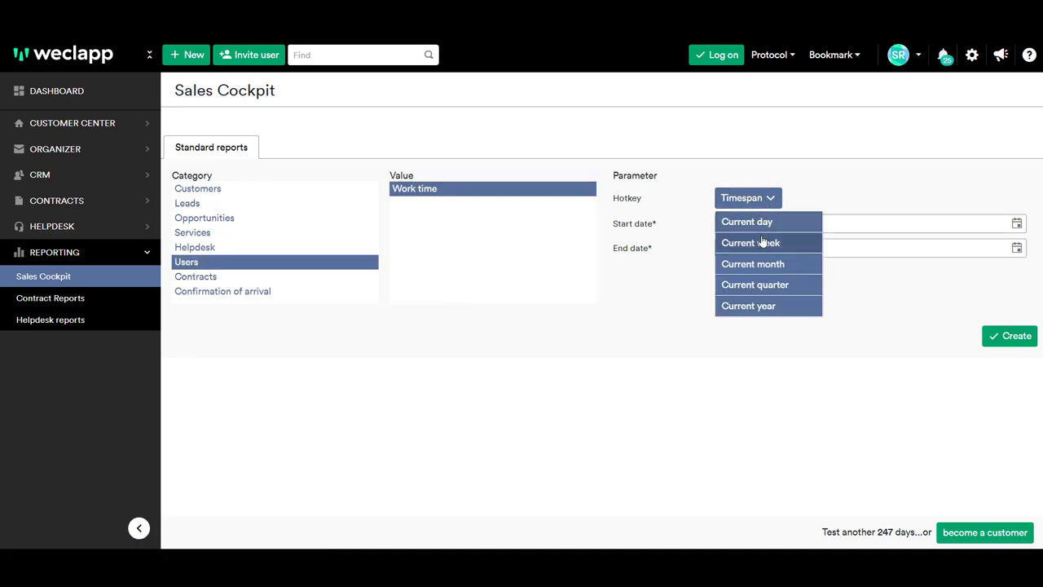
pyautogui.moveTo(762, 302)
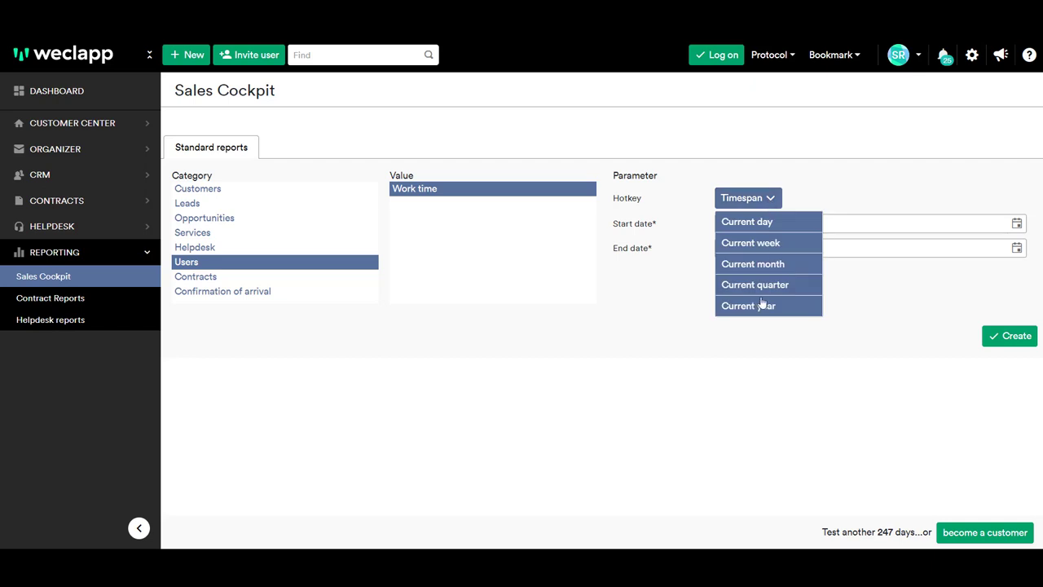
pyautogui.click(747, 305)
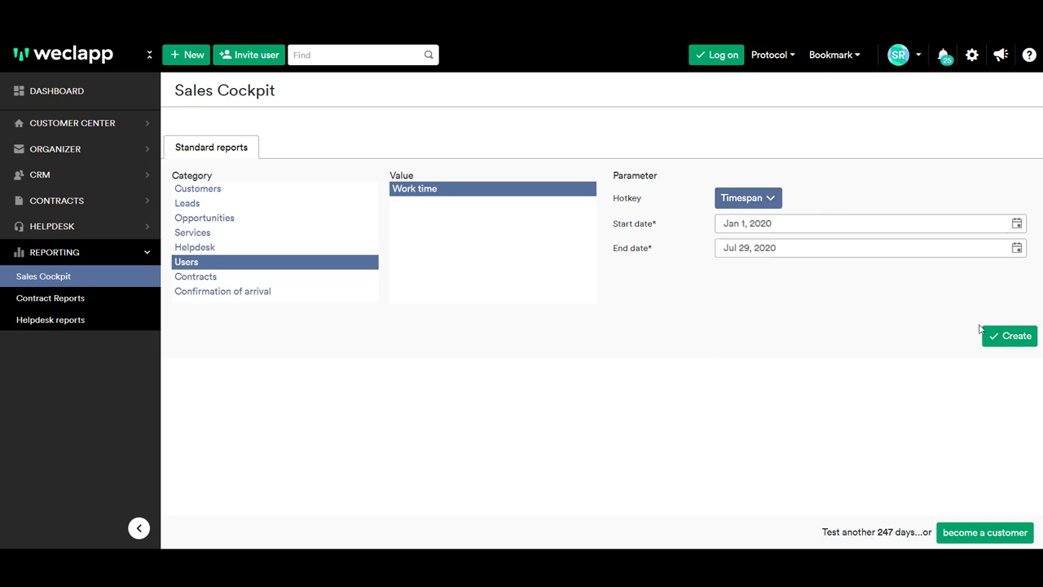
pyautogui.click(1009, 335)
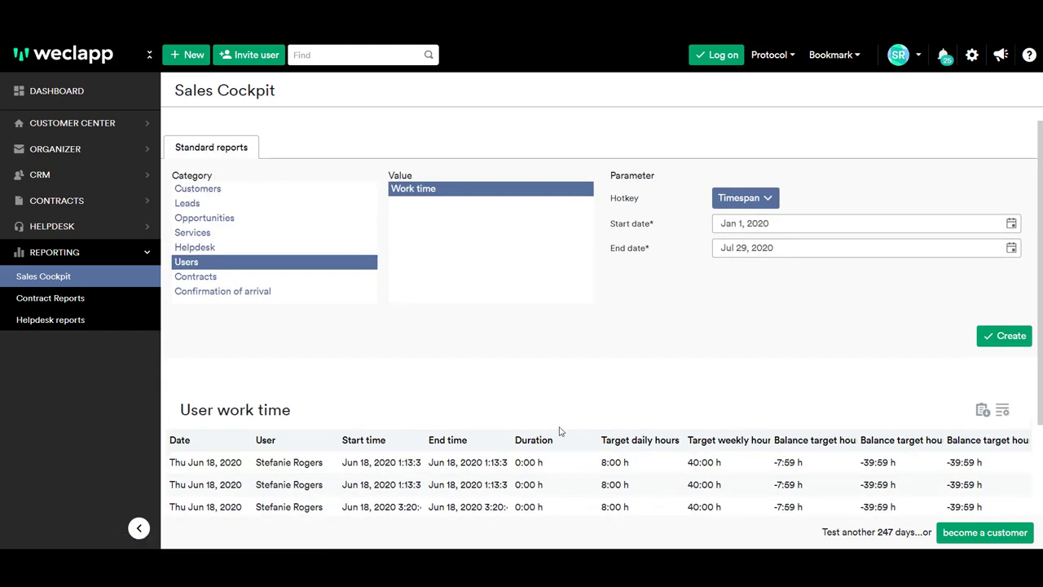
pyautogui.scroll(-3)
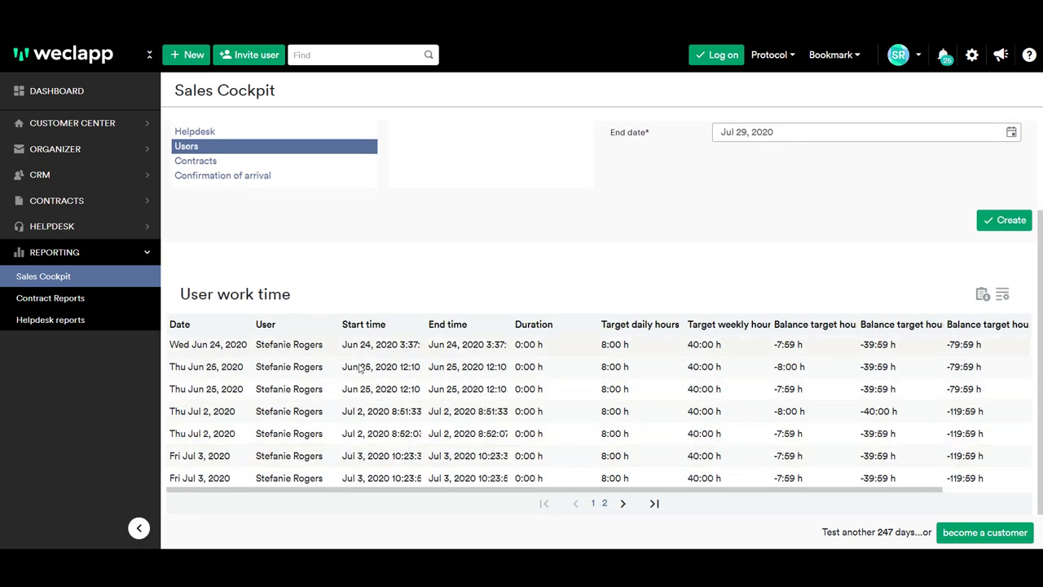
pyautogui.scroll(-3)
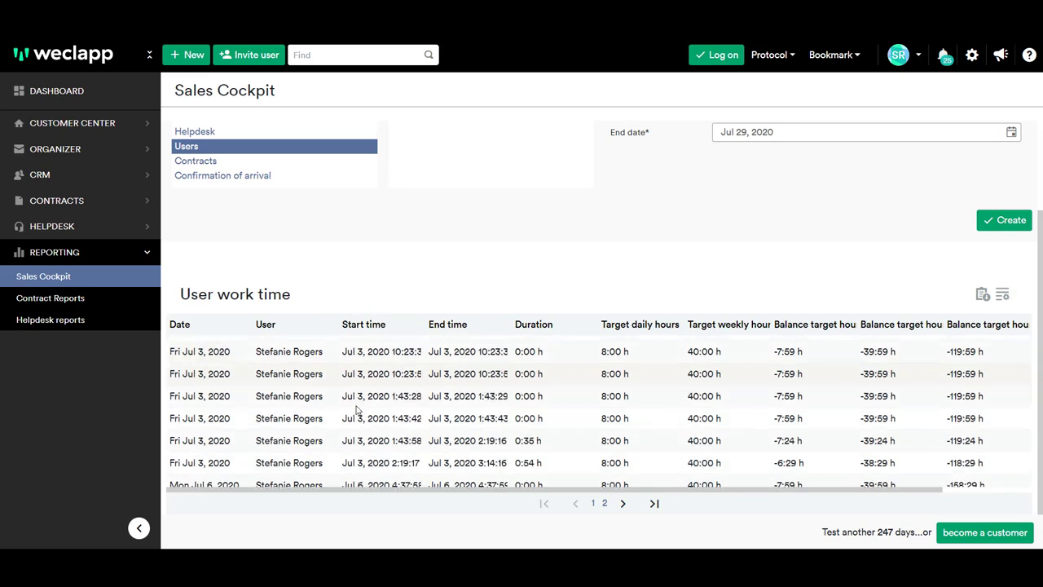